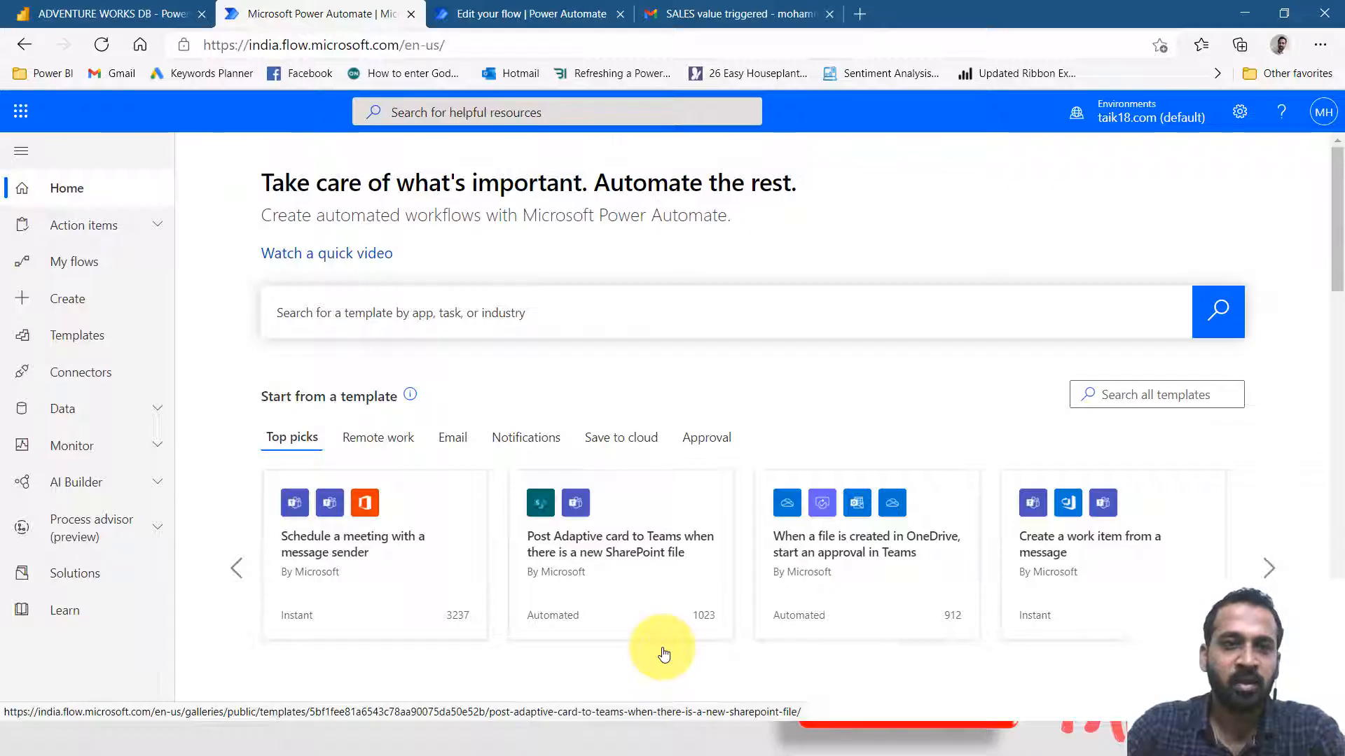
mouse_move(694, 359)
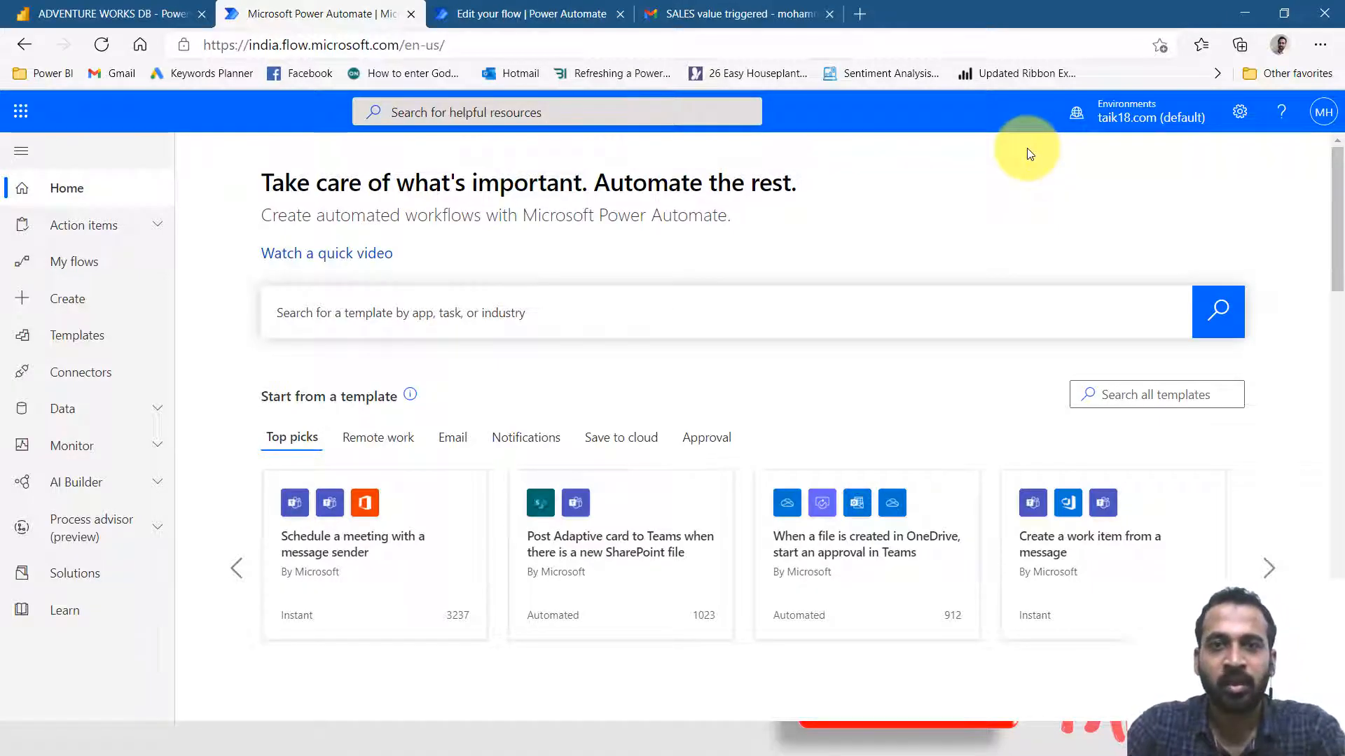
mouse_move(1203, 153)
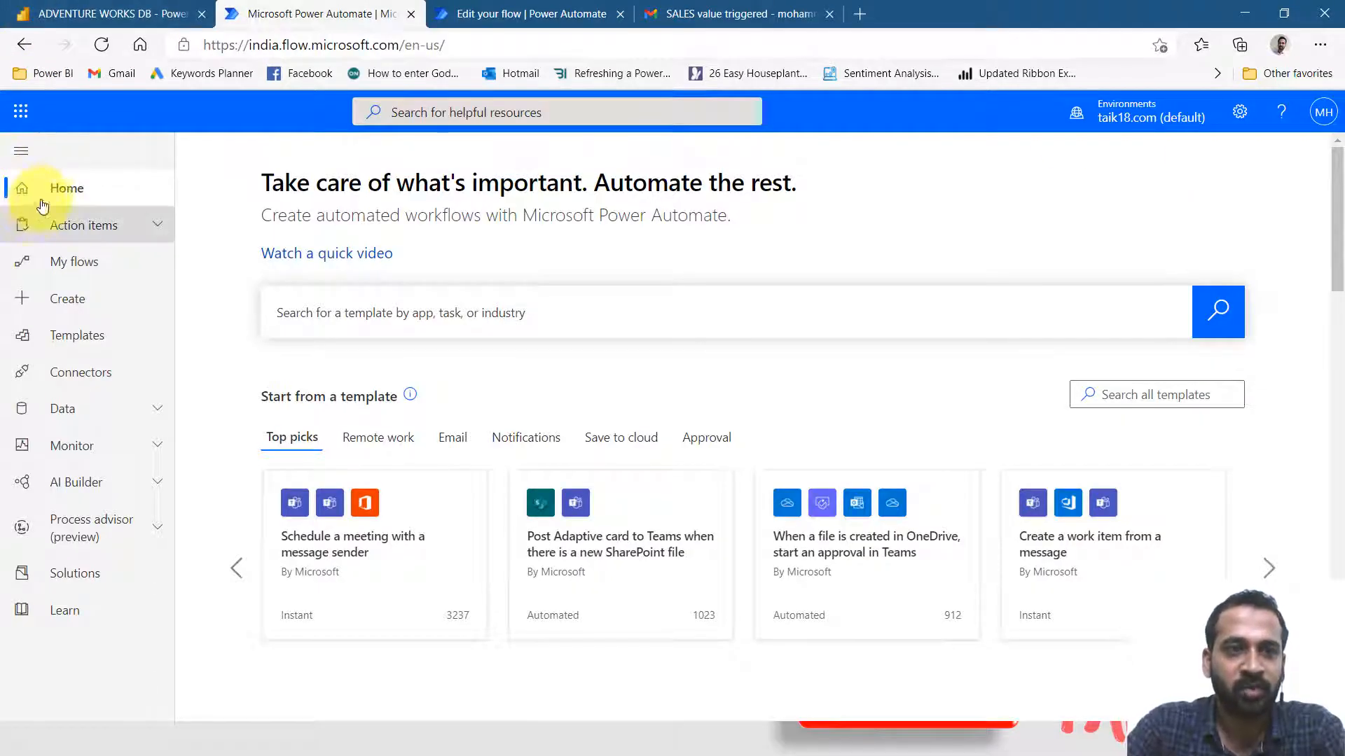
mouse_move(113, 189)
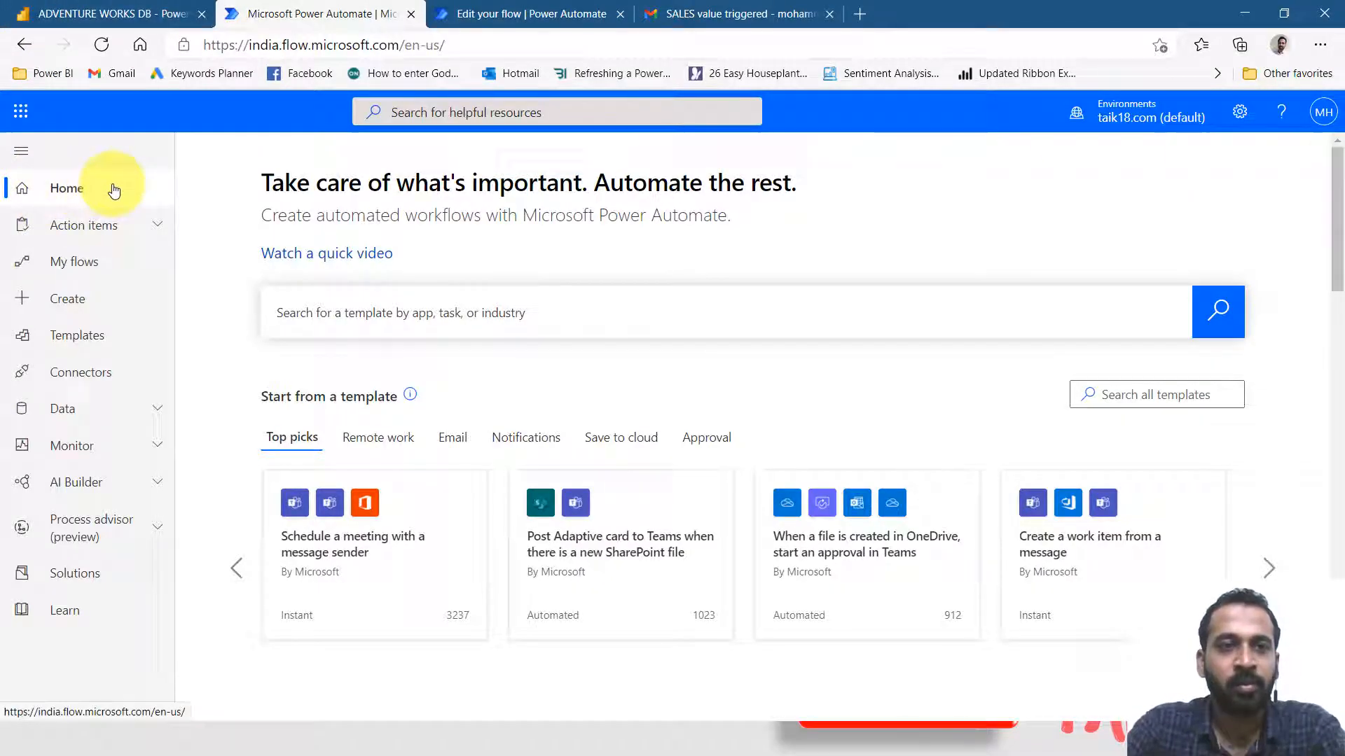
Expand the Action items and Data sections in the left navigation to review their sub-sections
left_click(82, 224)
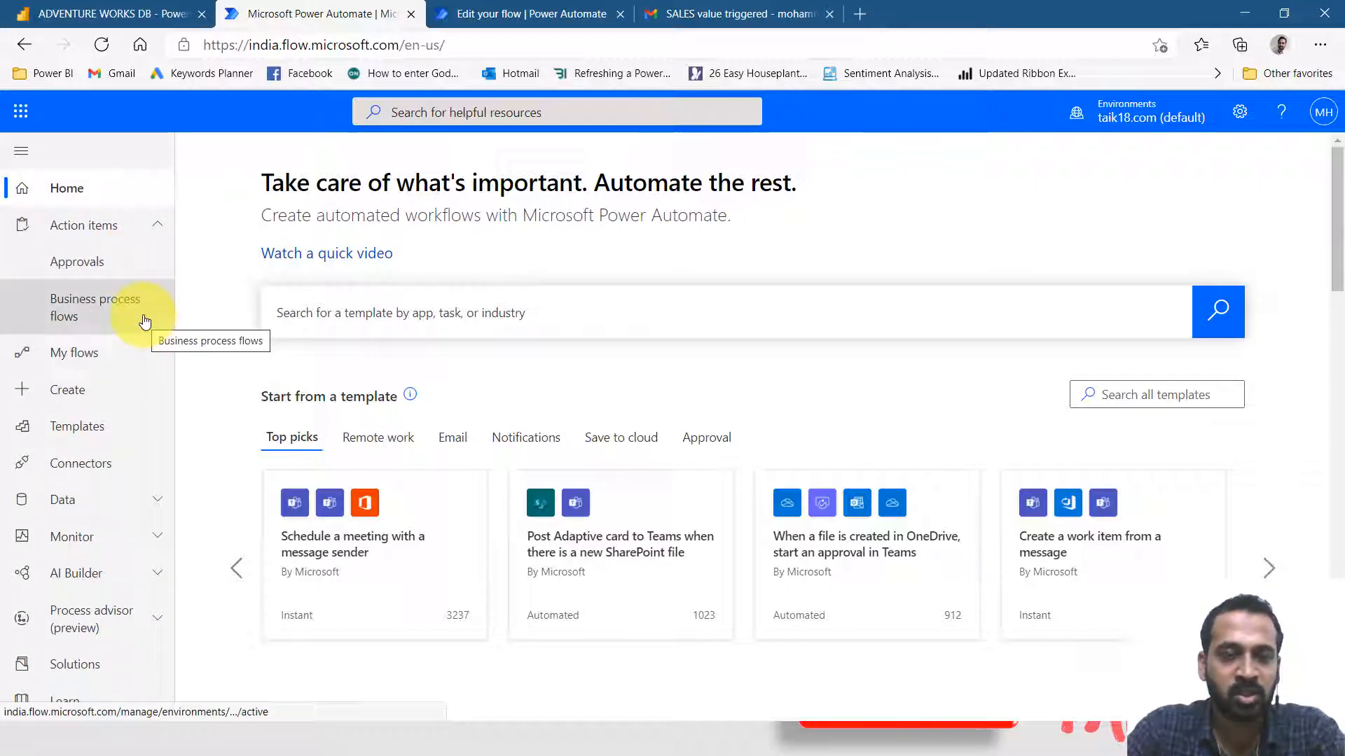
mouse_move(100, 353)
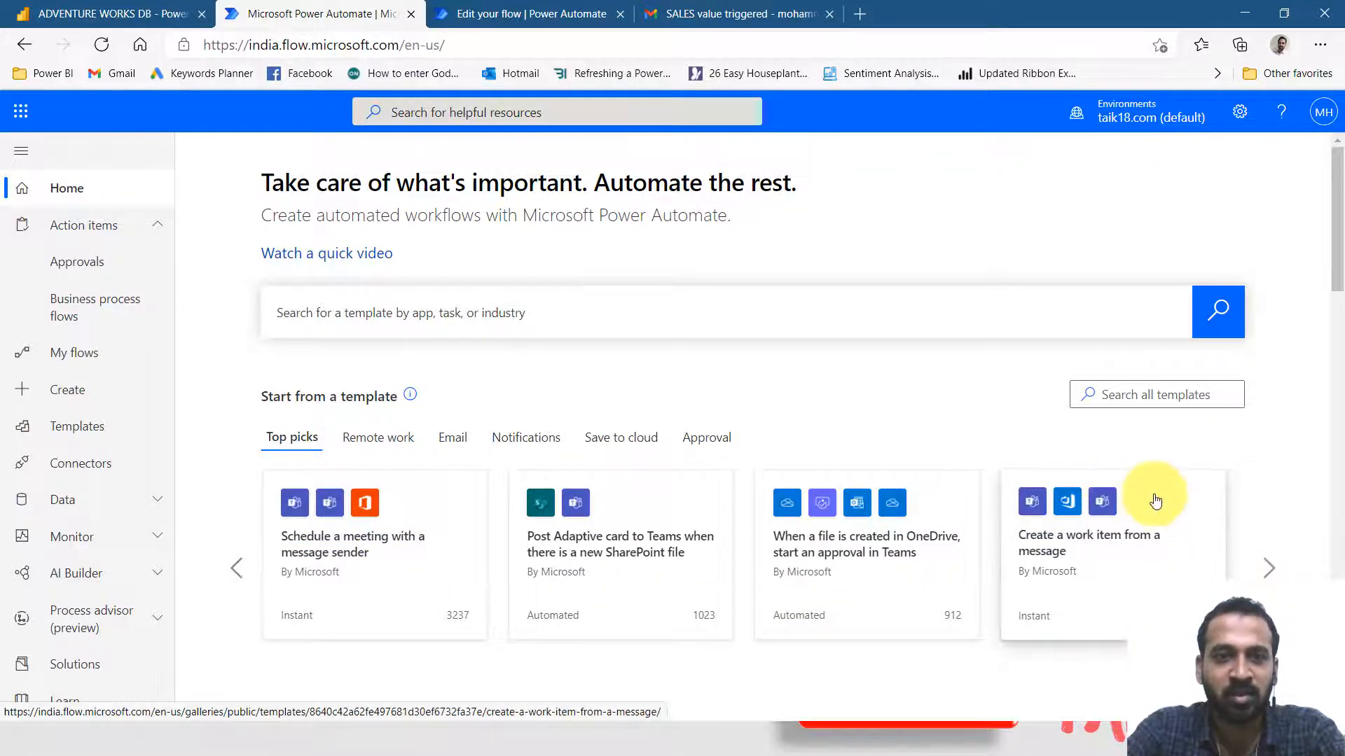
mouse_move(464, 622)
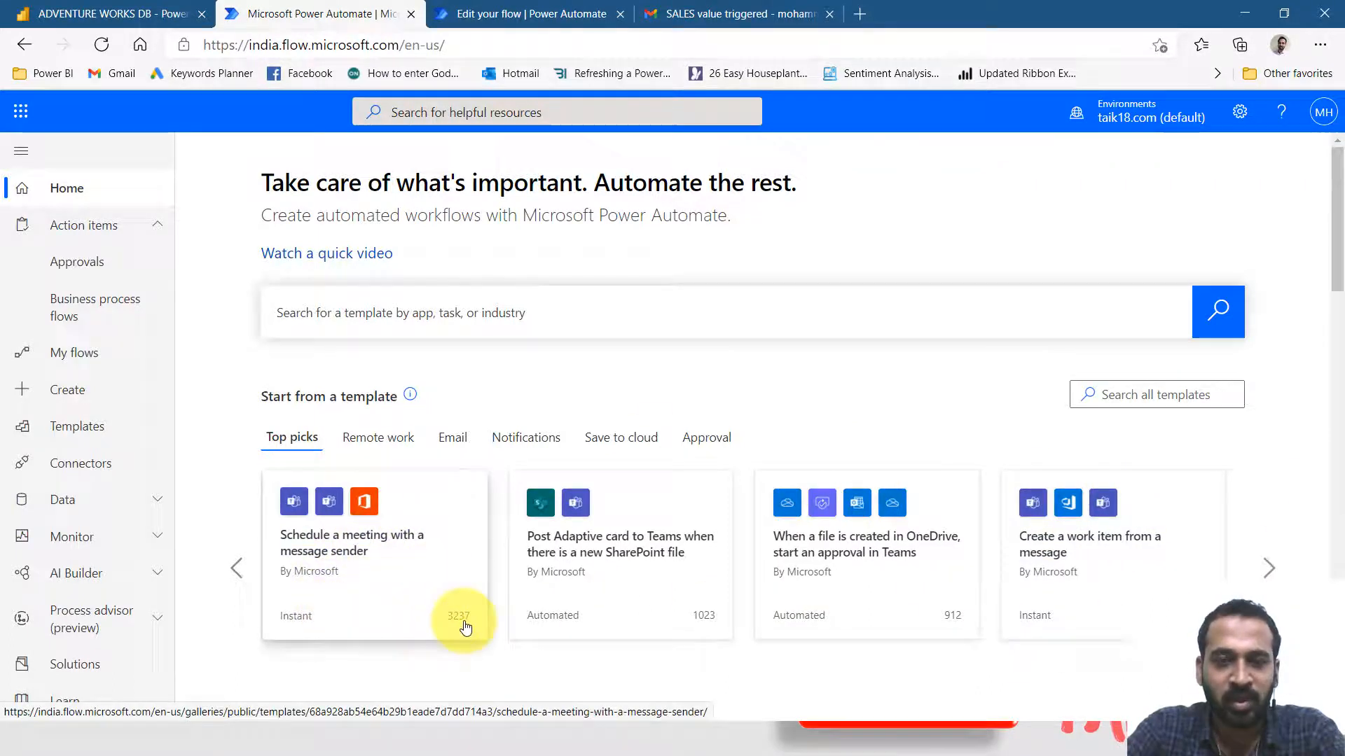
mouse_move(1228, 570)
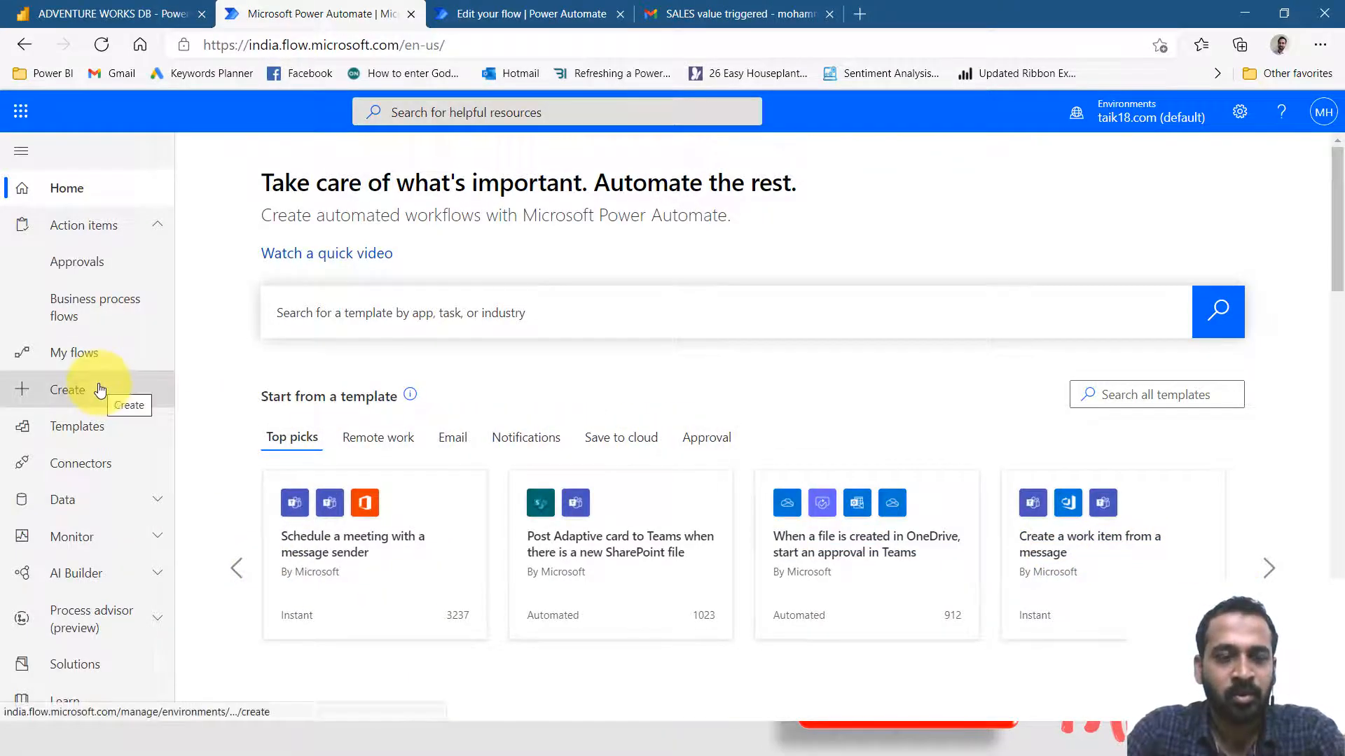
left_click(63, 498)
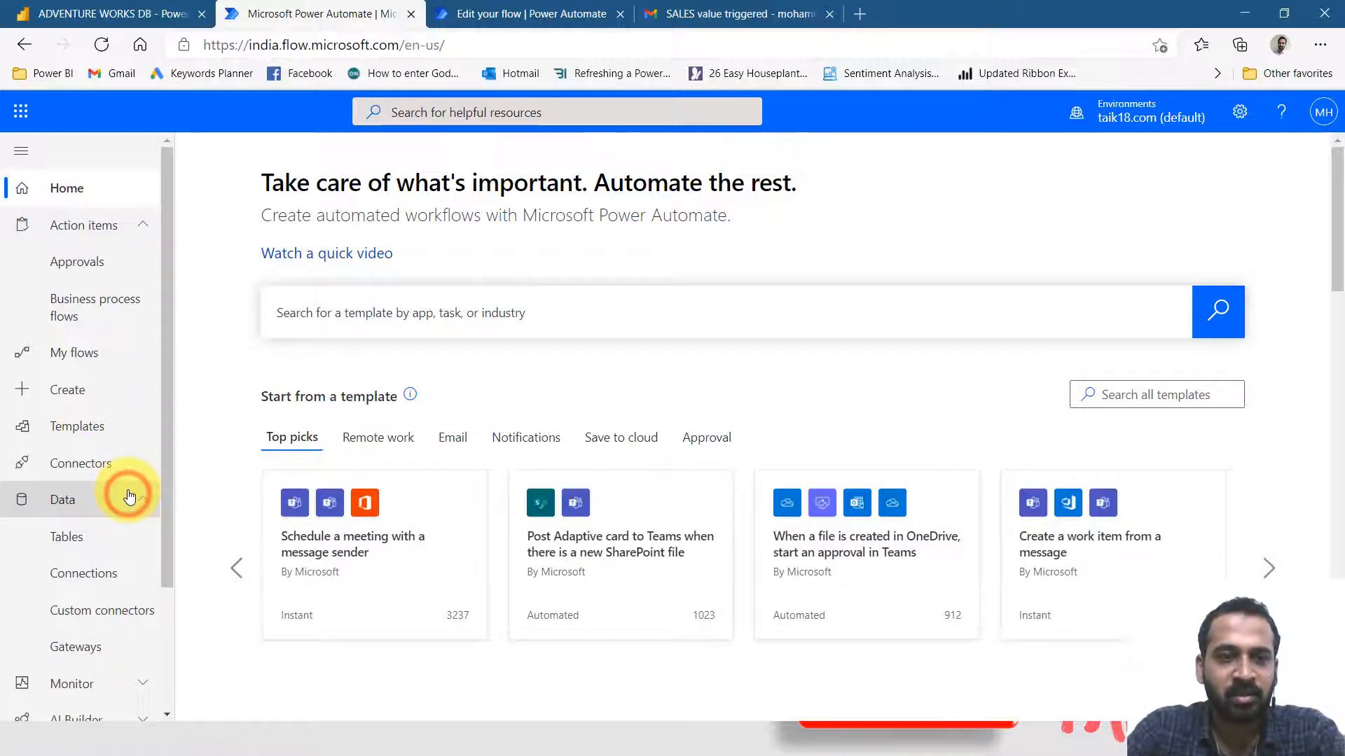
scroll("down", 3)
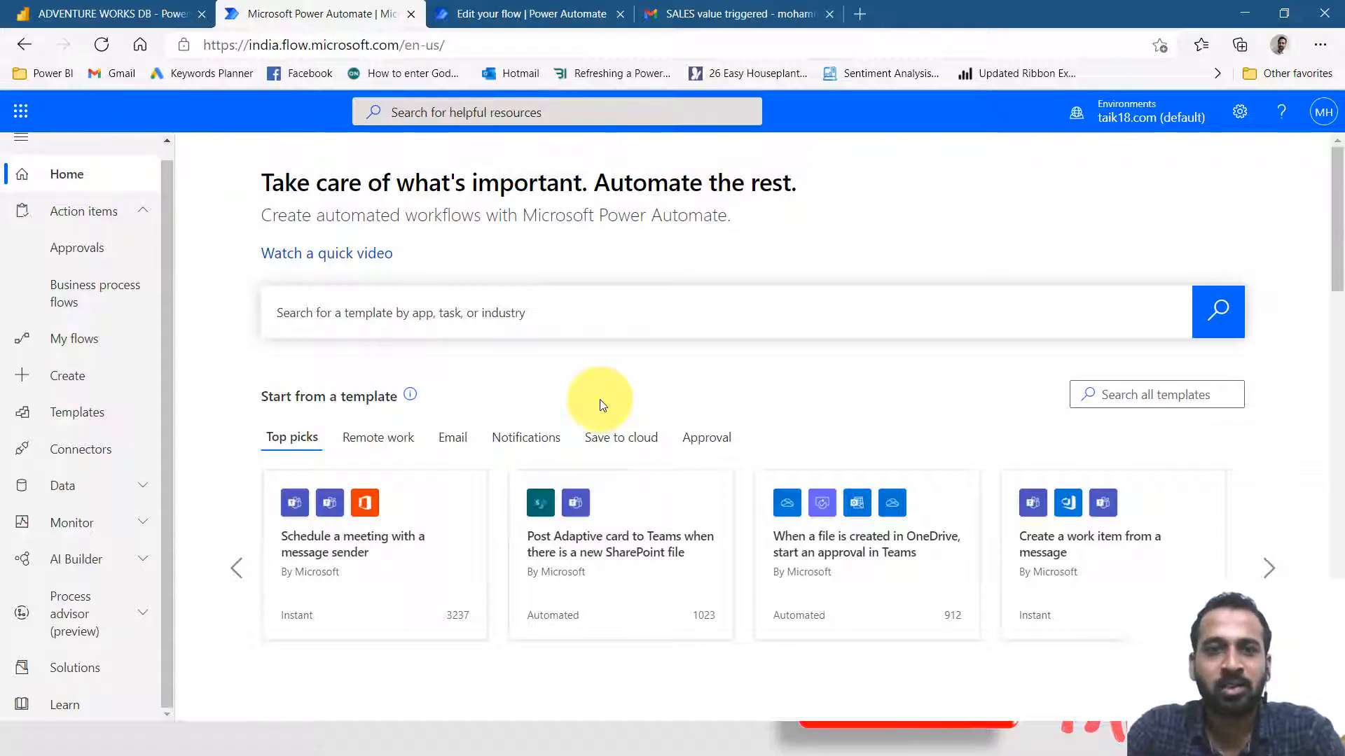
mouse_move(68, 376)
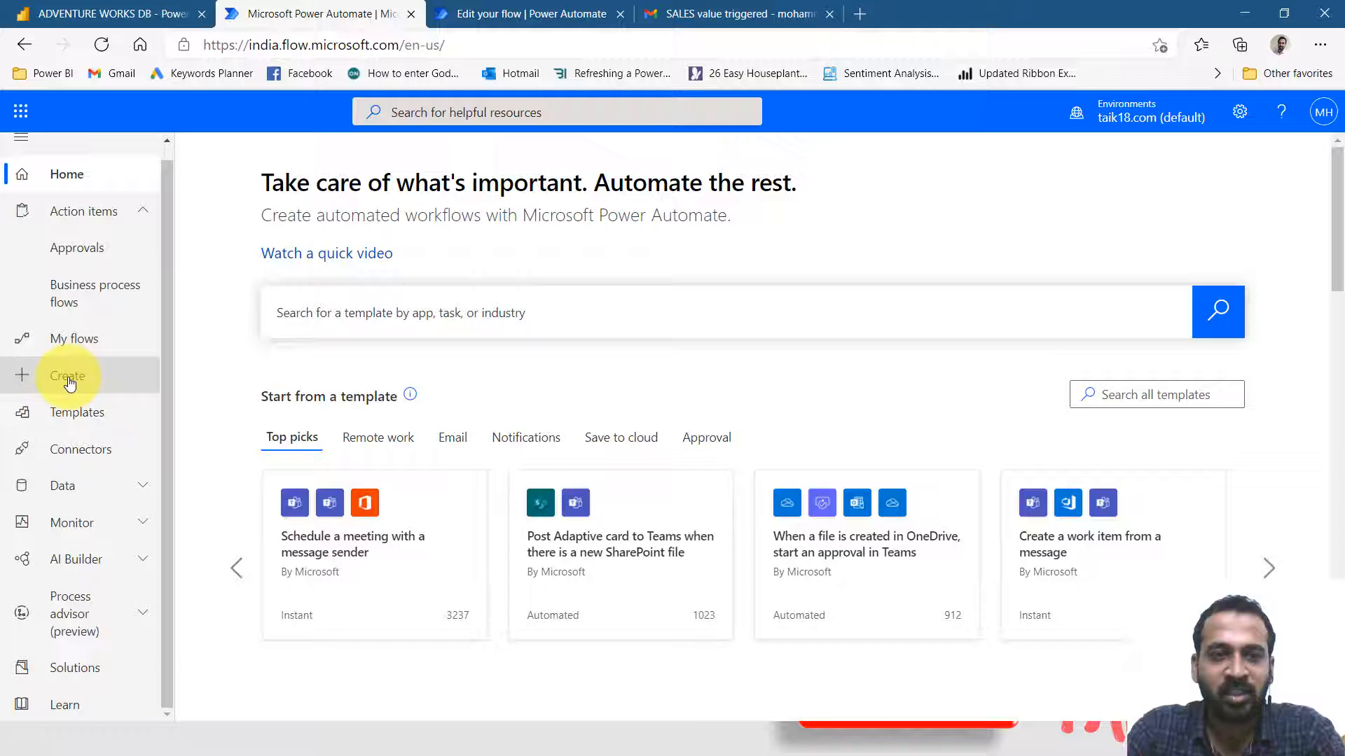
Go to Create for a new flow and dismiss the notice about new flow names
left_click(68, 376)
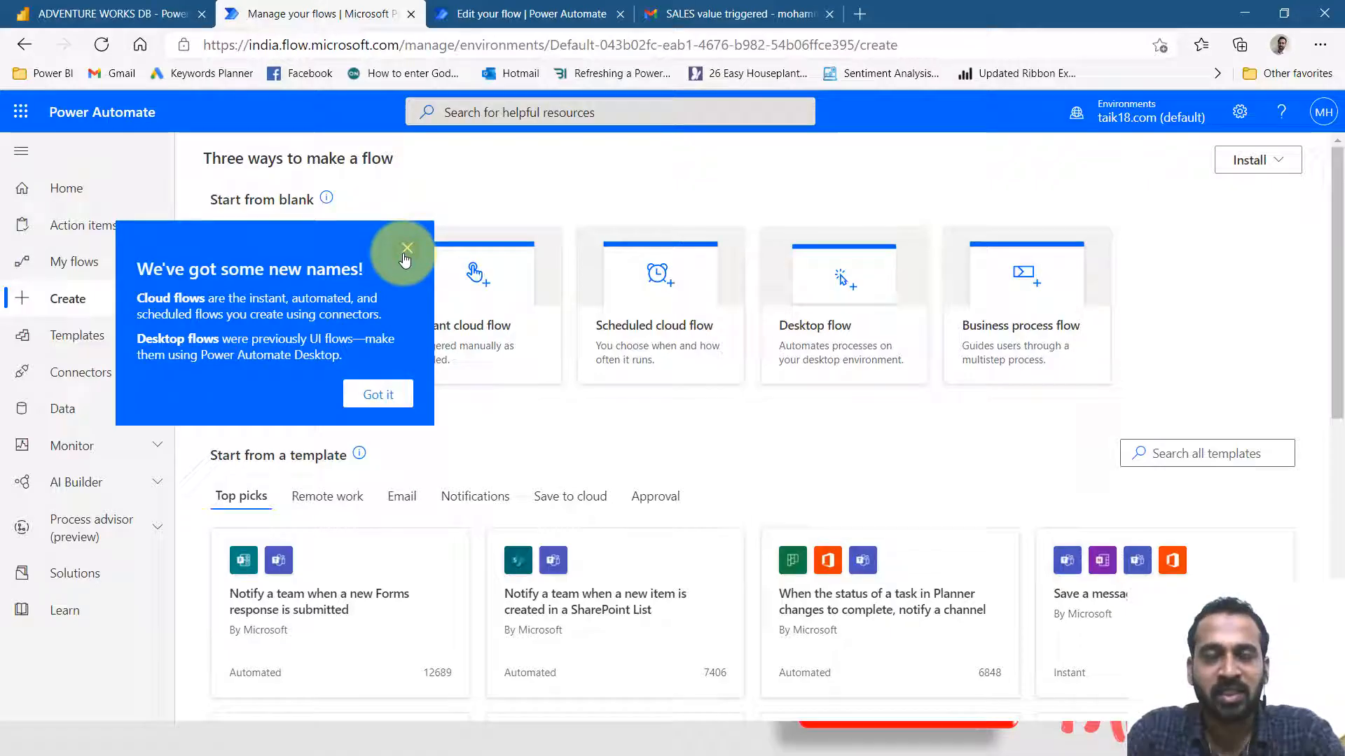
left_click(406, 247)
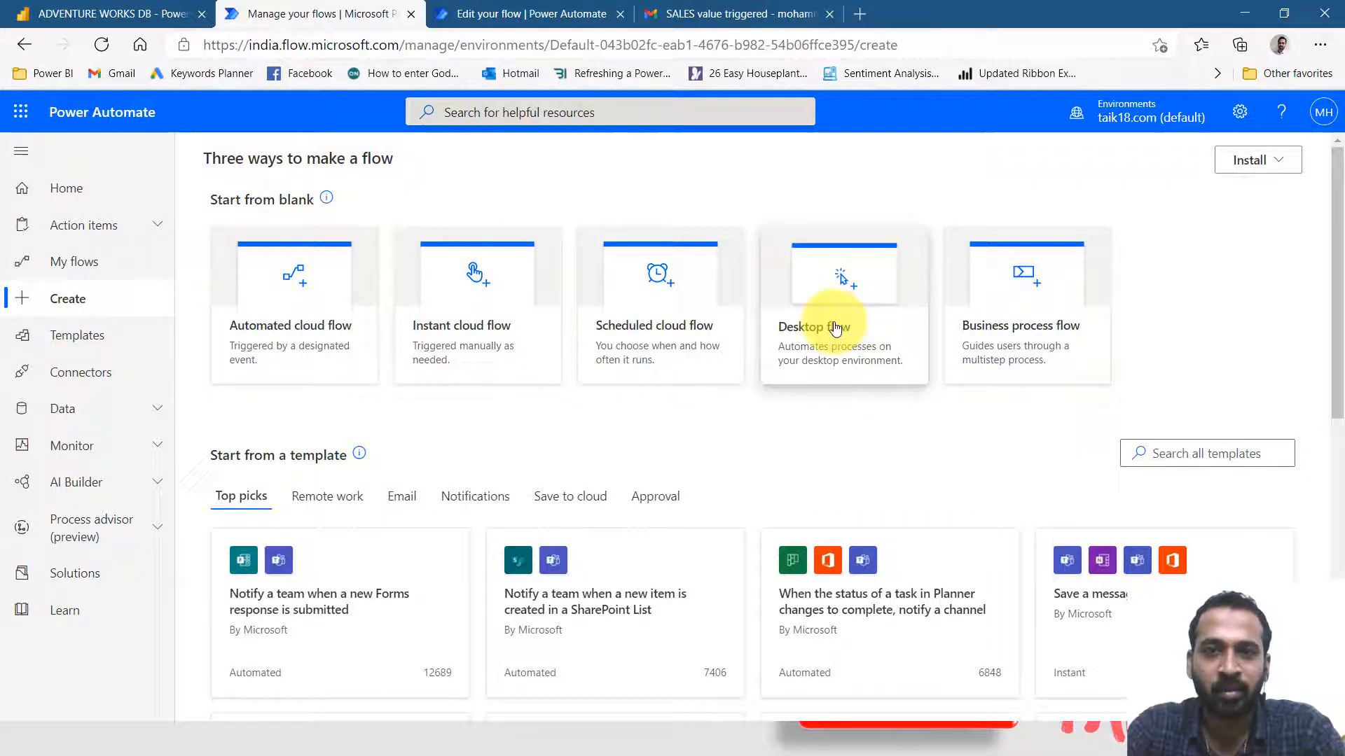
mouse_move(635, 360)
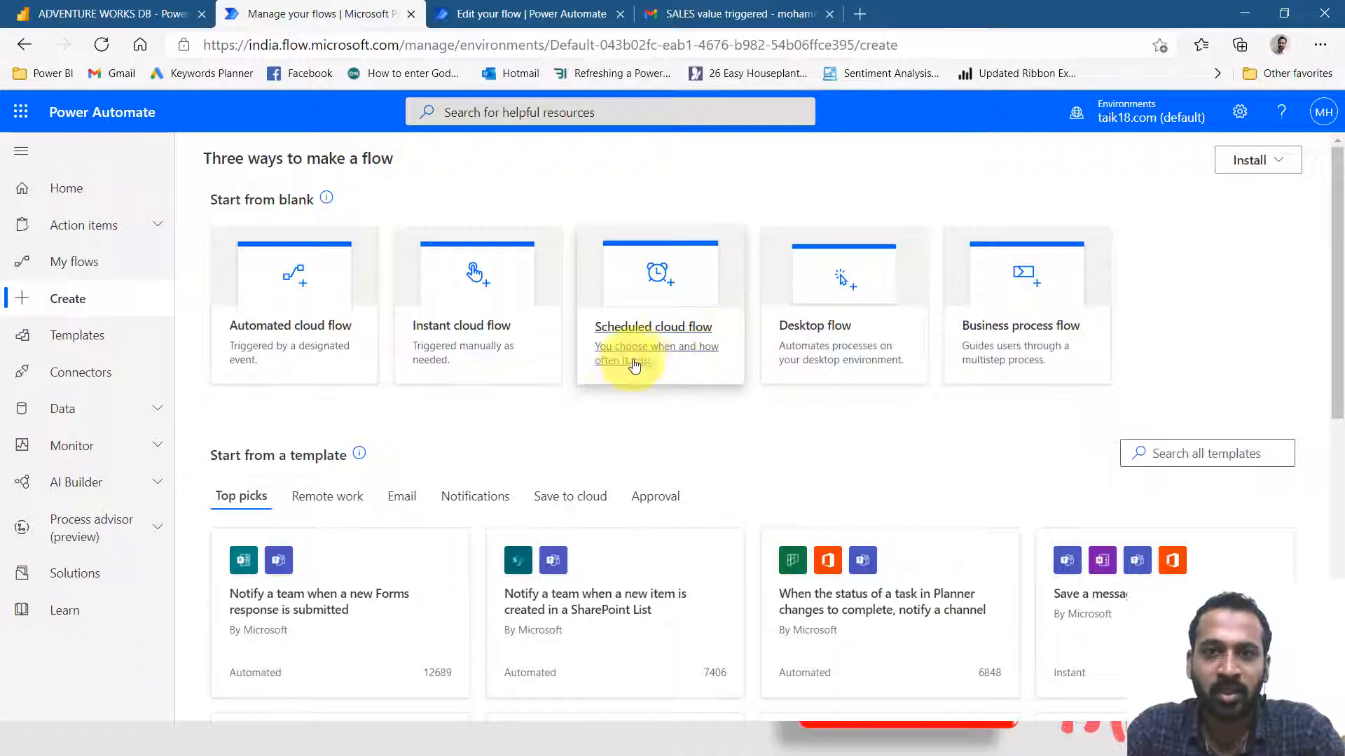
mouse_move(755, 380)
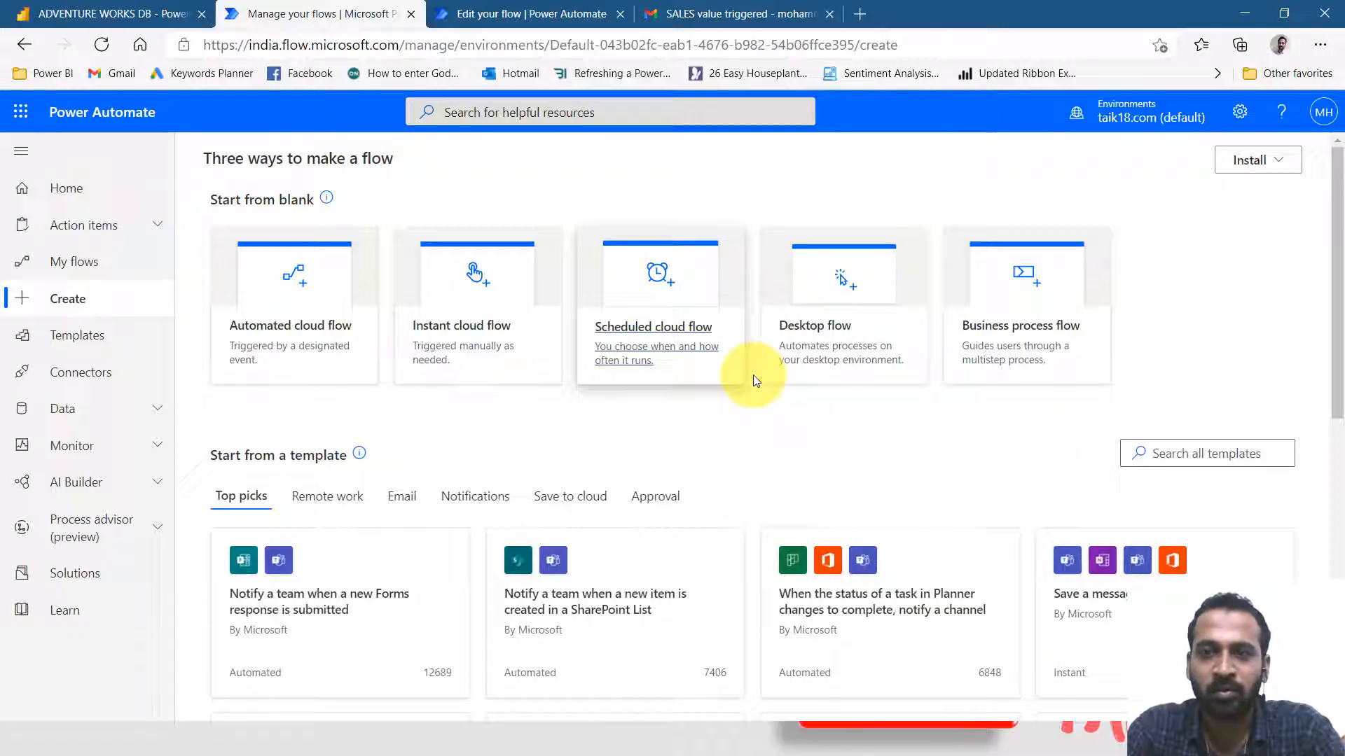
mouse_move(1119, 366)
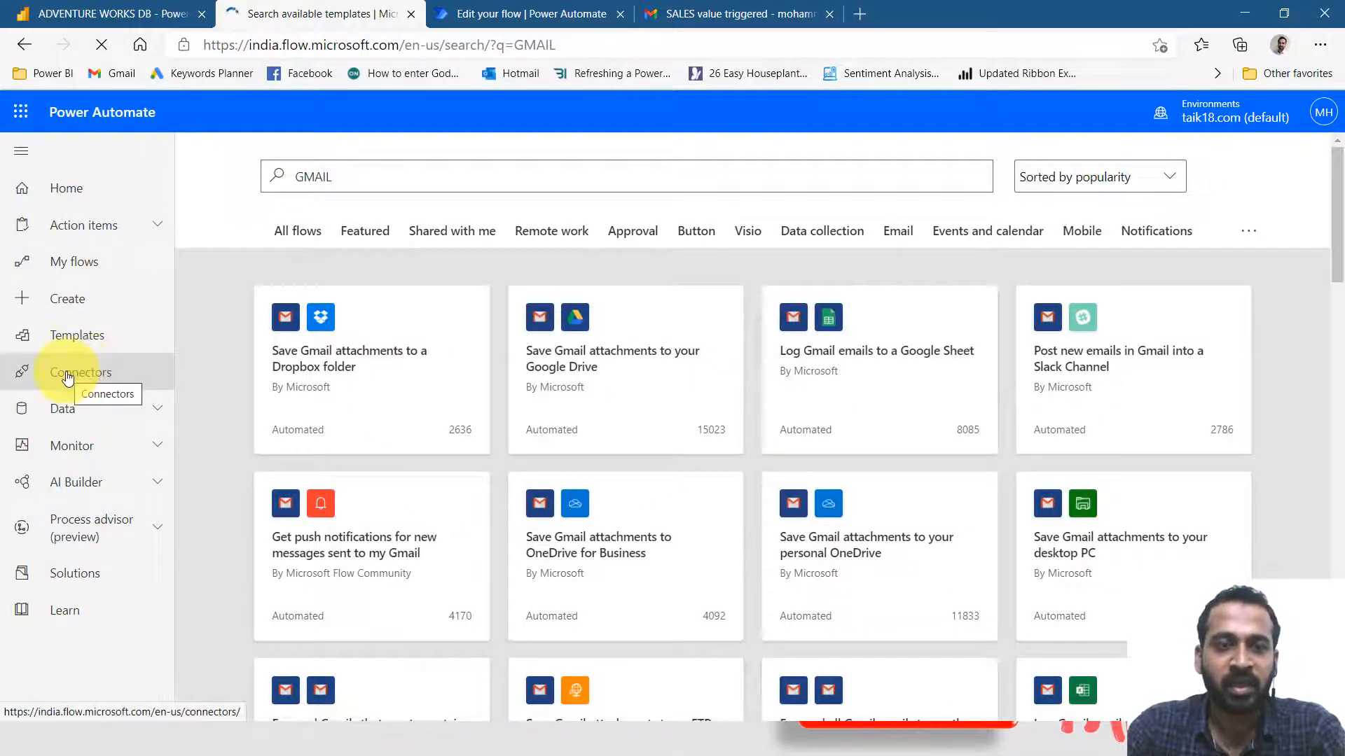
Open the Connectors page in a new tab and browse popular, recently added and all connectors
right_click(81, 373)
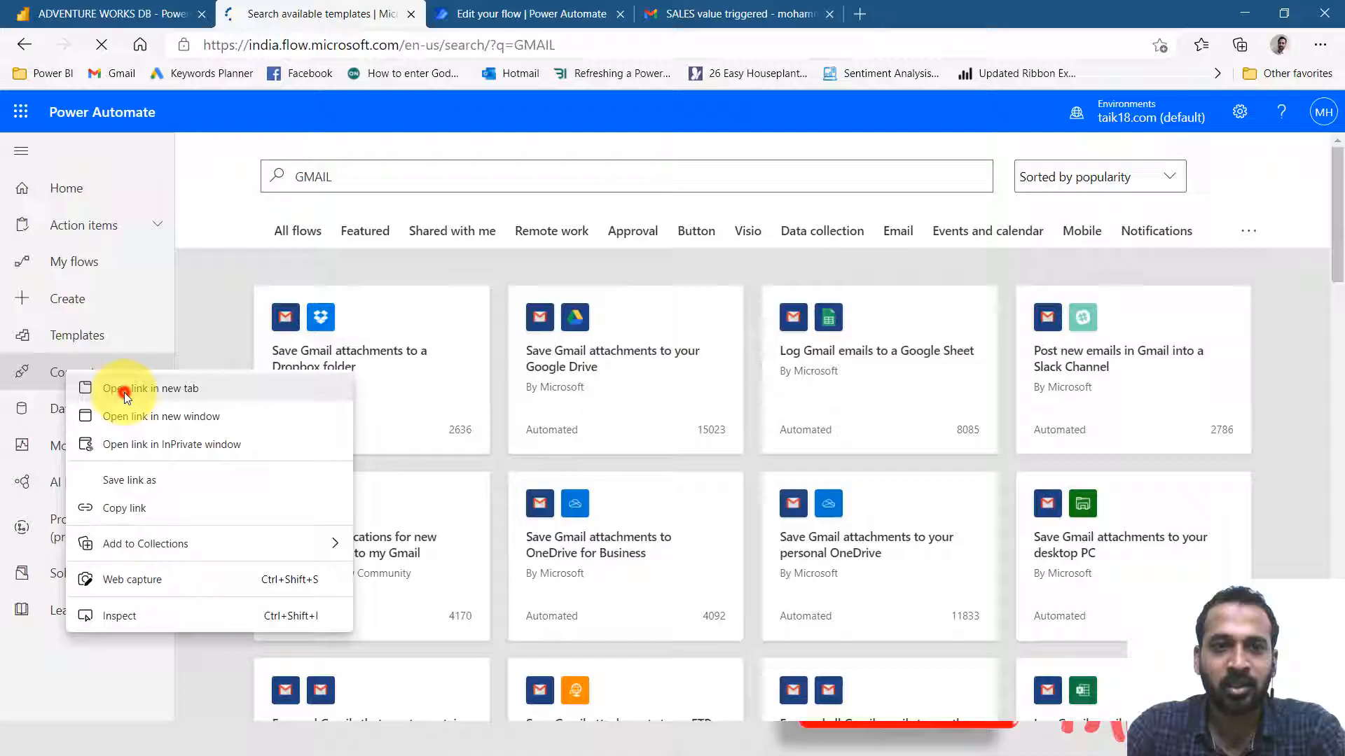
left_click(152, 388)
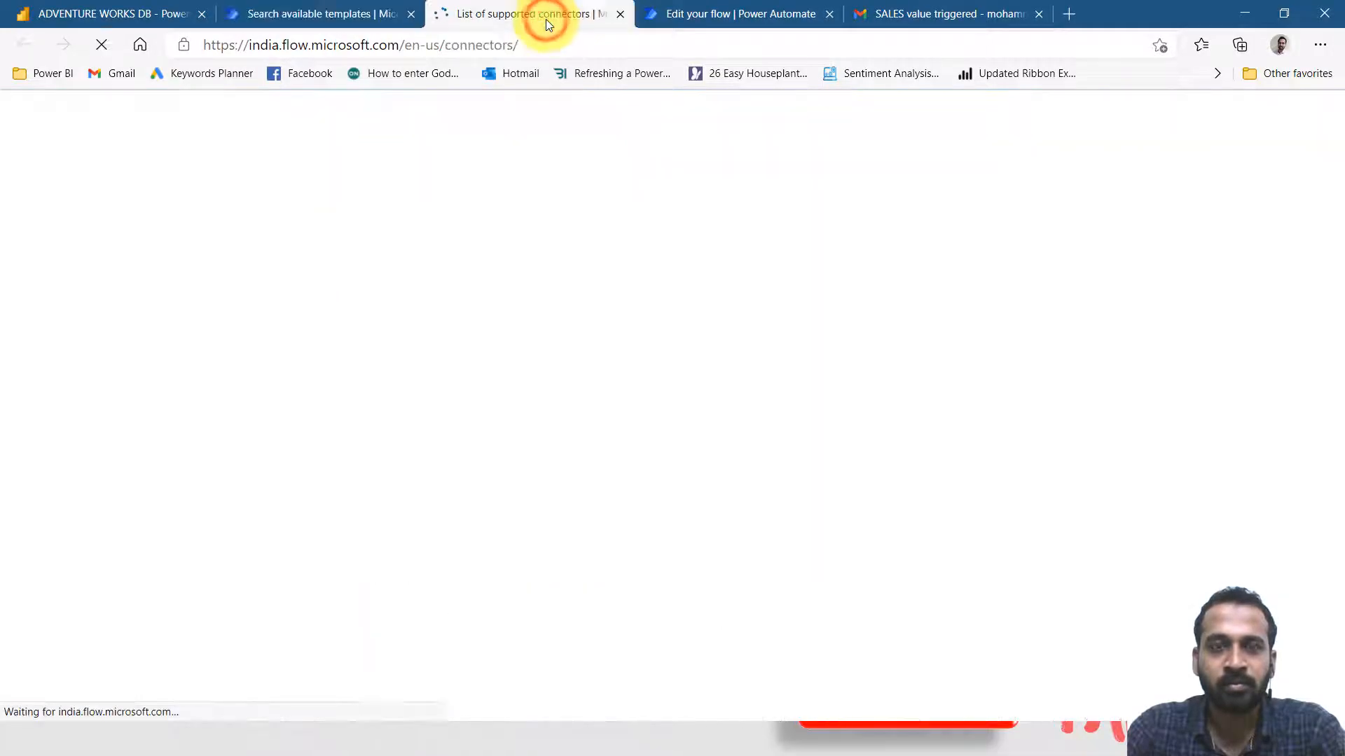
mouse_move(522, 14)
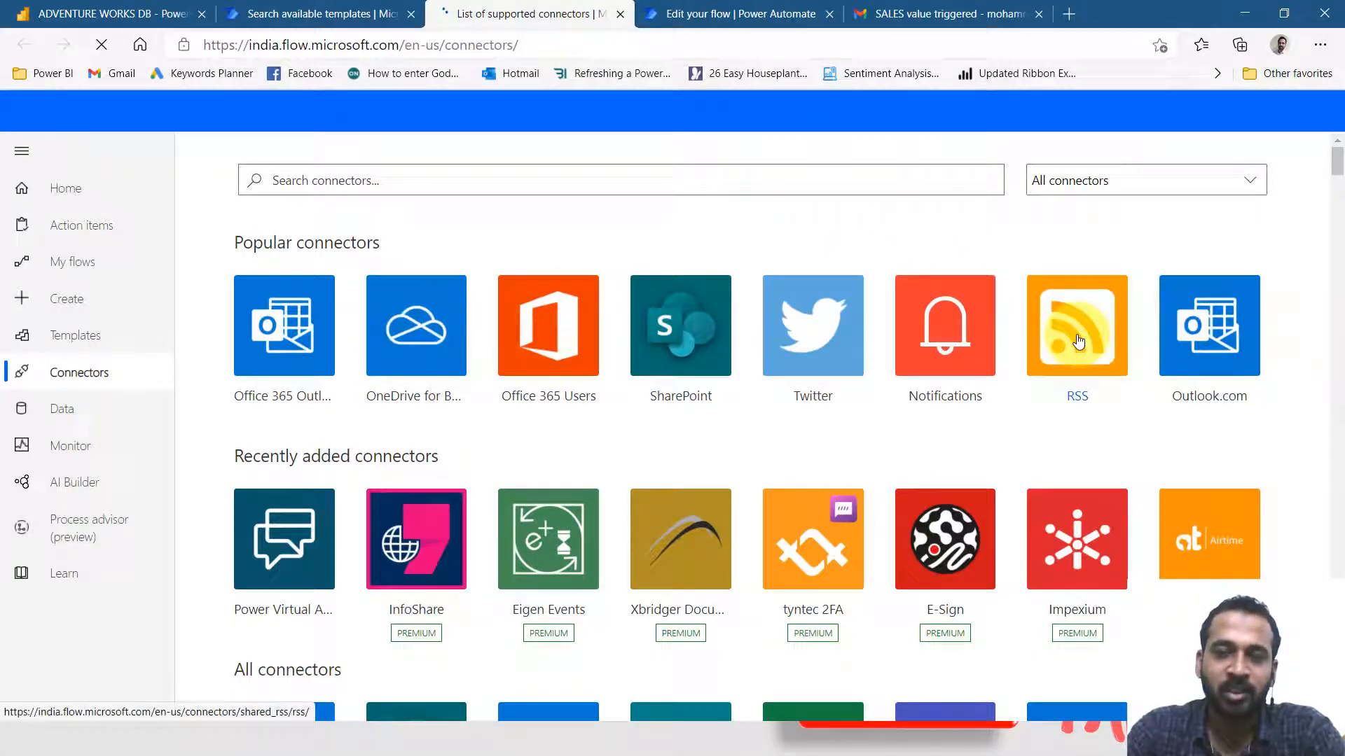
mouse_move(1290, 377)
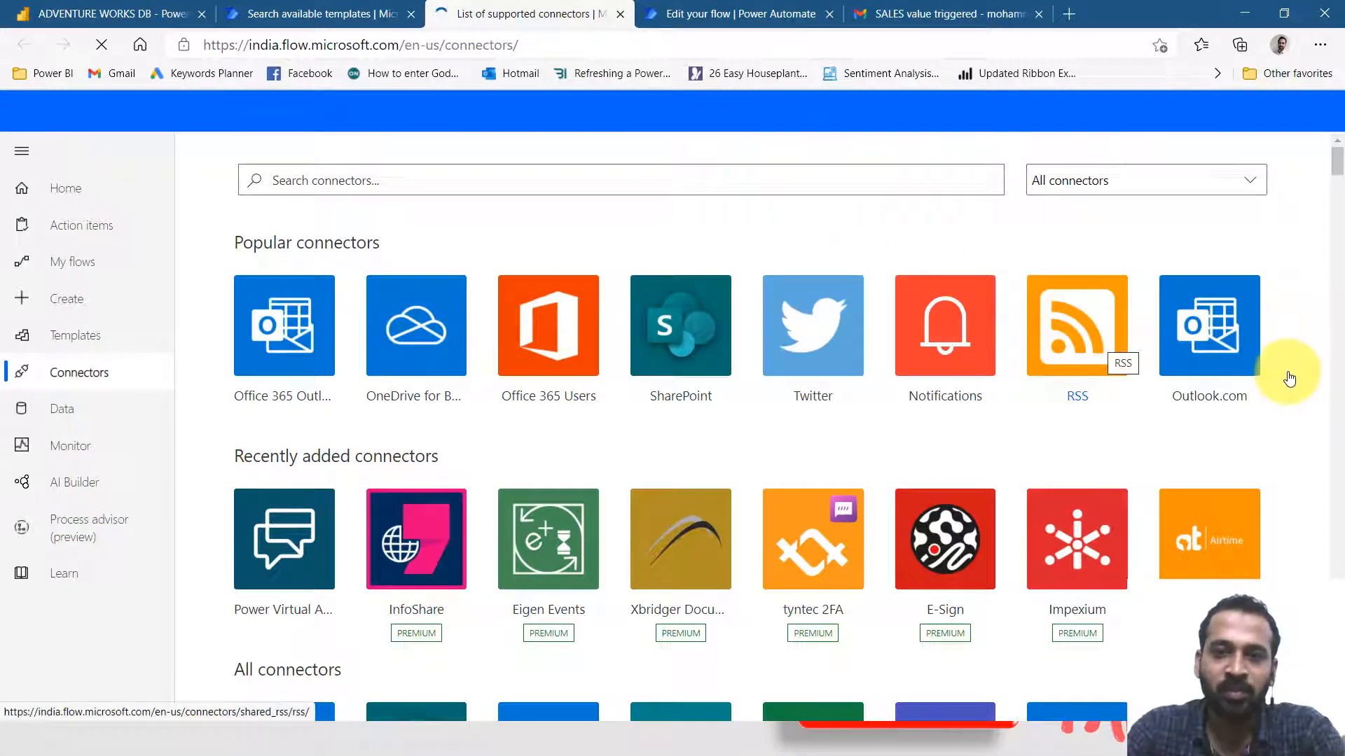
scroll("down", 3)
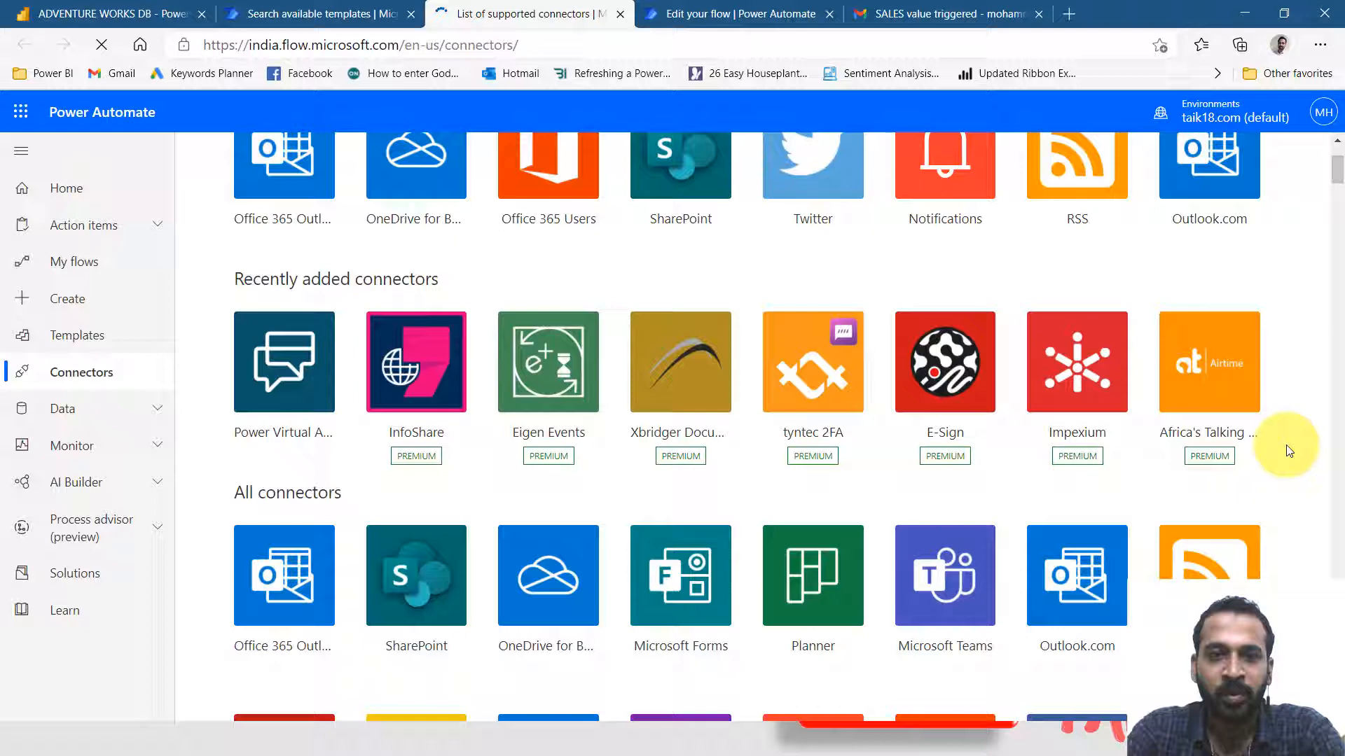
scroll("down", 3)
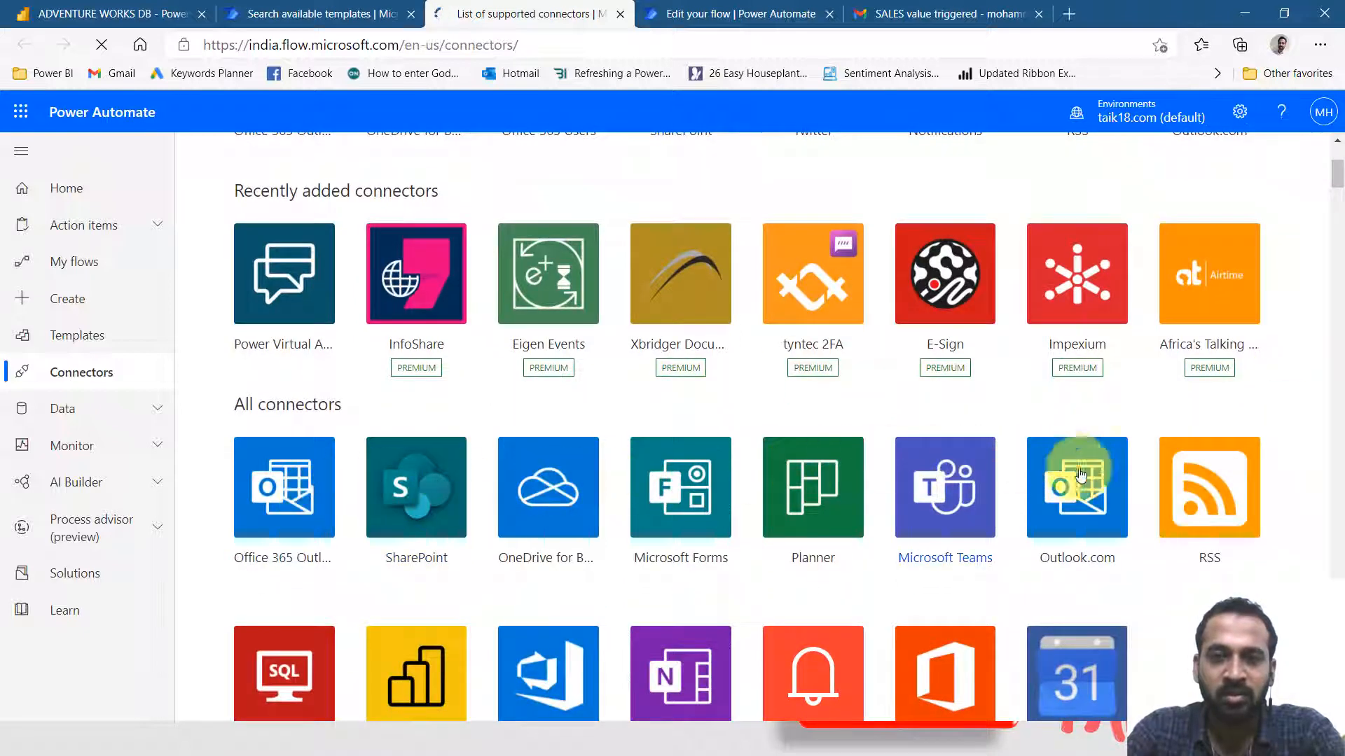
scroll("down", 3)
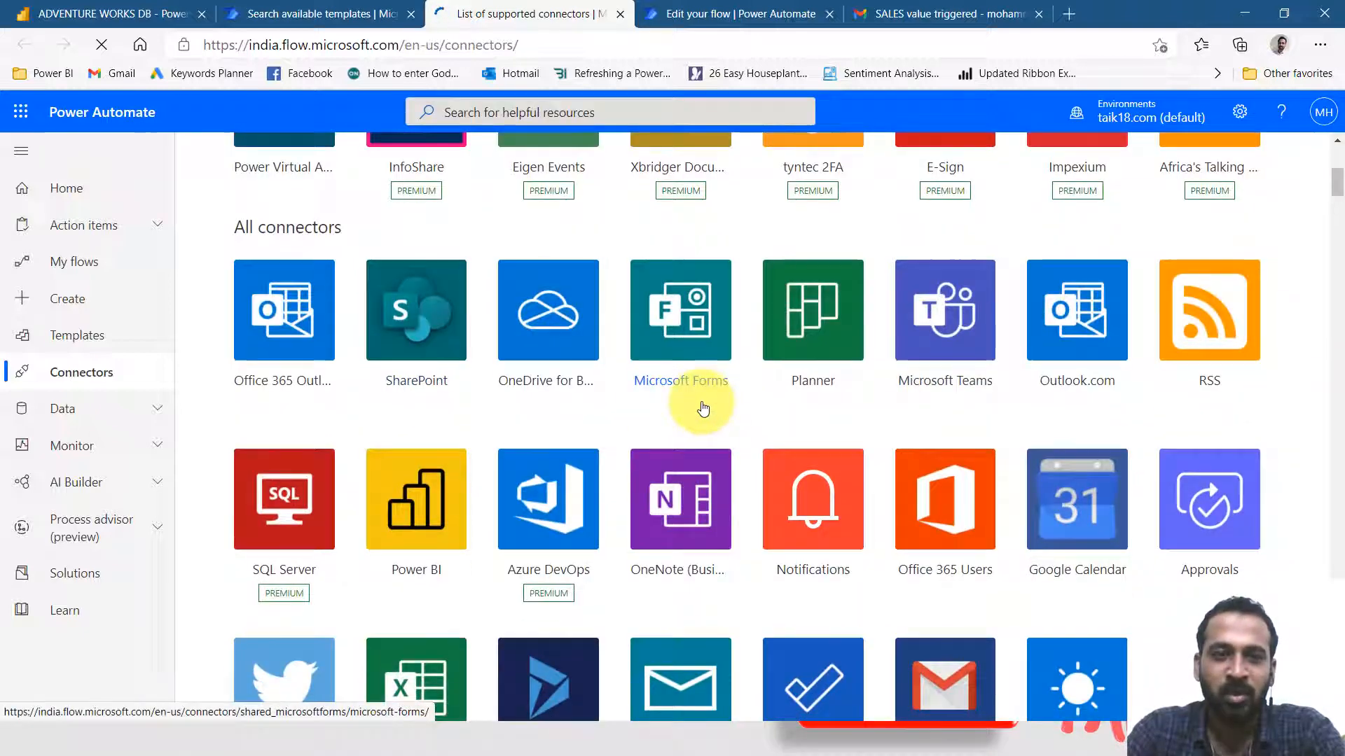
mouse_move(284, 500)
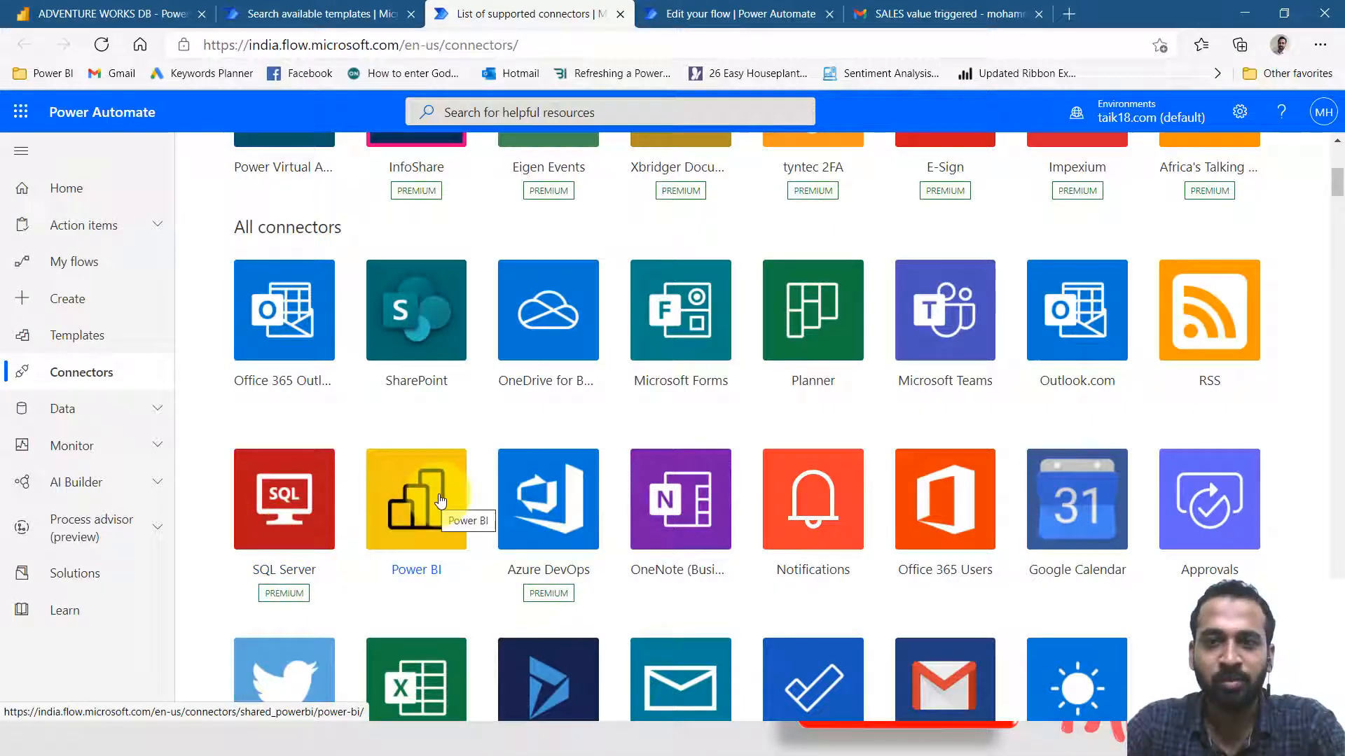
scroll("down", 3)
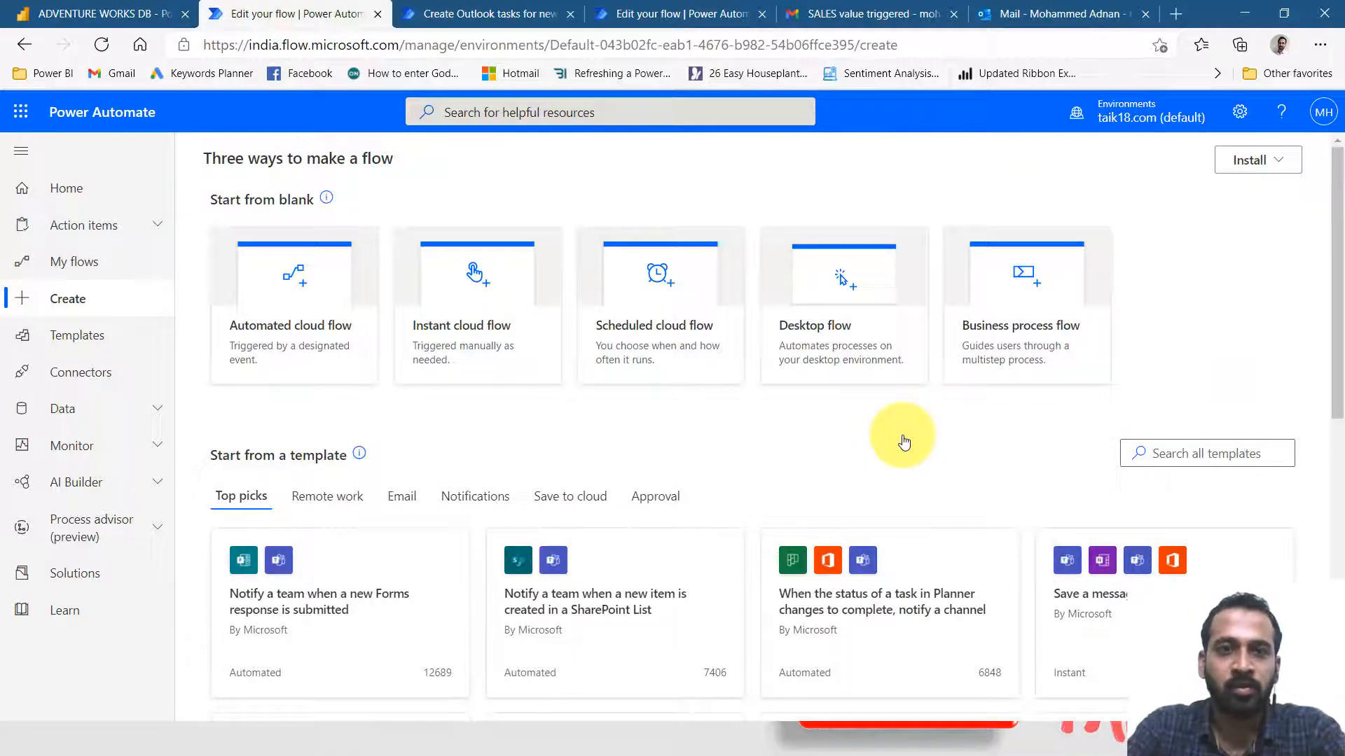
mouse_move(808, 447)
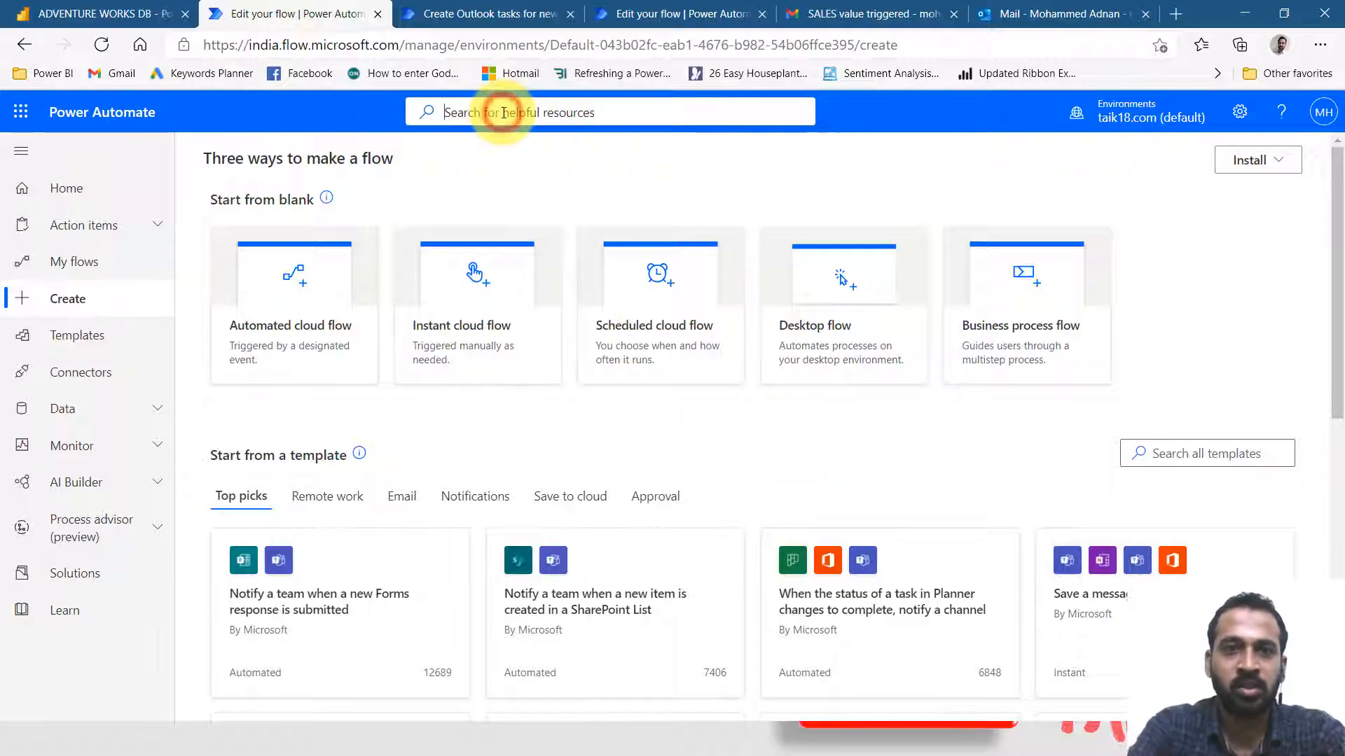
Search helpful resources for 'outlook' (trying 'hotmail' too) and open the Outlook.com connector
type("outlook")
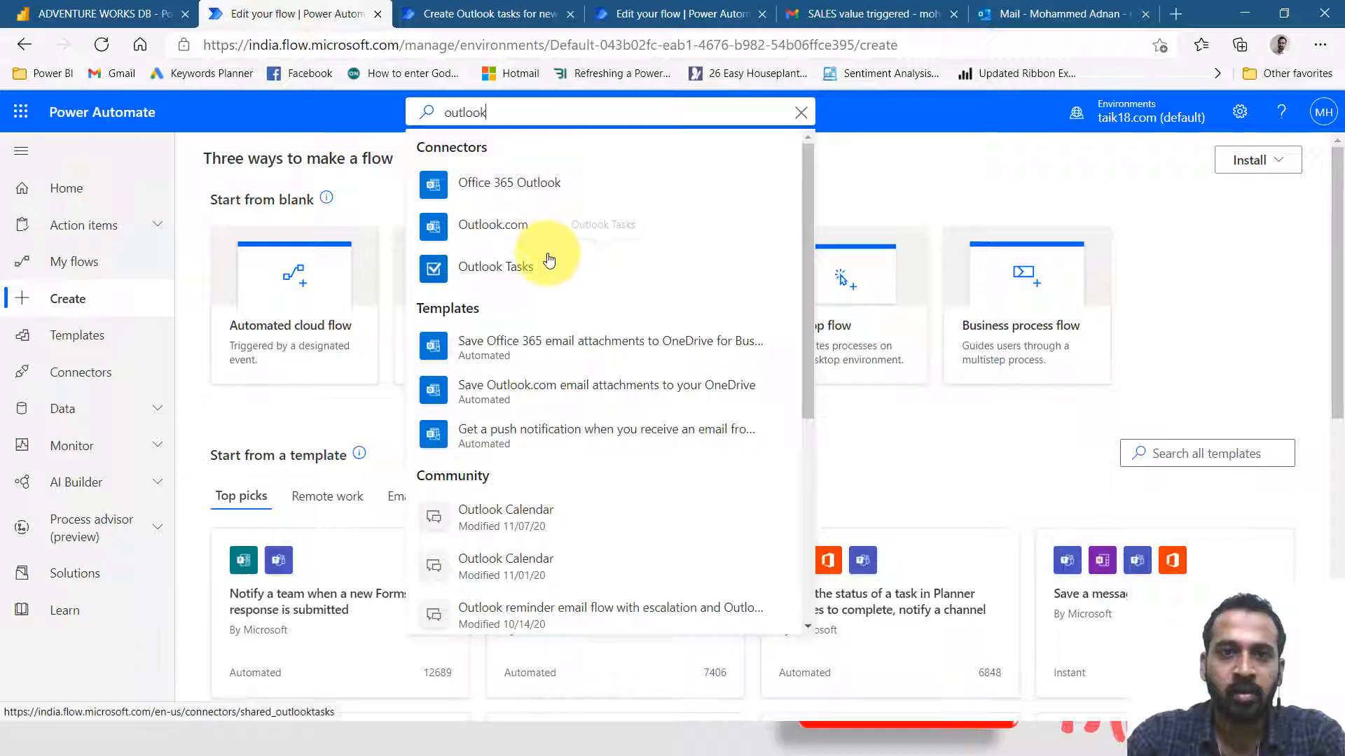
type("hd")
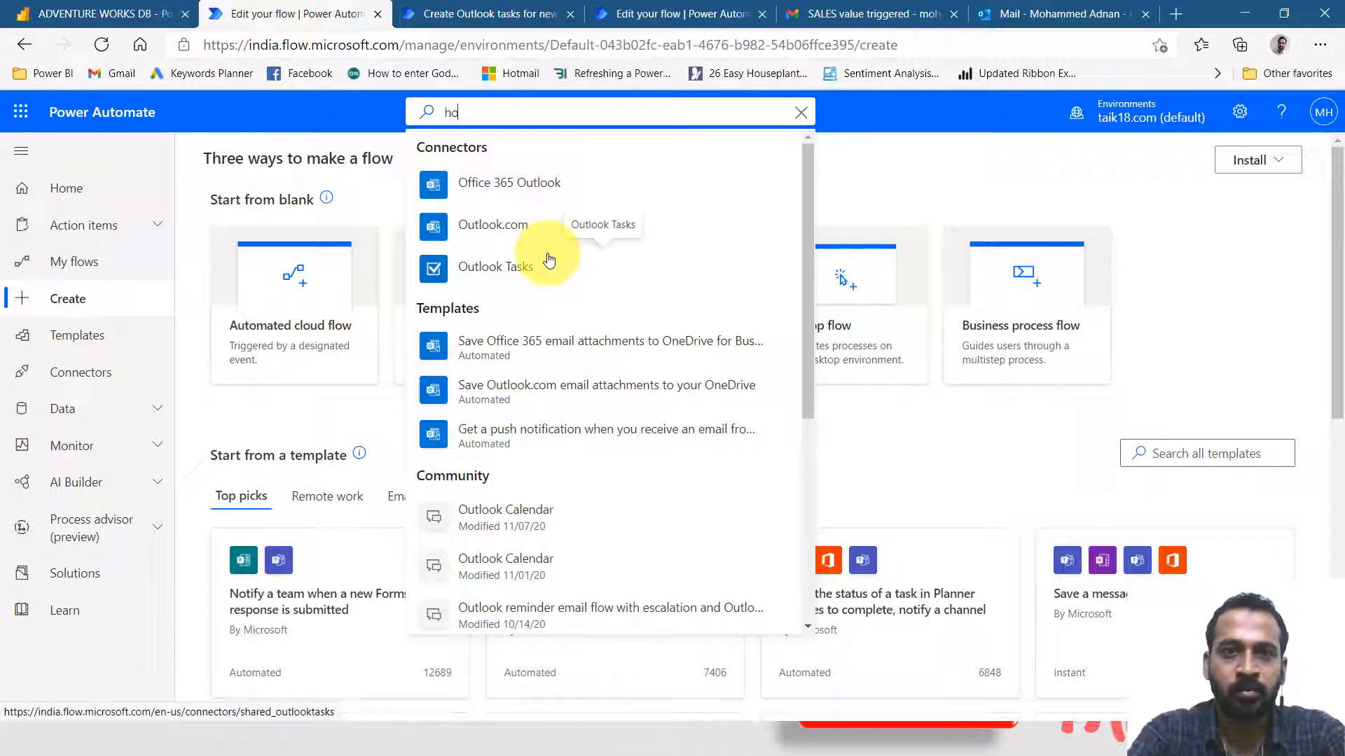
type("hotmail")
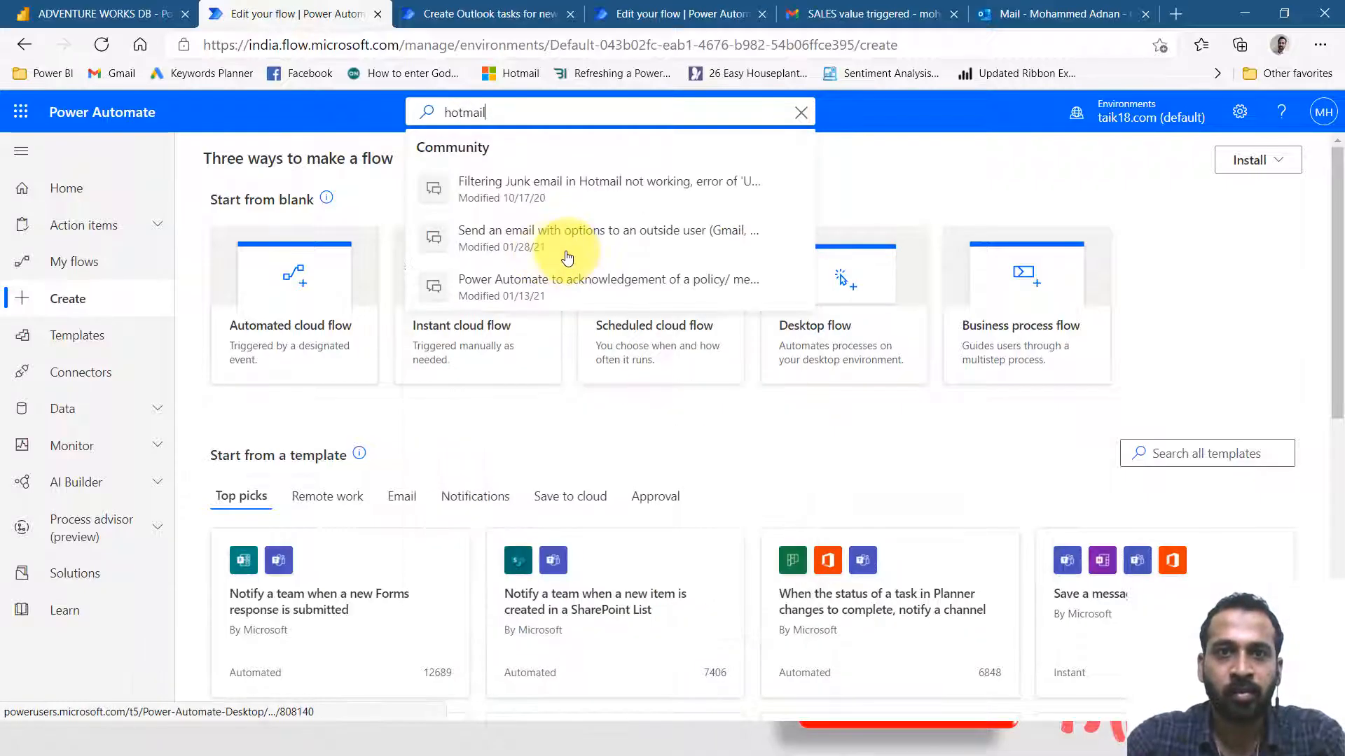
mouse_move(601, 139)
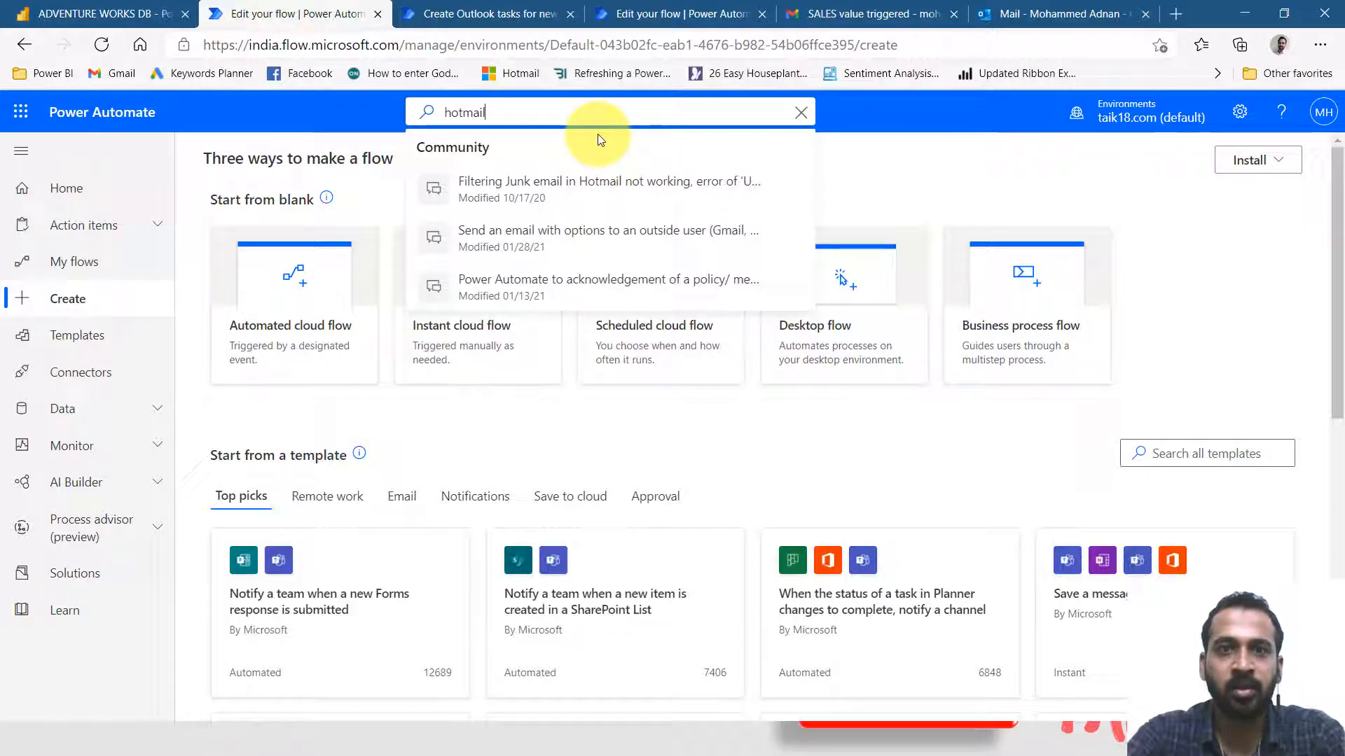
type("outlook")
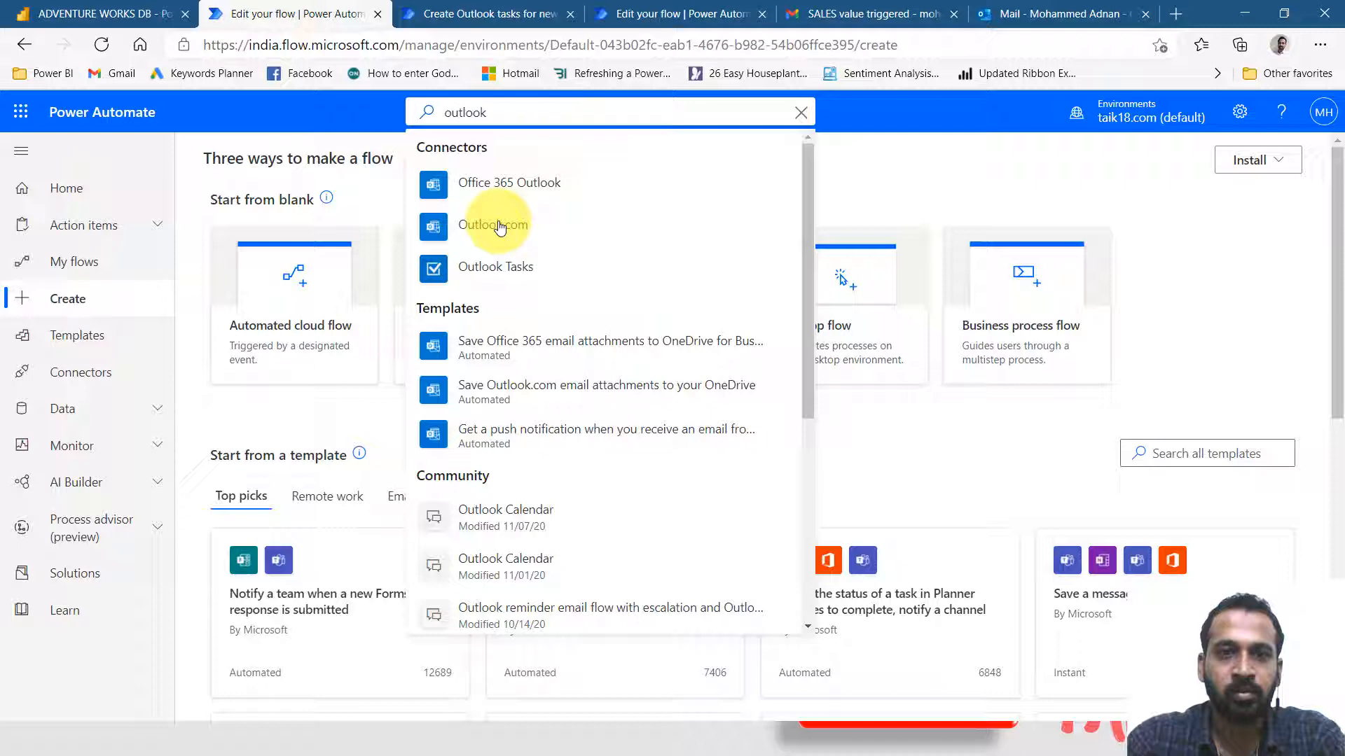
mouse_move(494, 226)
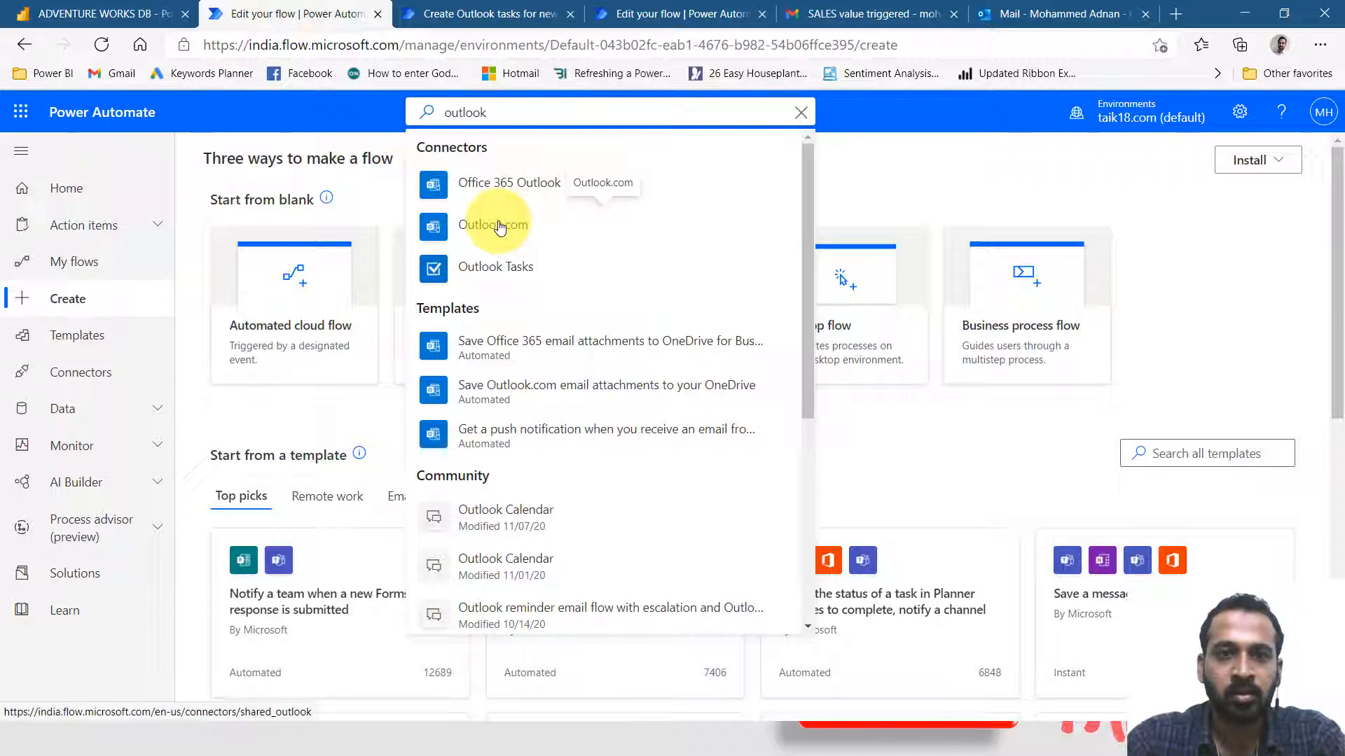
left_click(494, 225)
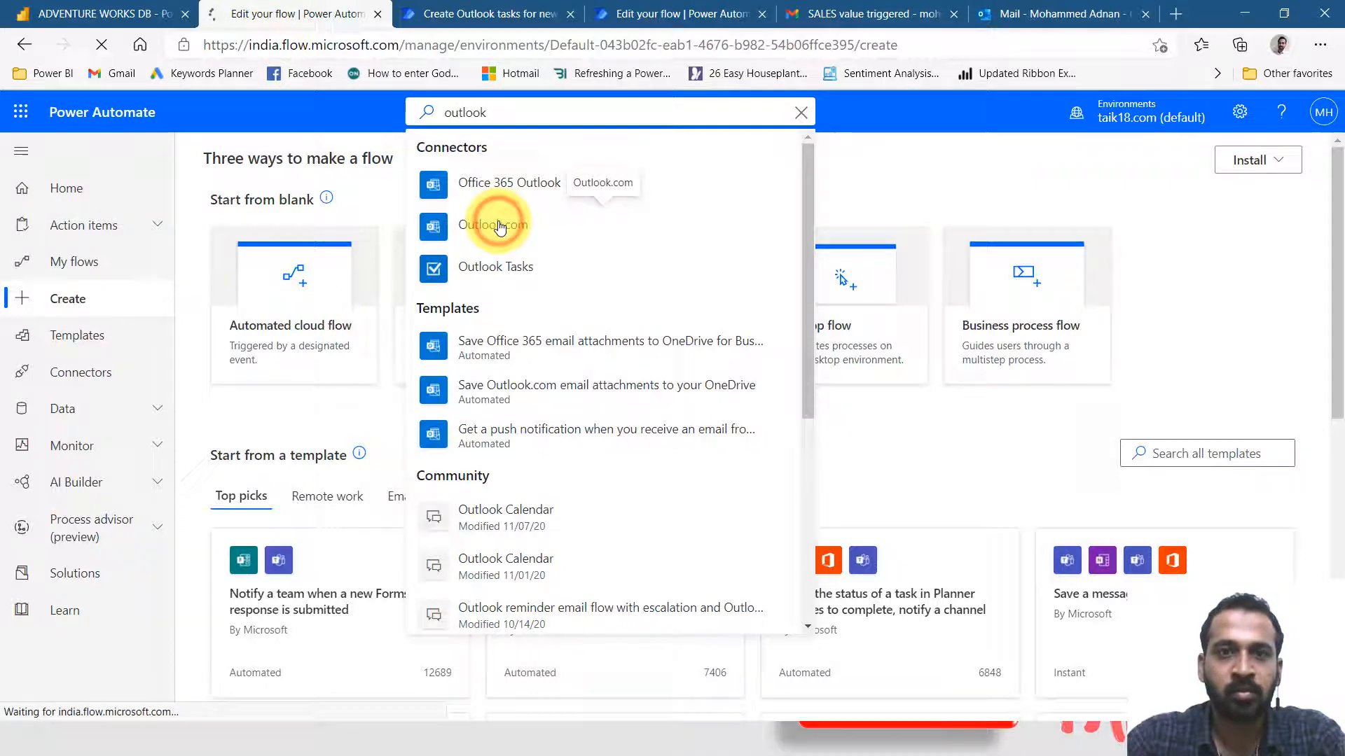
On the Outlook.com connector page, choose the 'When a new email arrives (V2)' trigger
left_click(495, 226)
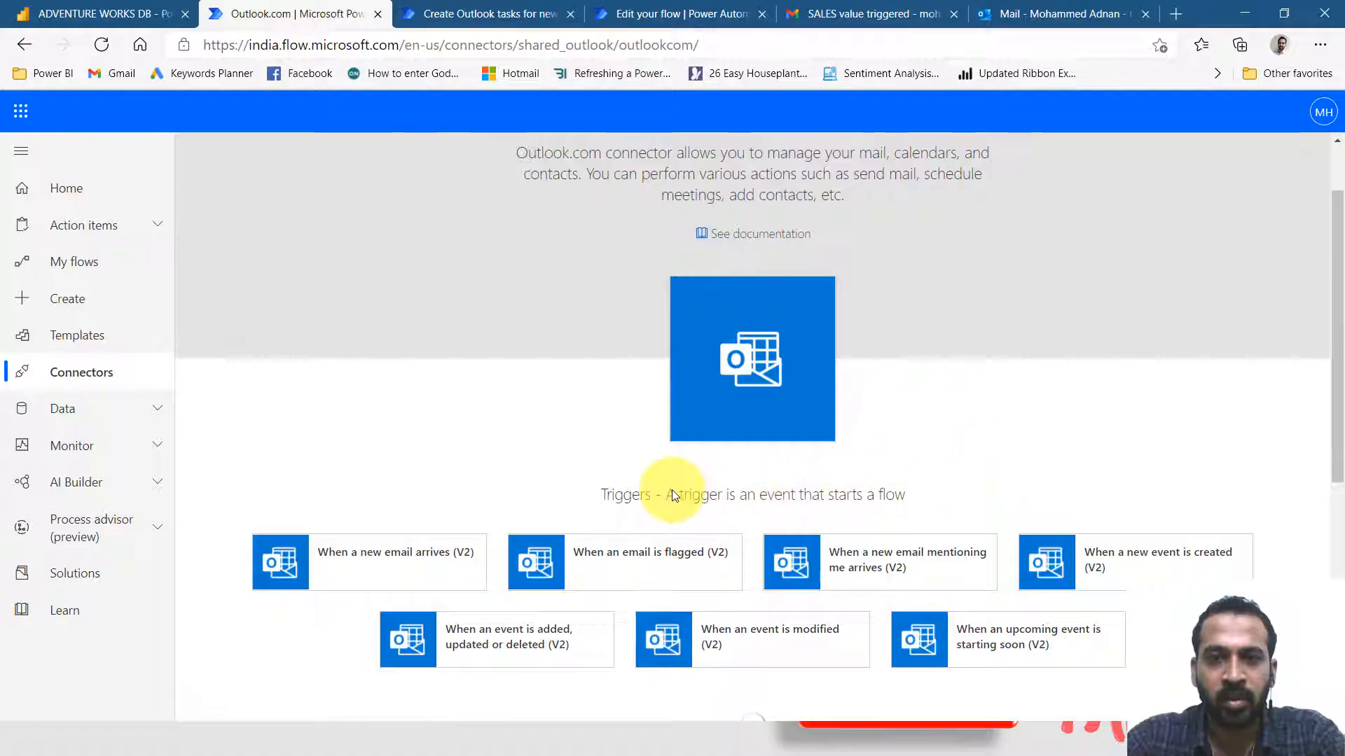
scroll("down", 3)
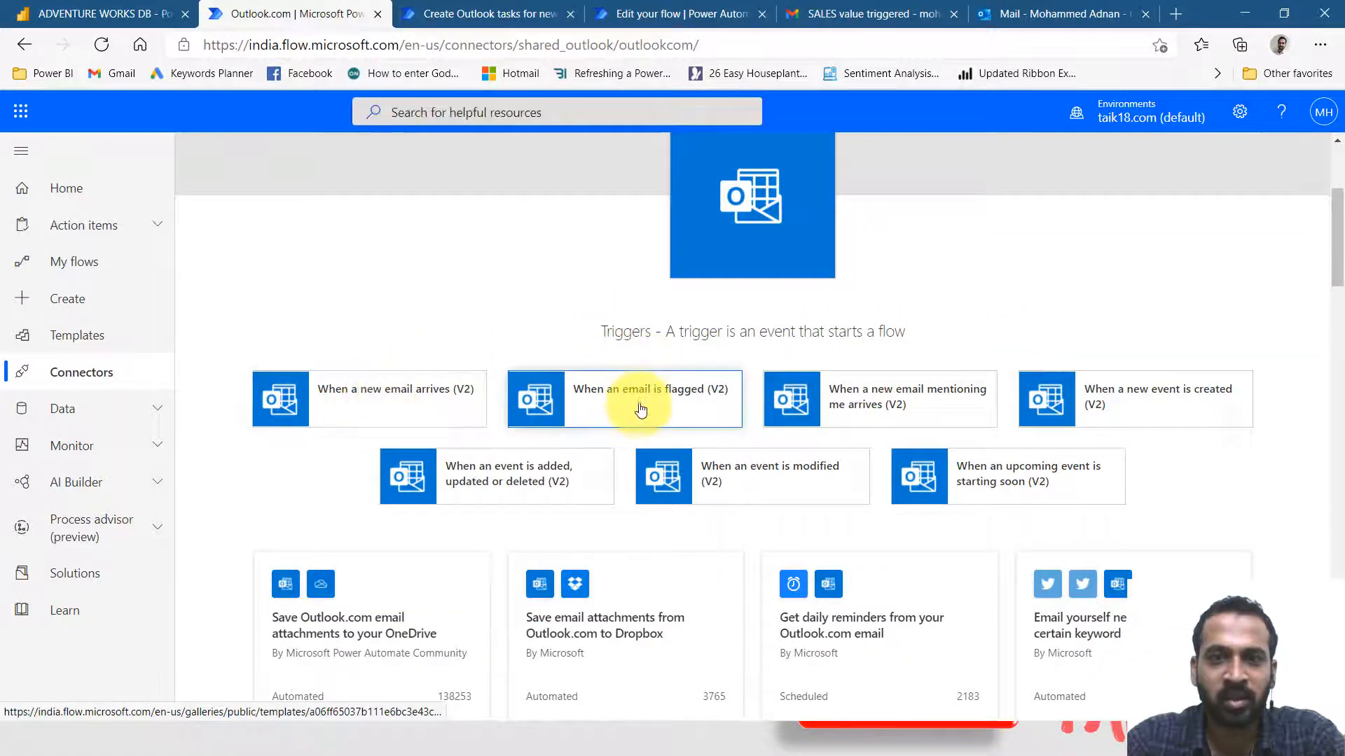
mouse_move(961, 412)
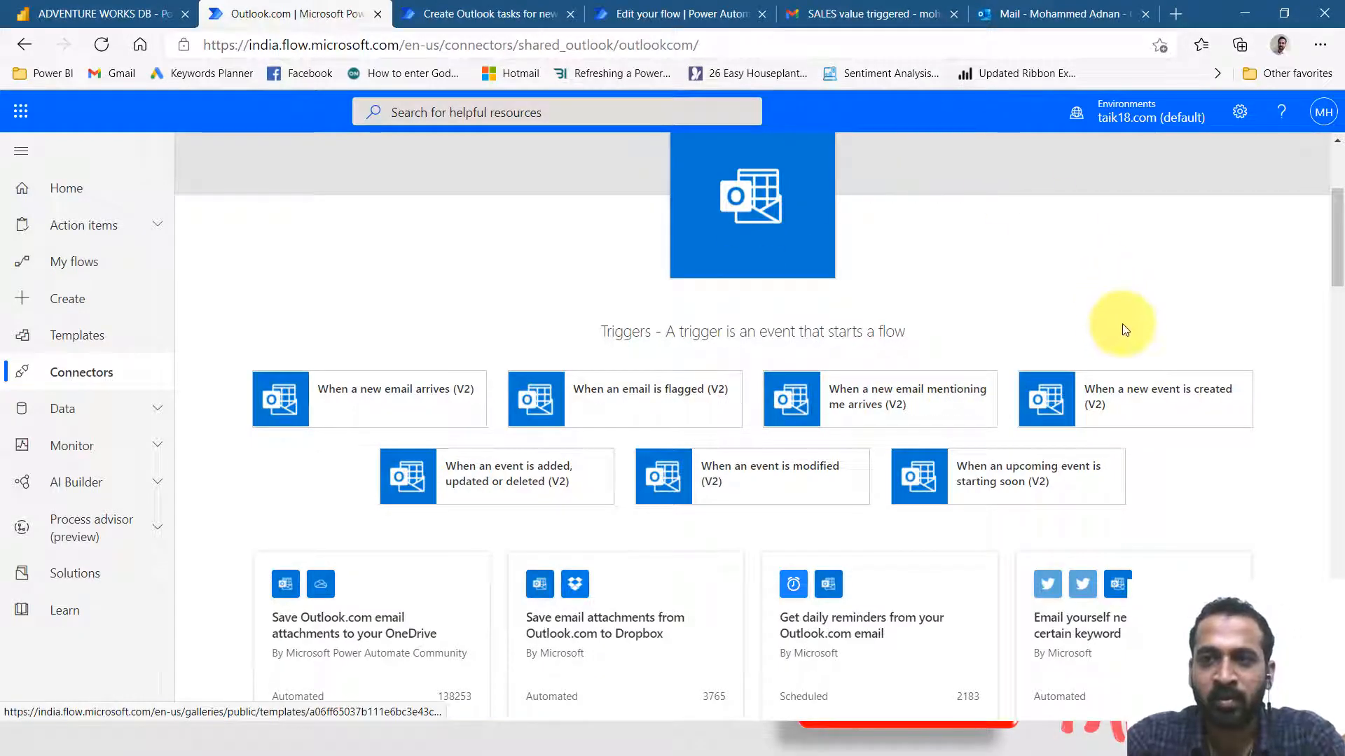
mouse_move(510, 541)
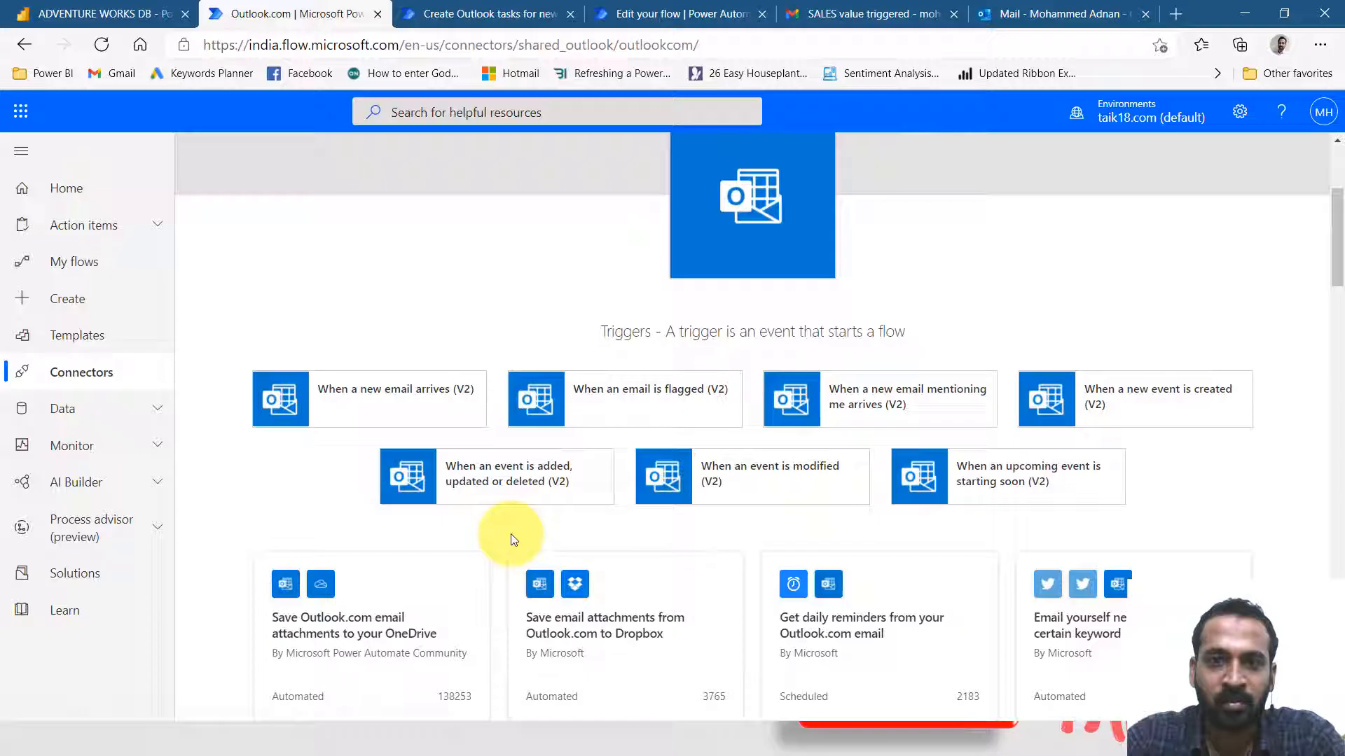
mouse_move(449, 295)
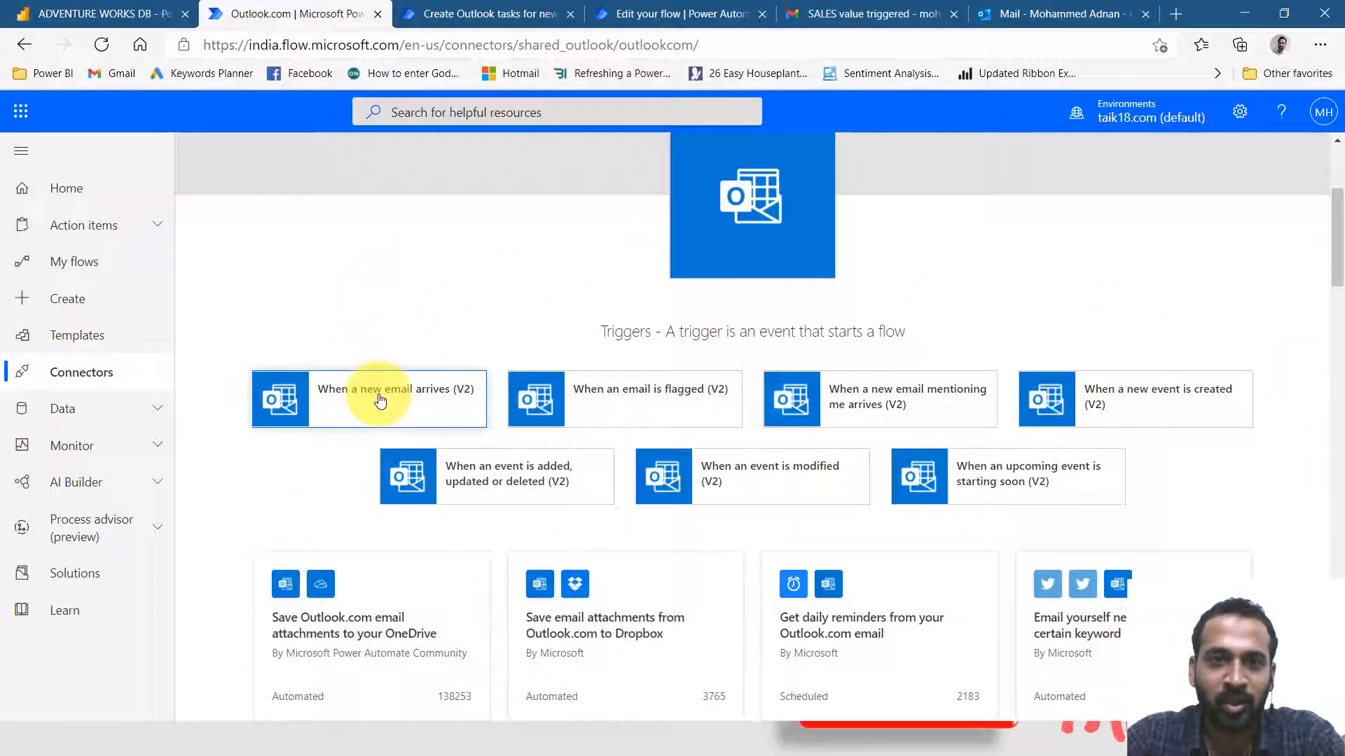
left_click(380, 399)
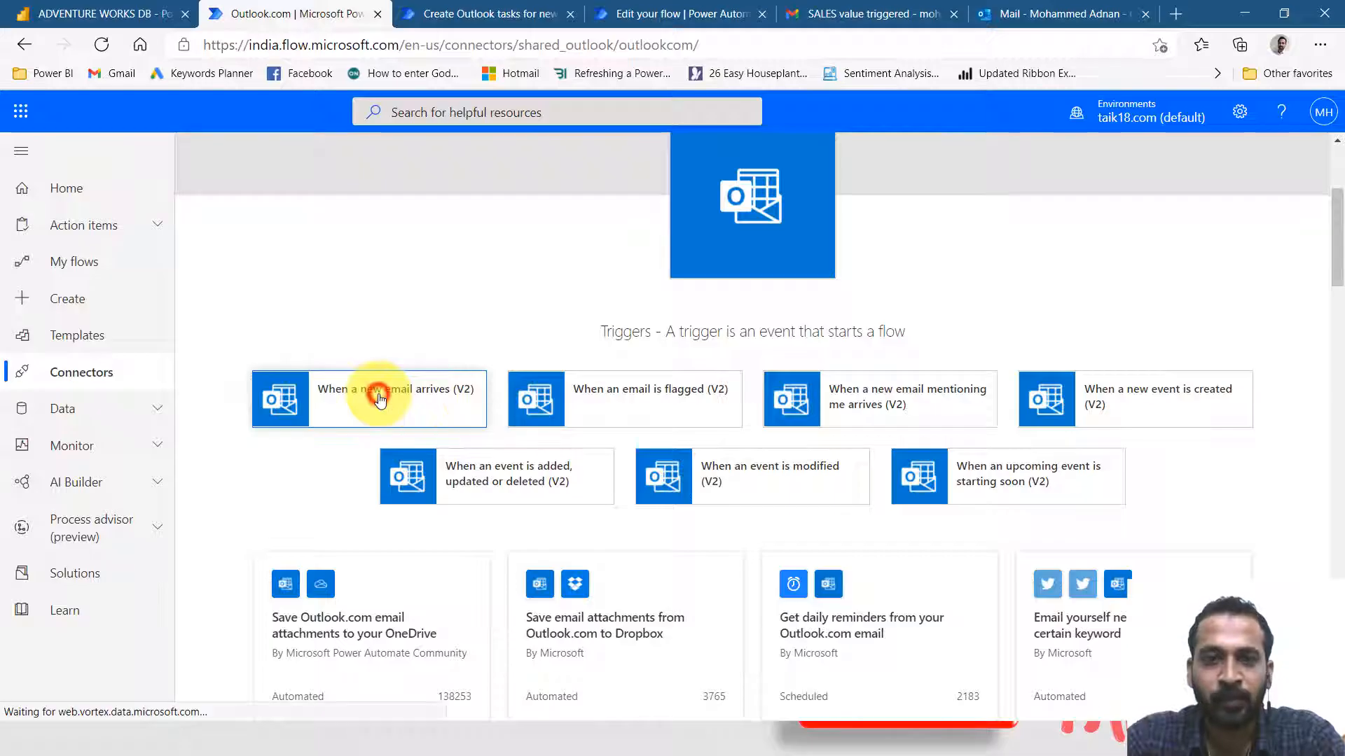
Confirm the trigger watches the Inbox folder and review, then hide, its advanced filter options
left_click(395, 399)
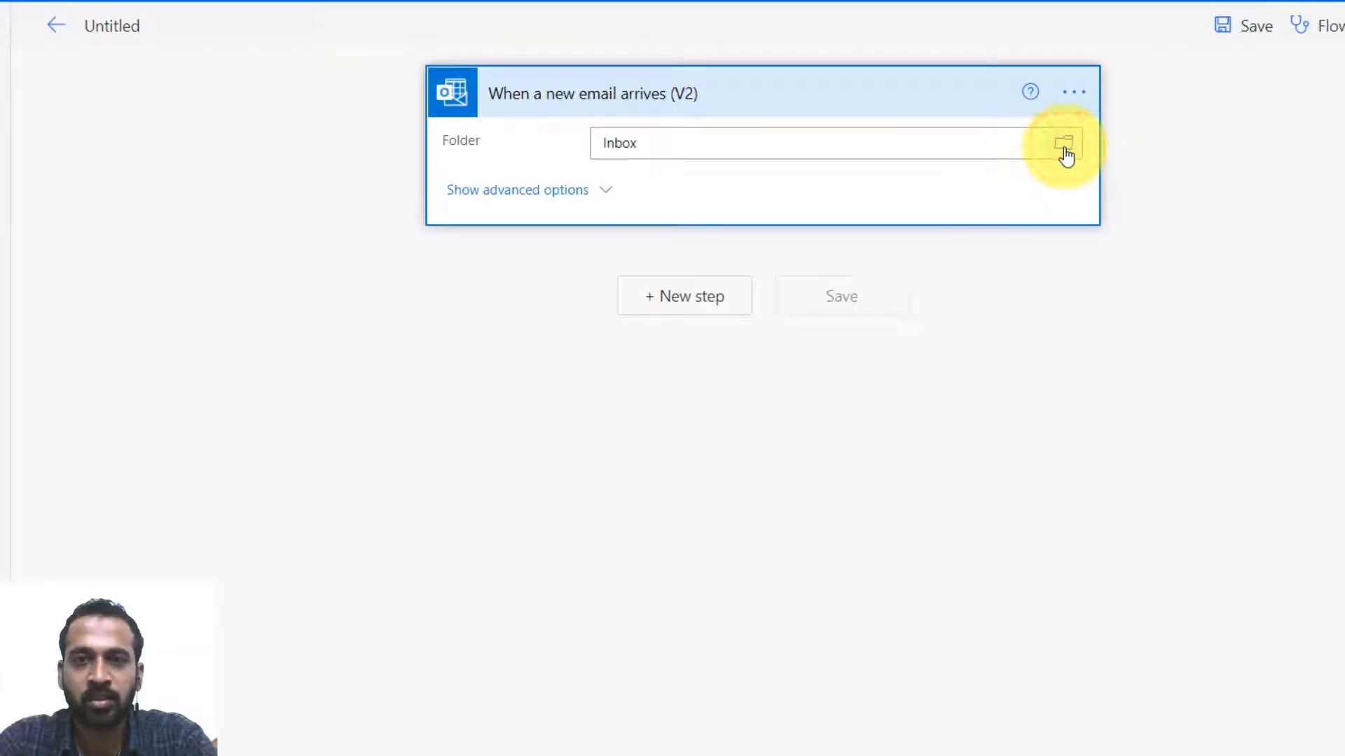
left_click(1065, 143)
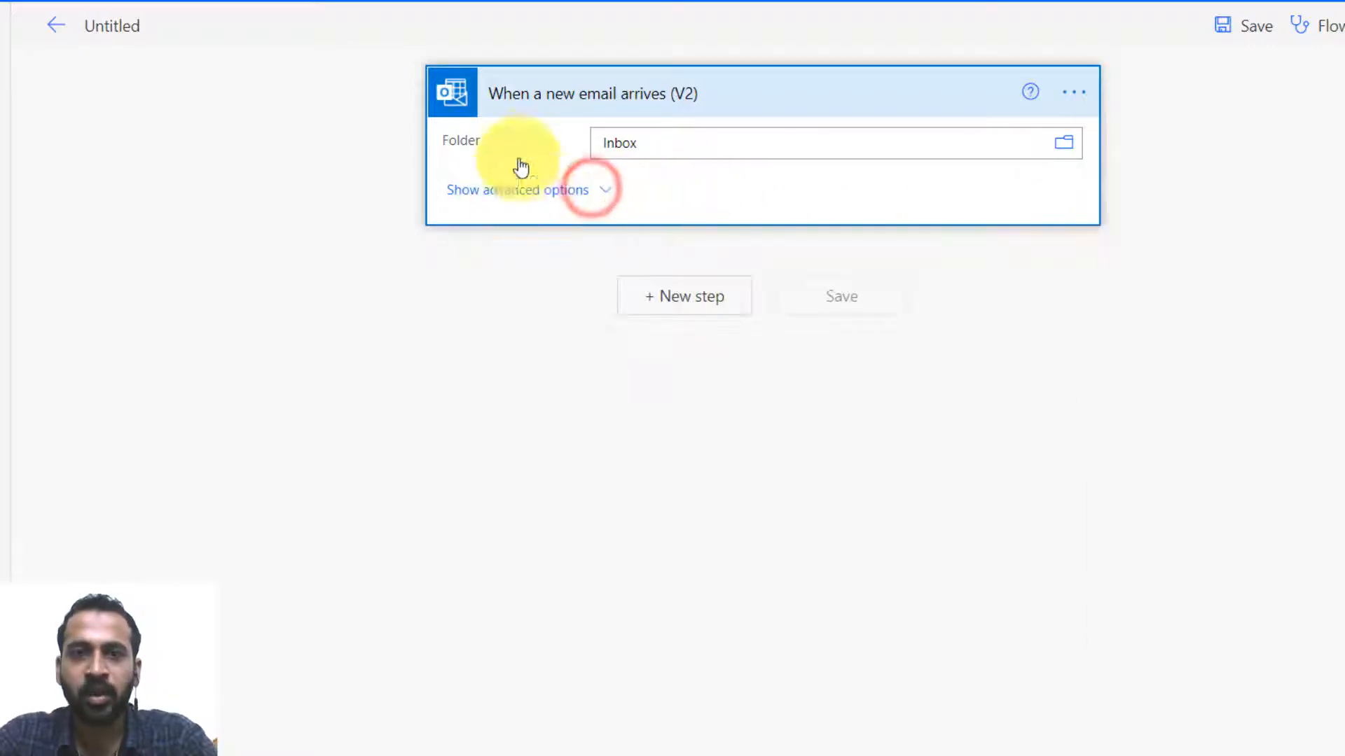
left_click(517, 189)
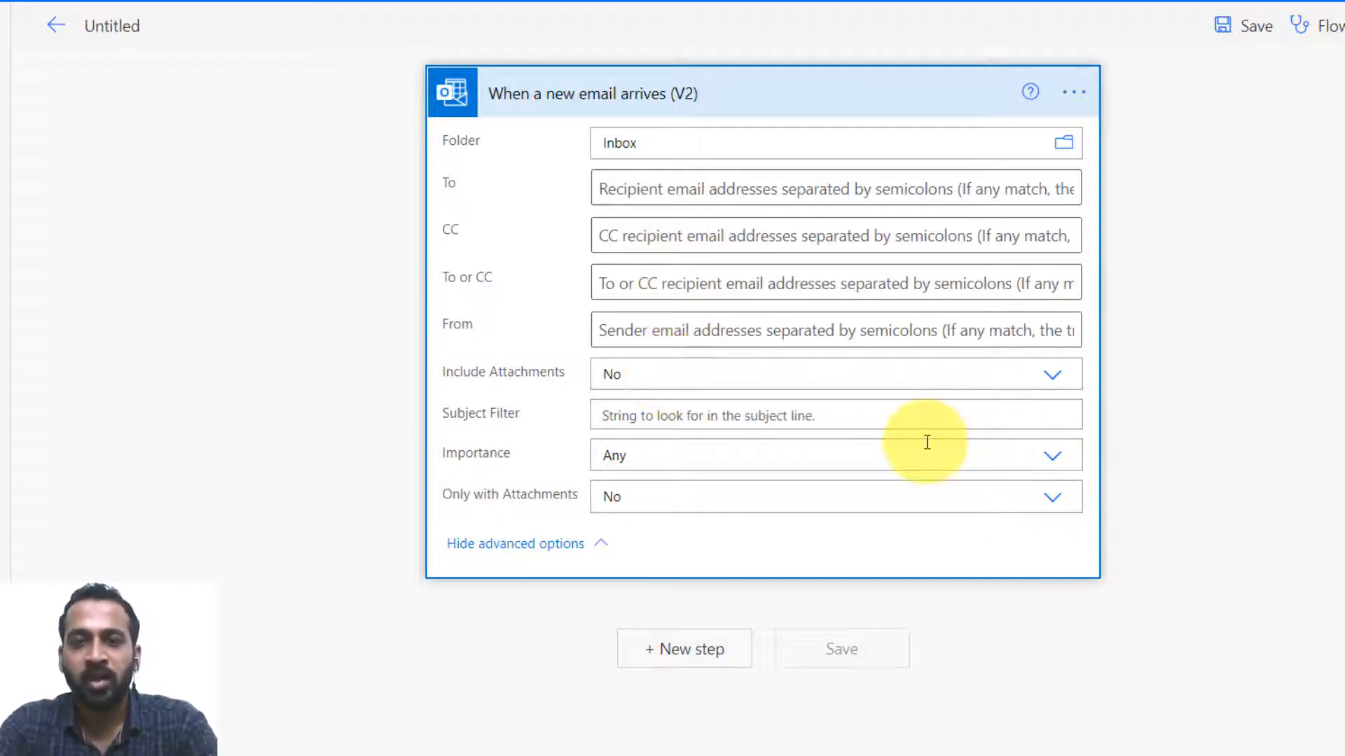
mouse_move(731, 454)
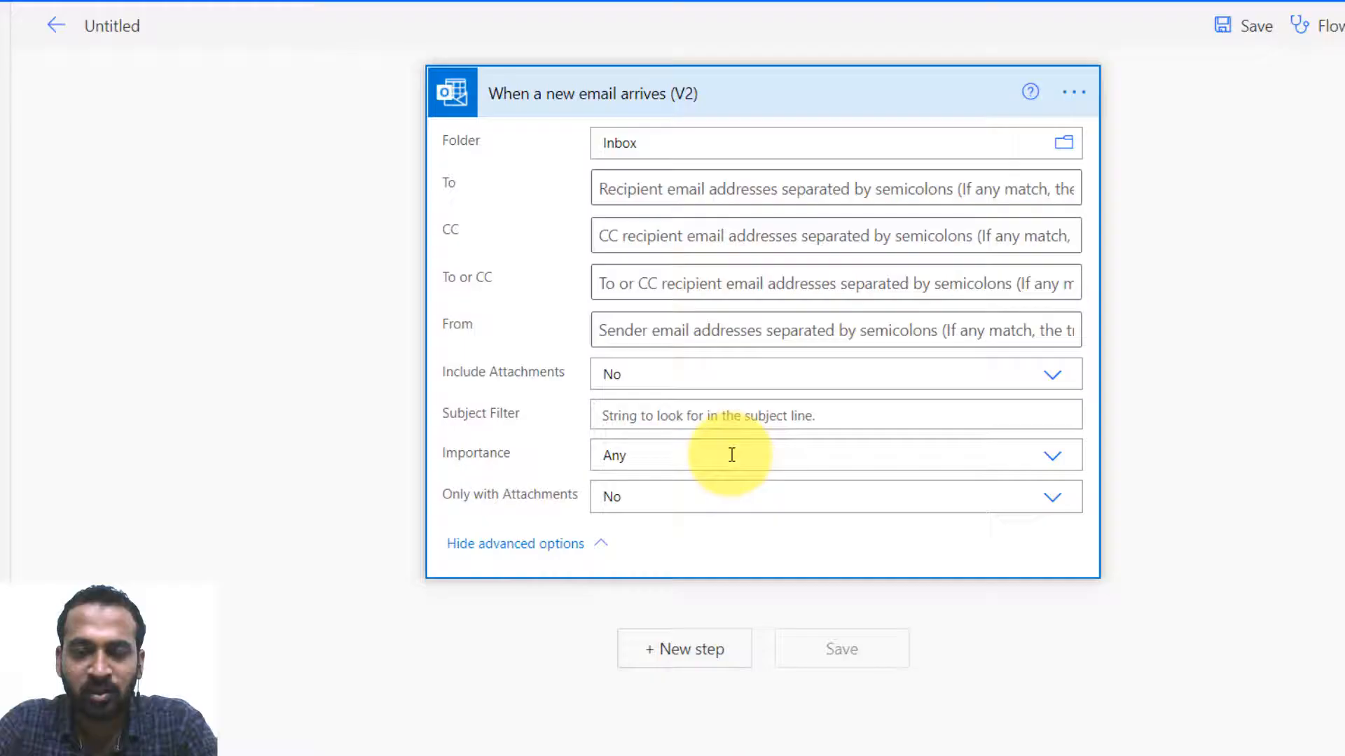
mouse_move(387, 454)
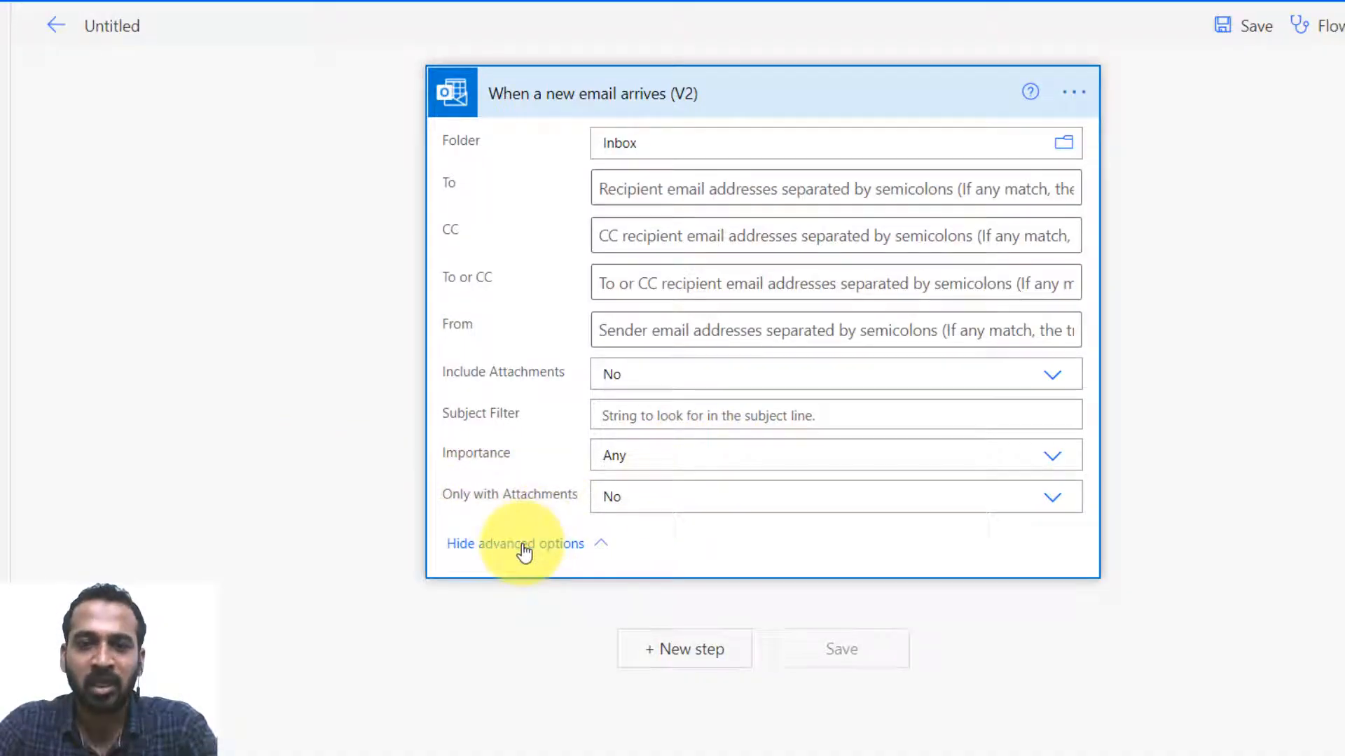
left_click(514, 543)
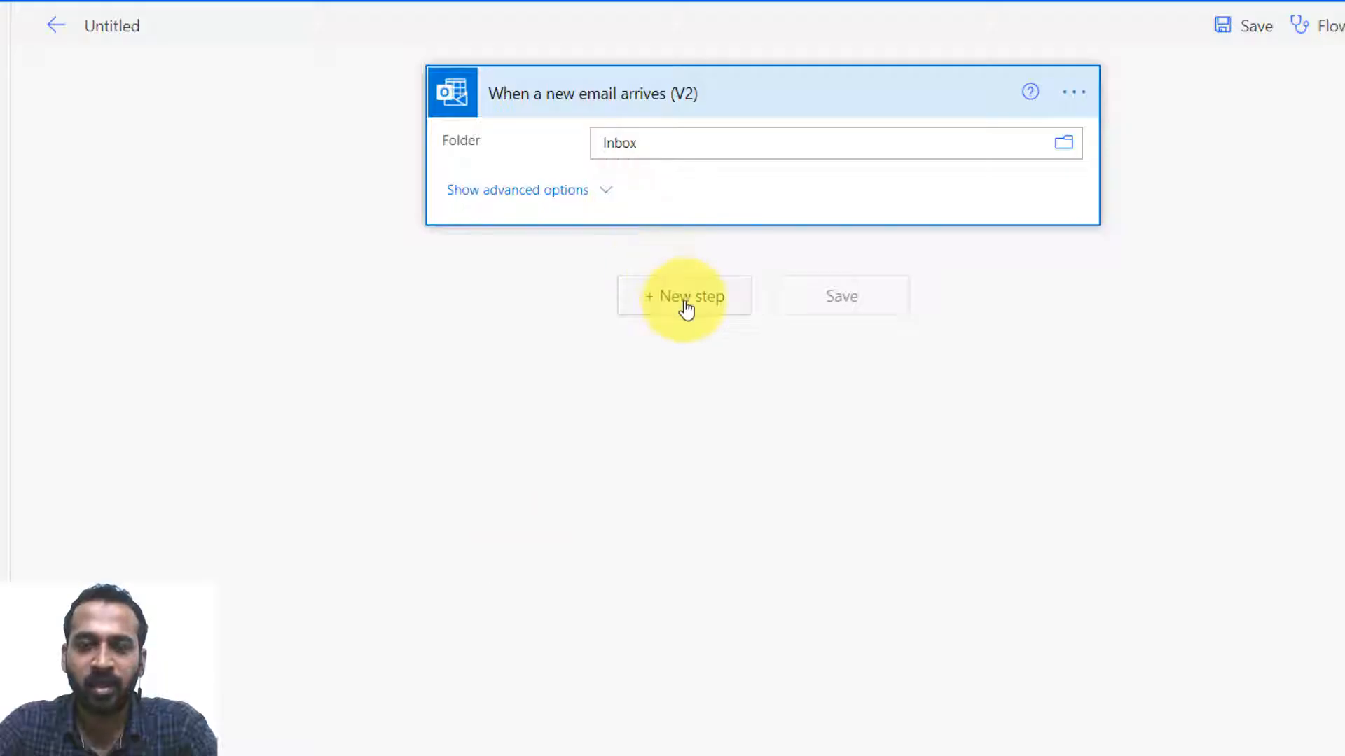
Add a Send an email notification step addressed to the gmail.com address and attempt a save
left_click(684, 295)
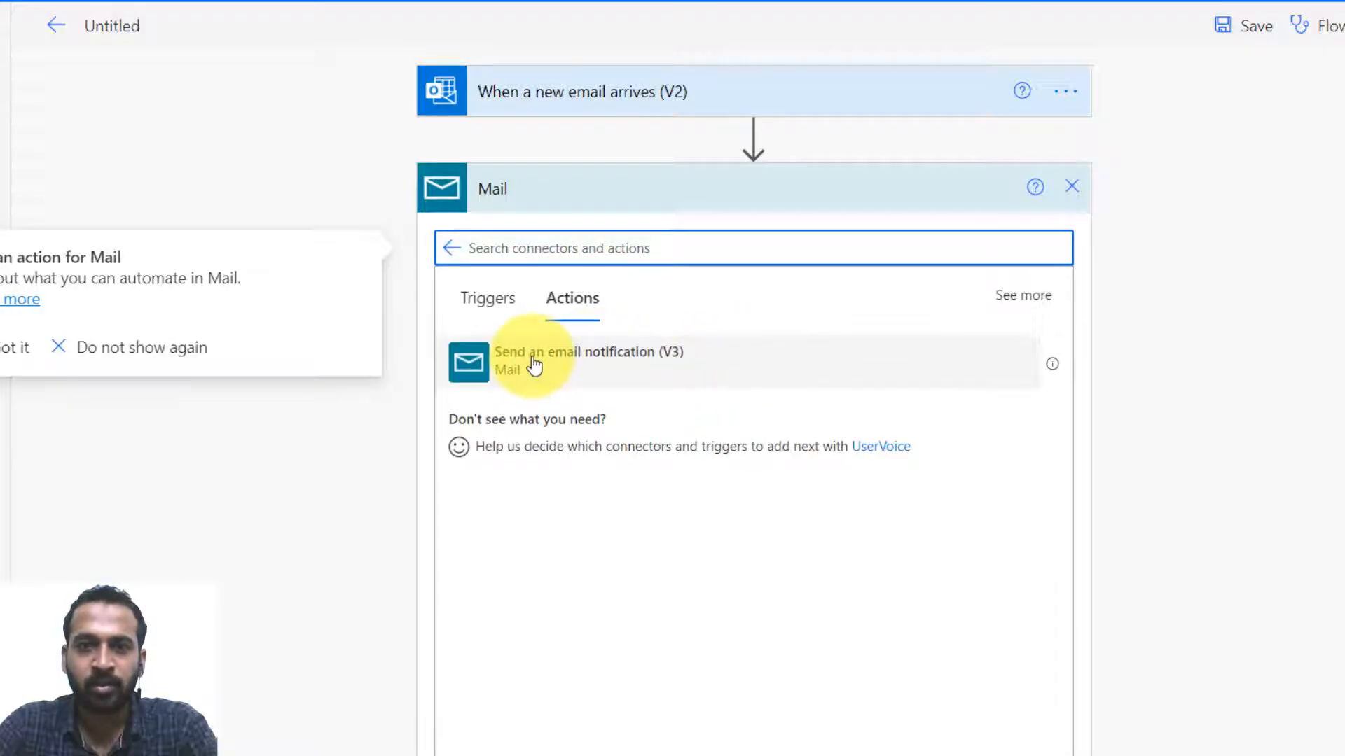
left_click(588, 360)
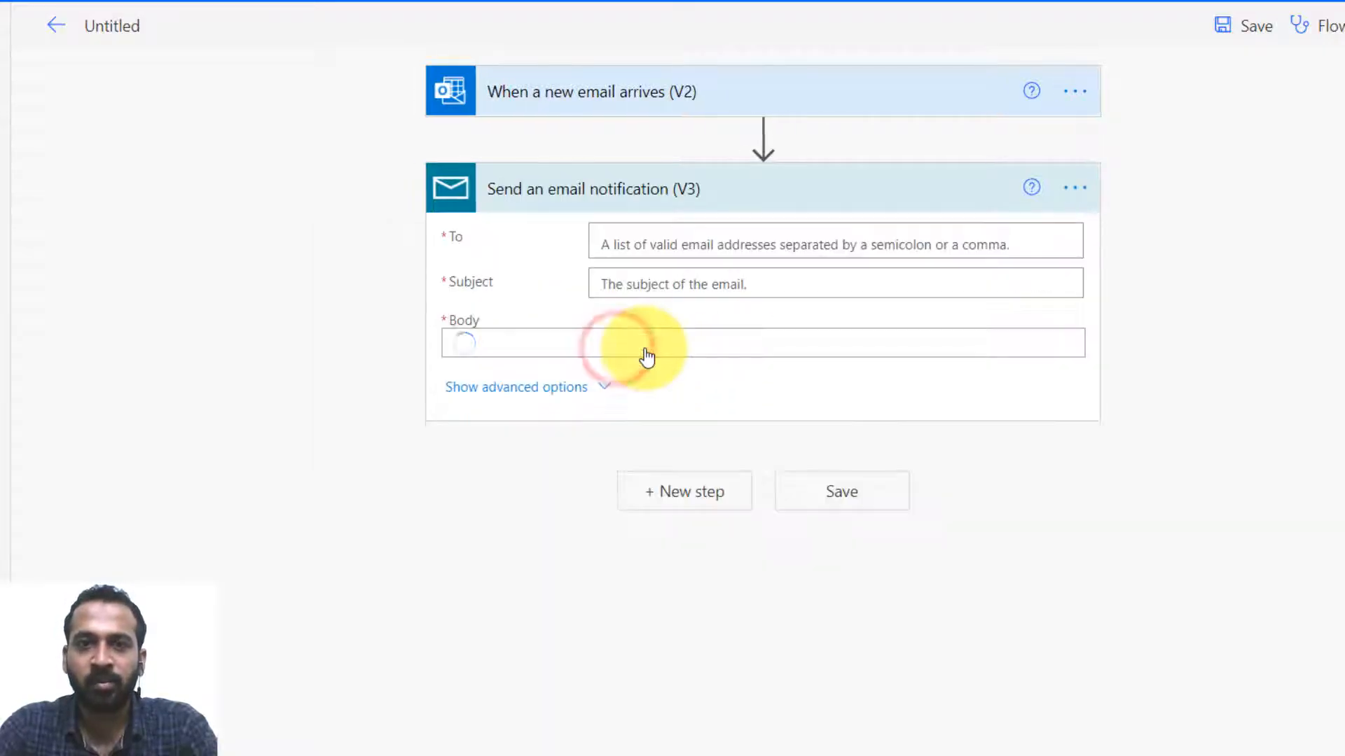
left_click(832, 244)
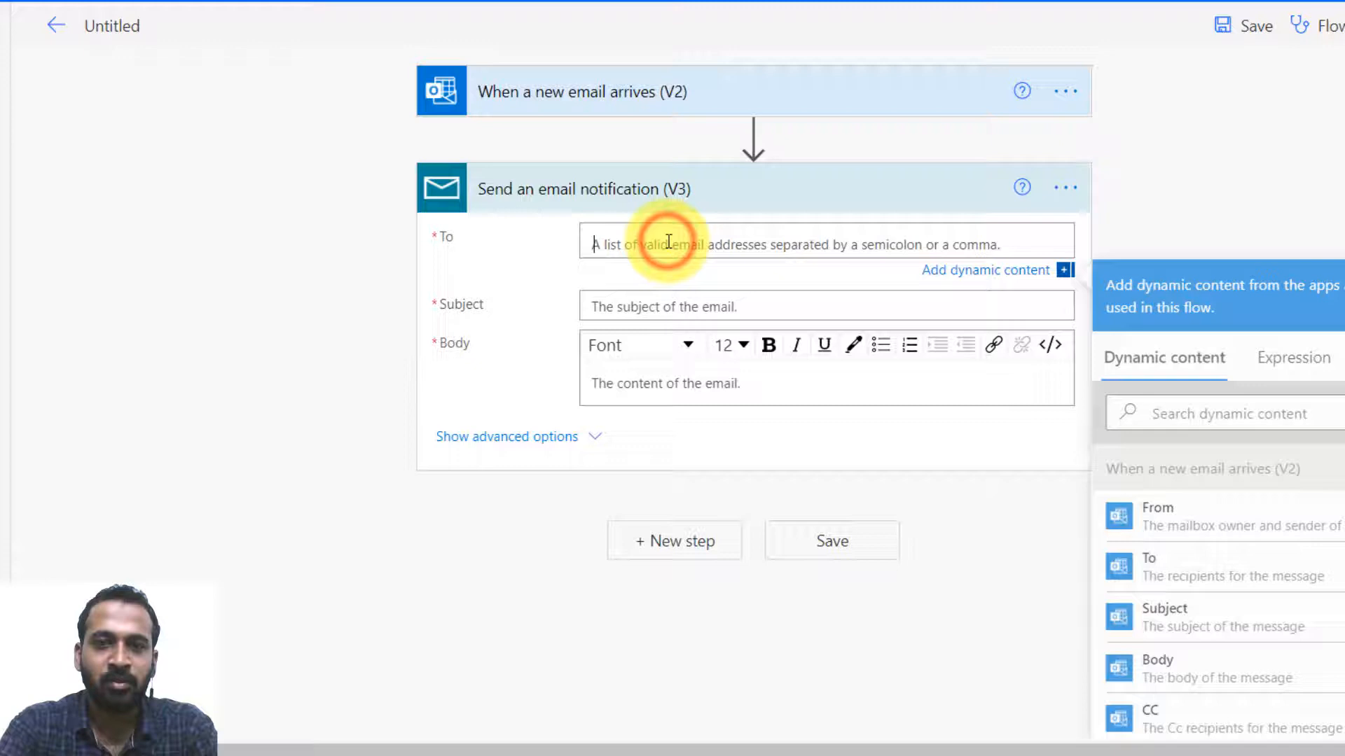
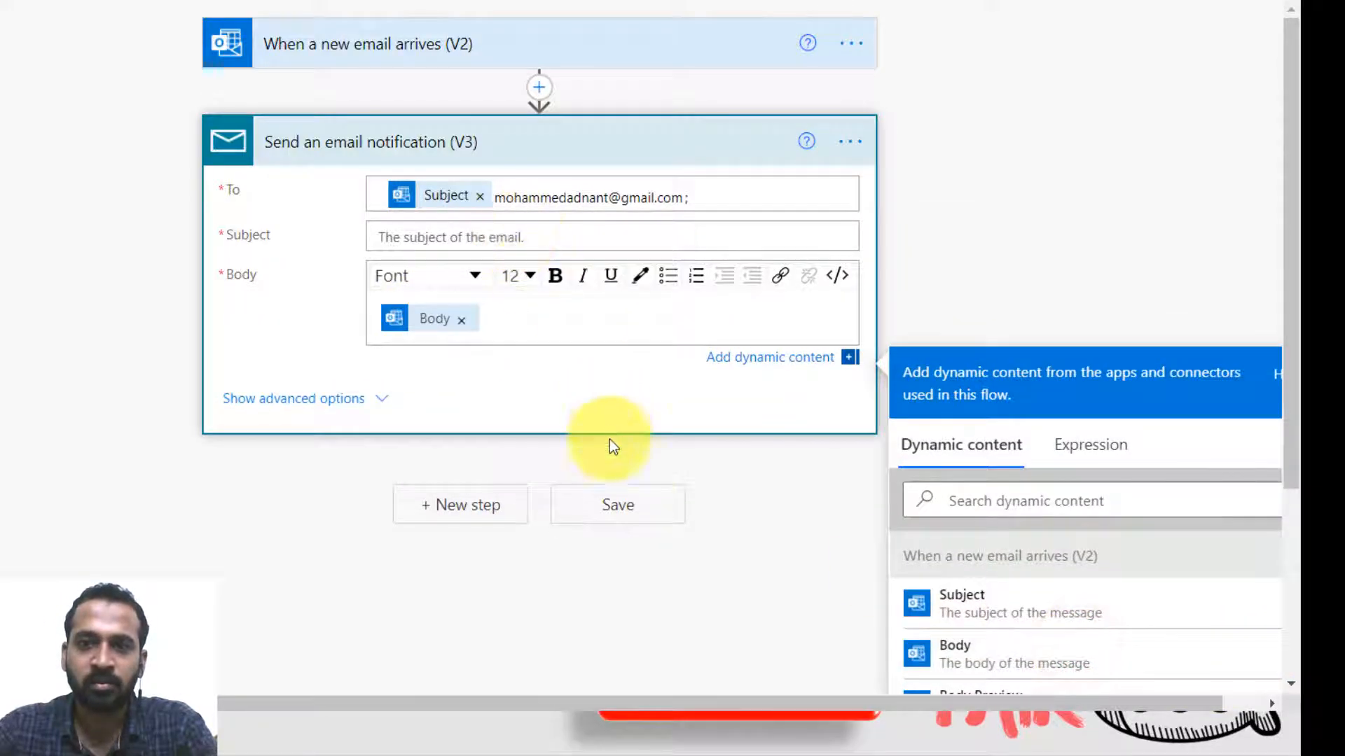
left_click(617, 505)
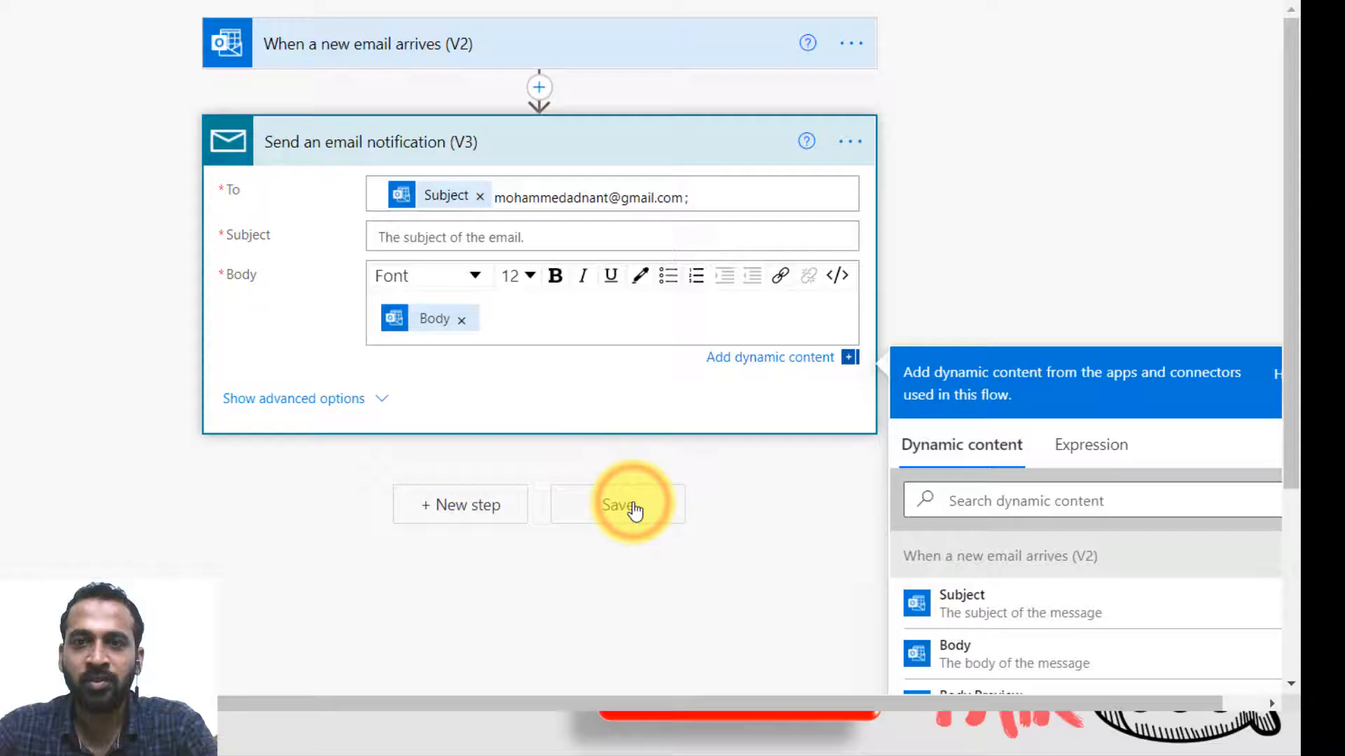
left_click(627, 505)
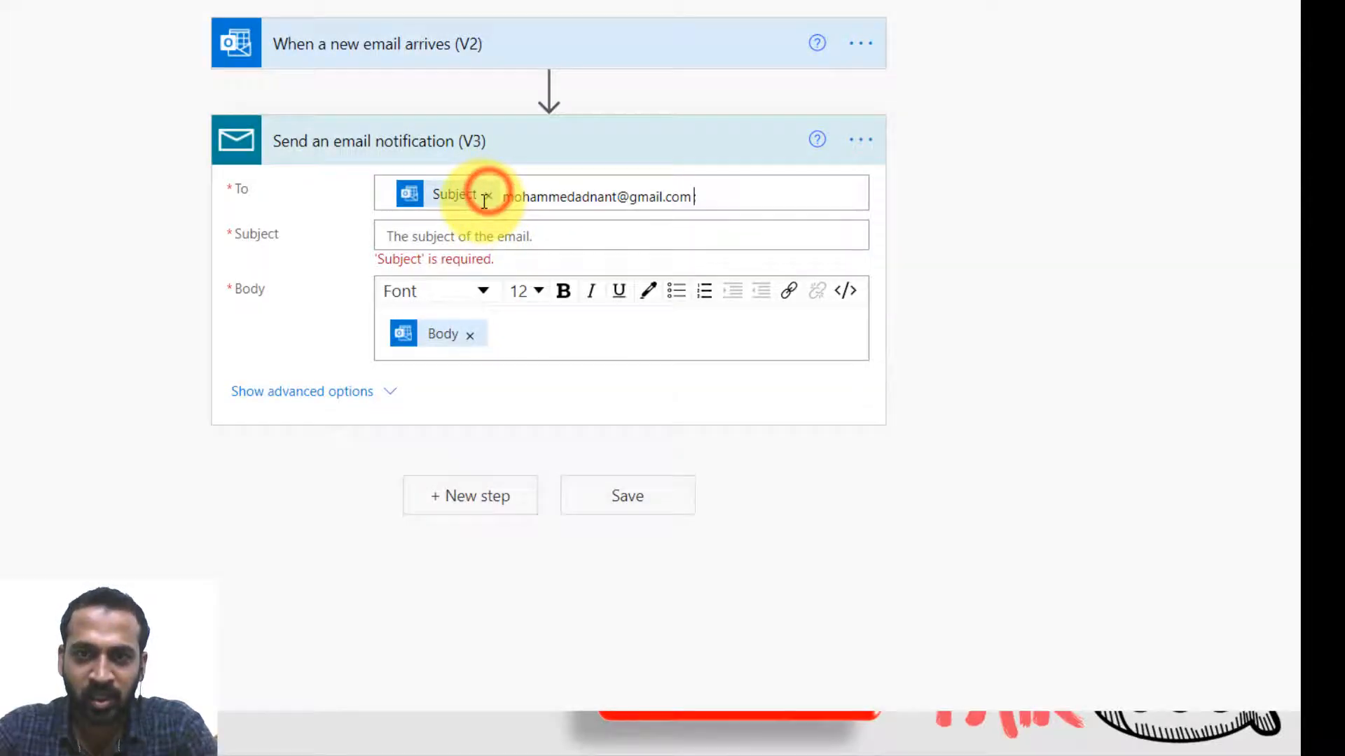
Fix the misplaced tokens so Subject carries the email's Subject and Body its Body, then save the flow
left_click(612, 238)
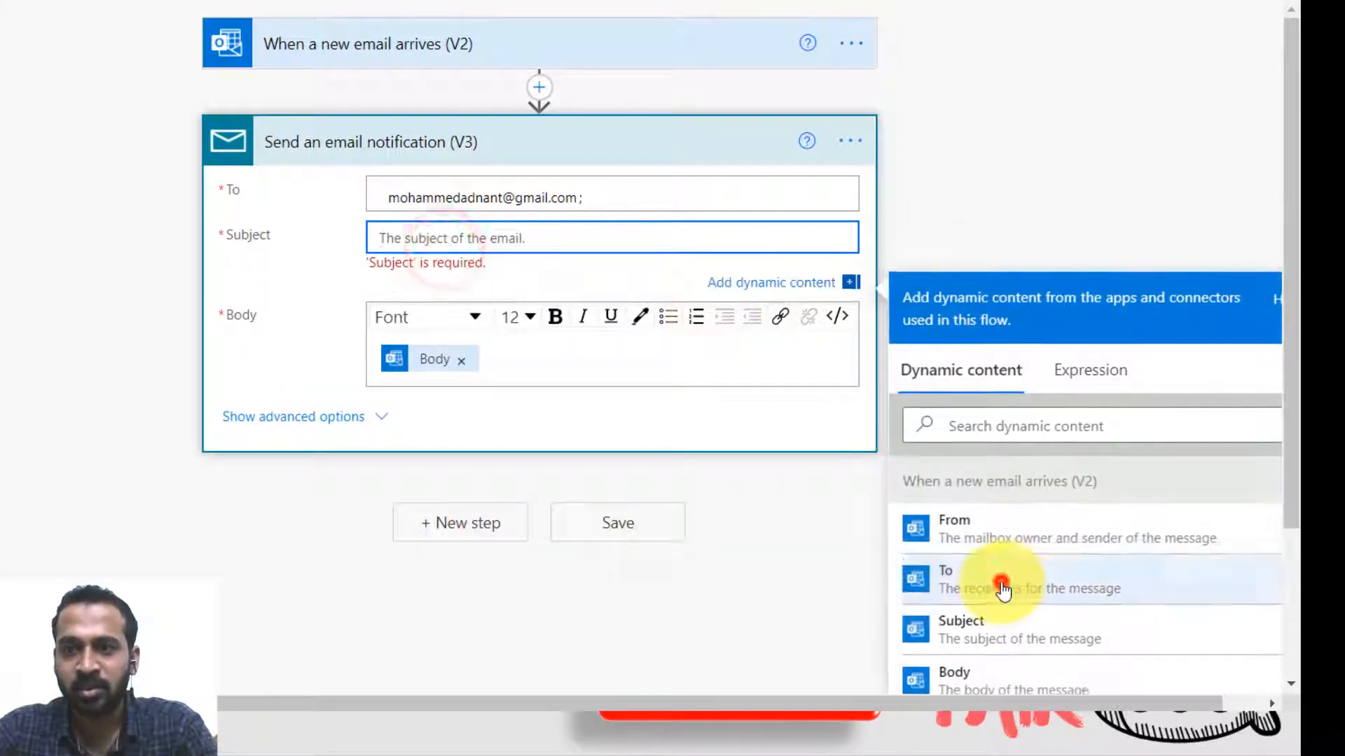
left_click(1003, 570)
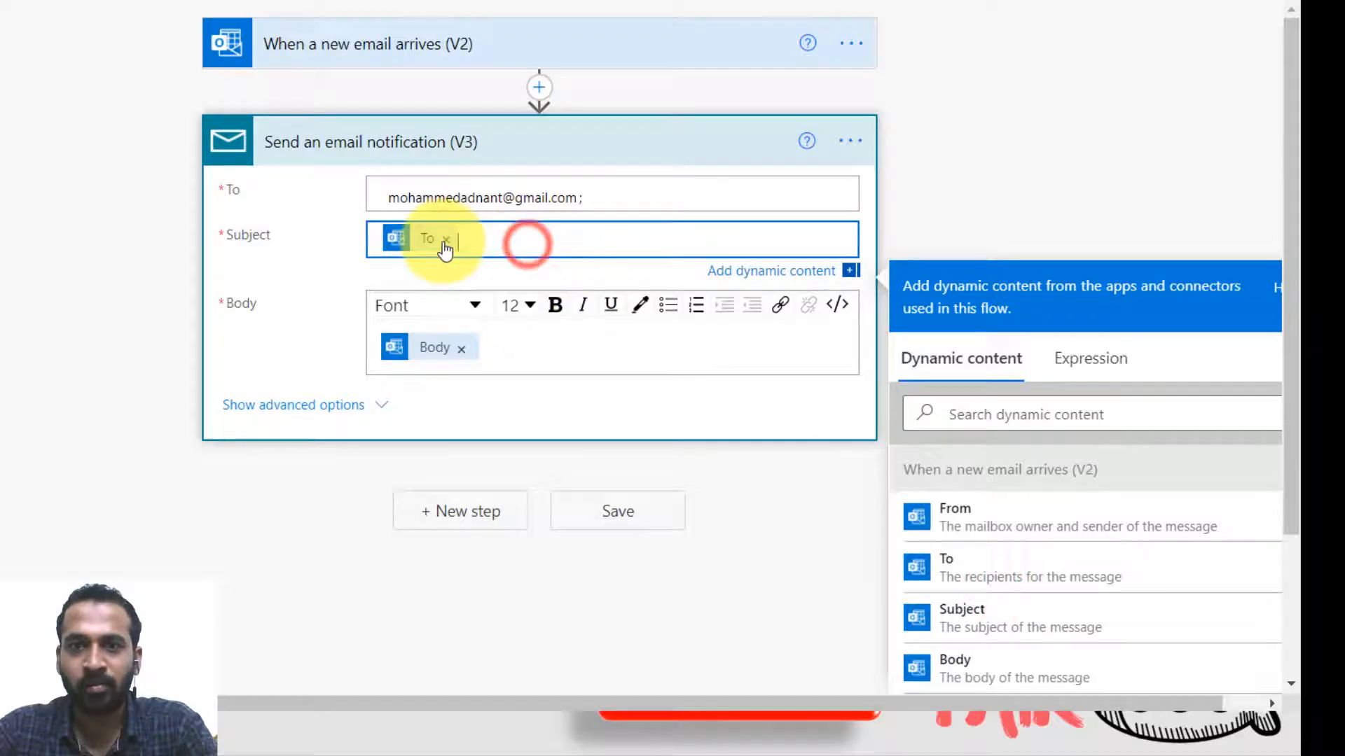
left_click(960, 634)
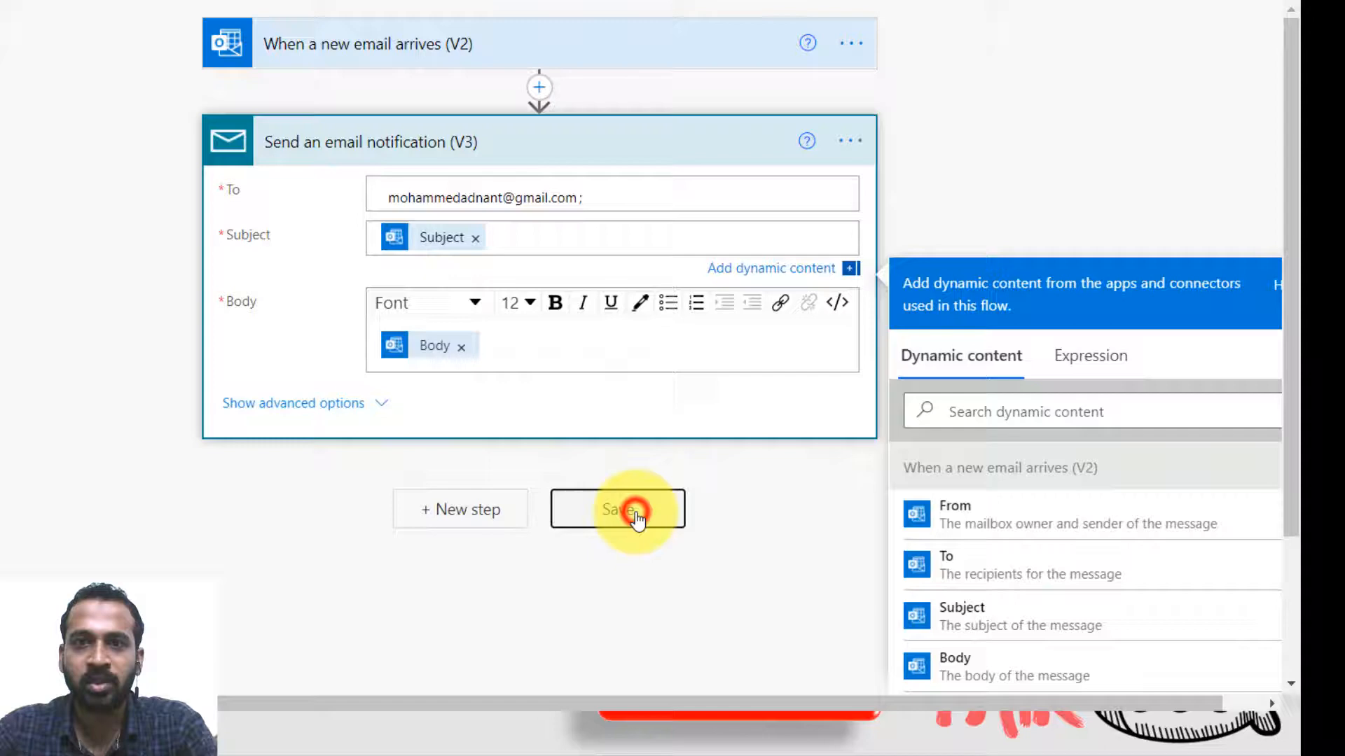
left_click(617, 508)
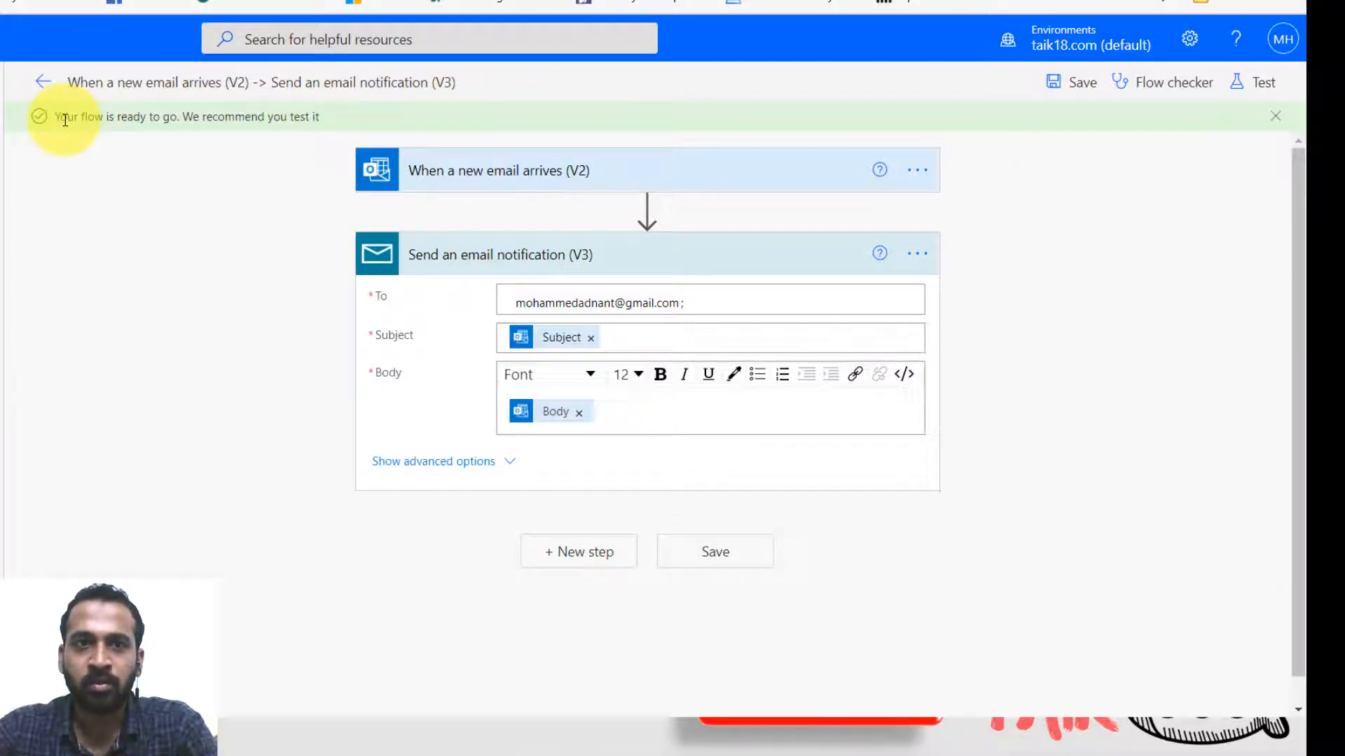
mouse_move(1175, 181)
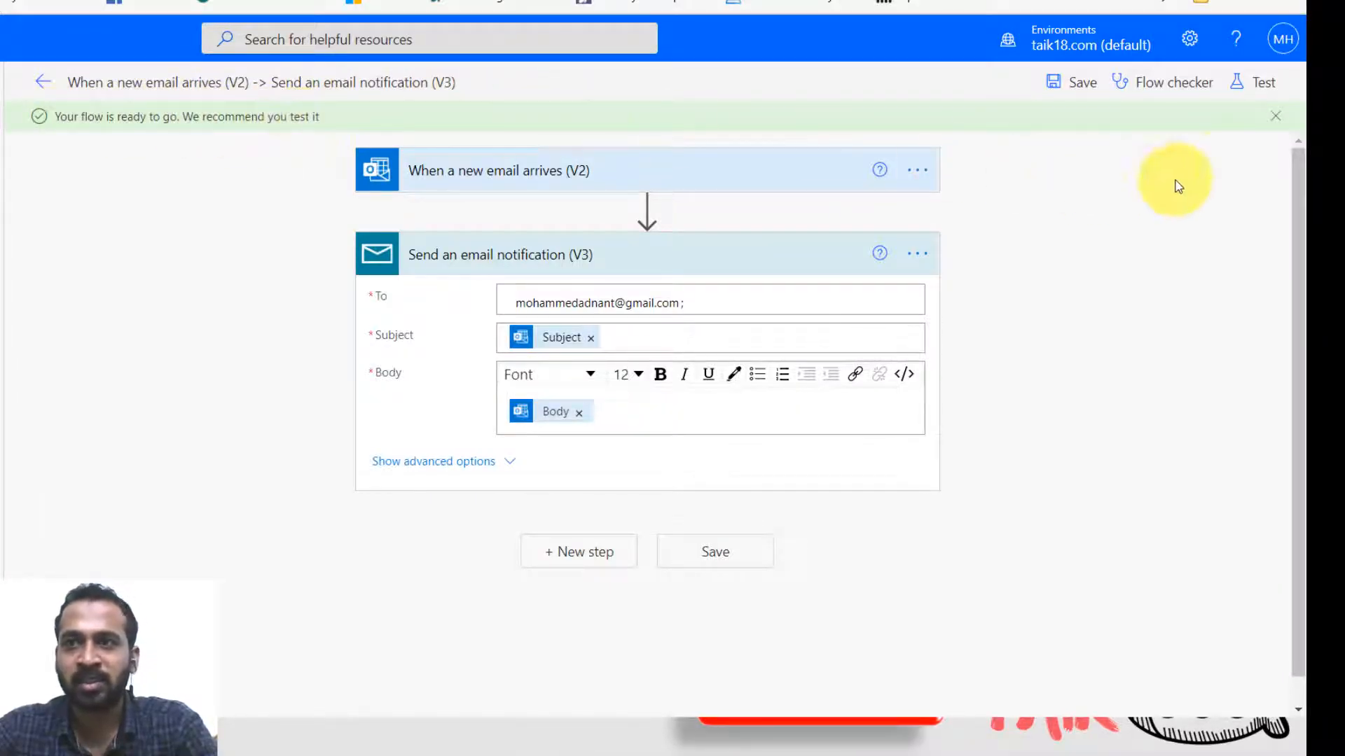
Start a test of the saved flow set to trigger Manually
left_click(1262, 82)
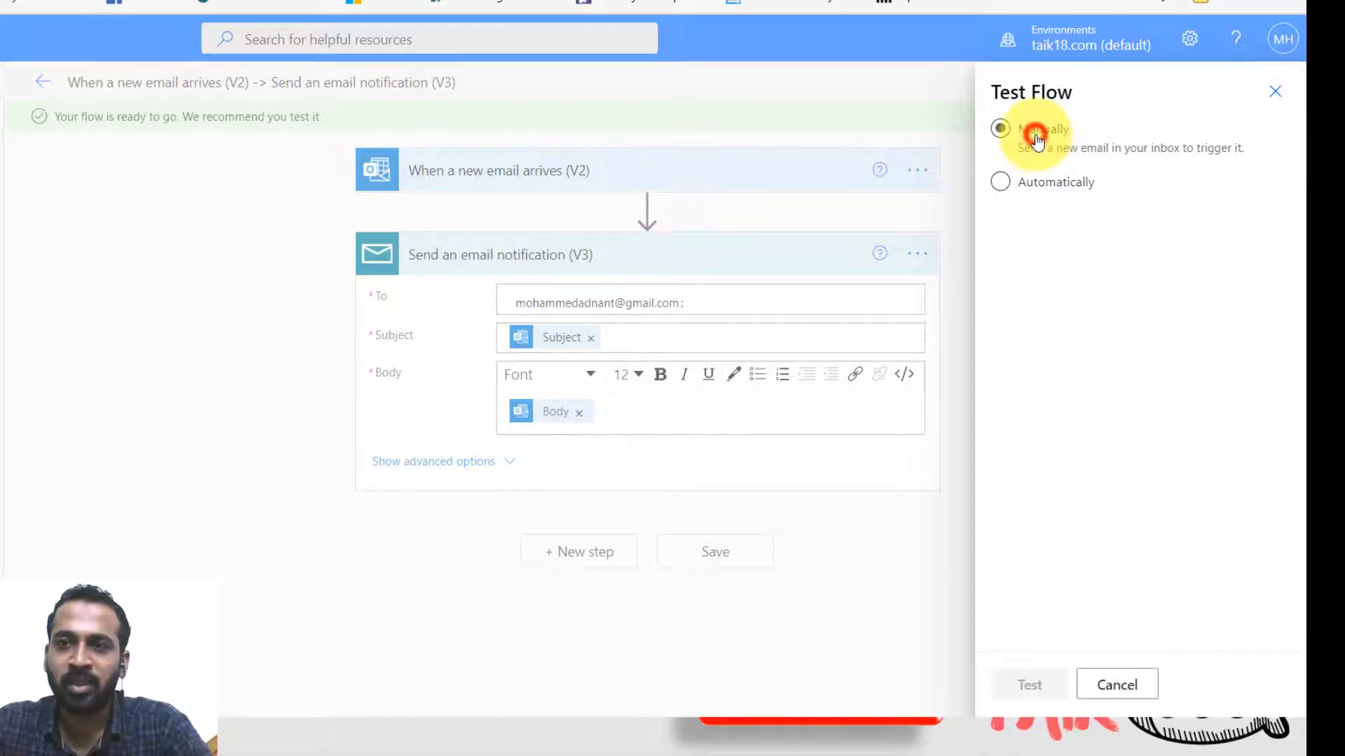
left_click(1028, 685)
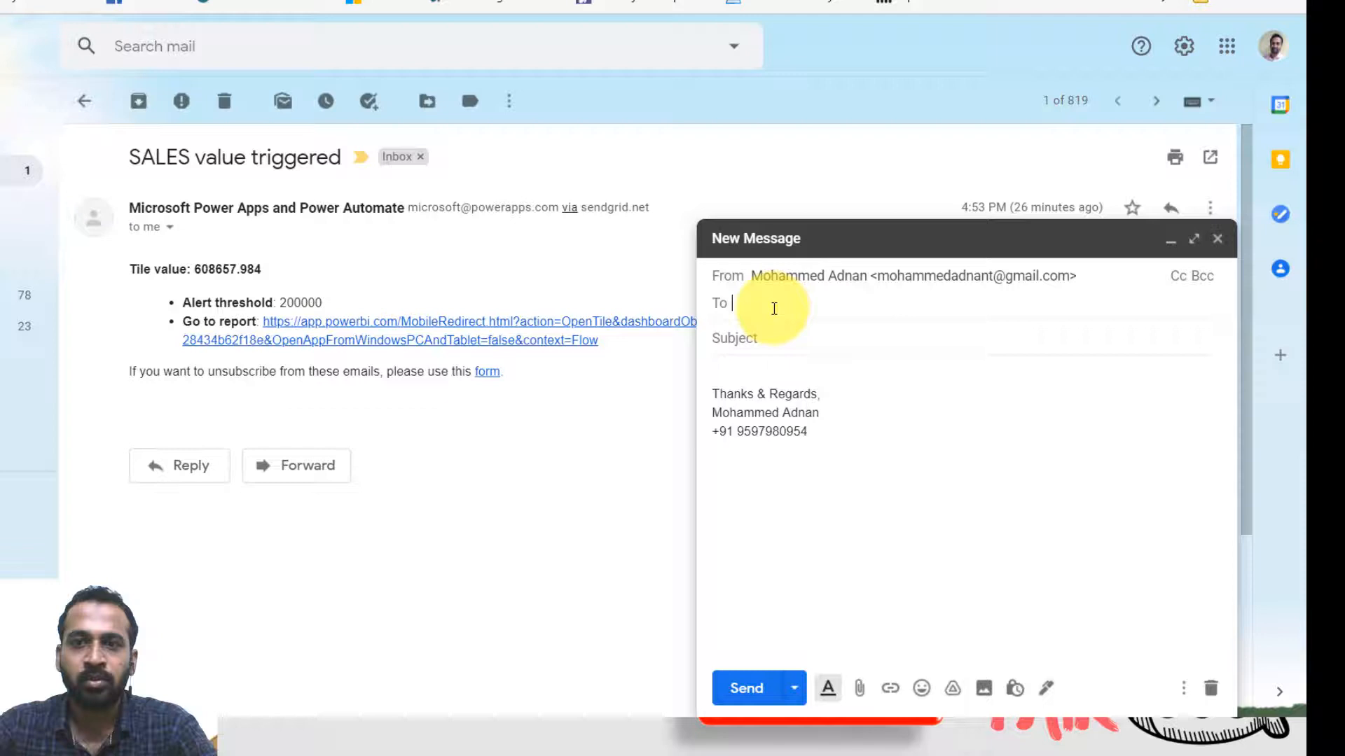
Send a Gmail message to the hotmail address with subject 'flow hotmail test1'
type("moha")
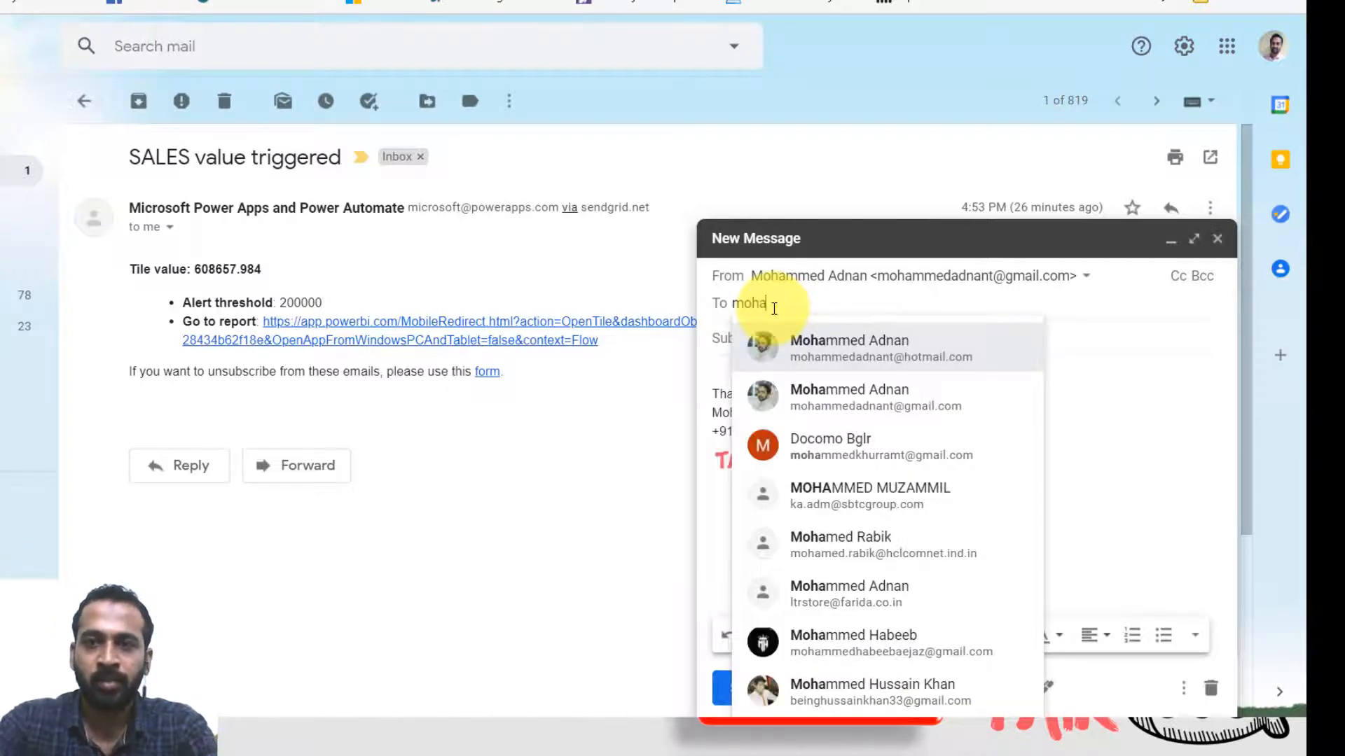
left_click(849, 349)
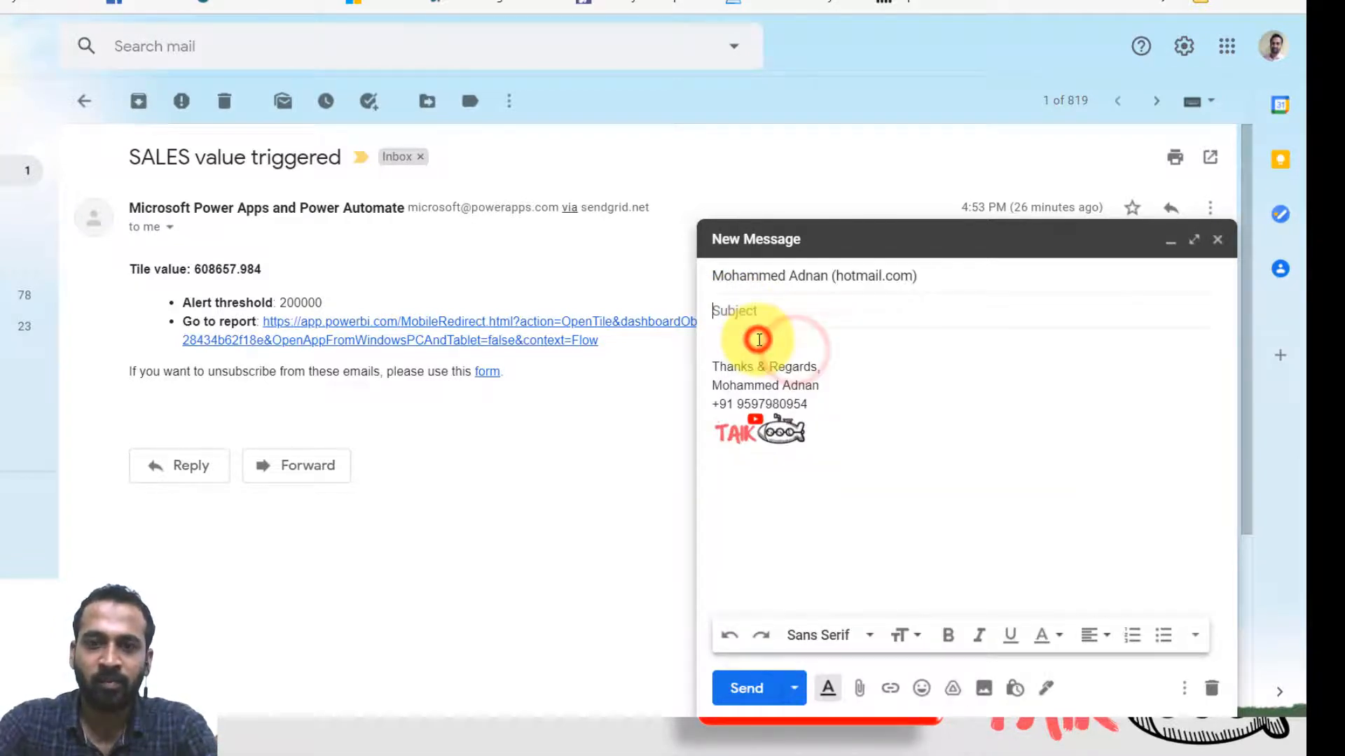
type("flow hotmail")
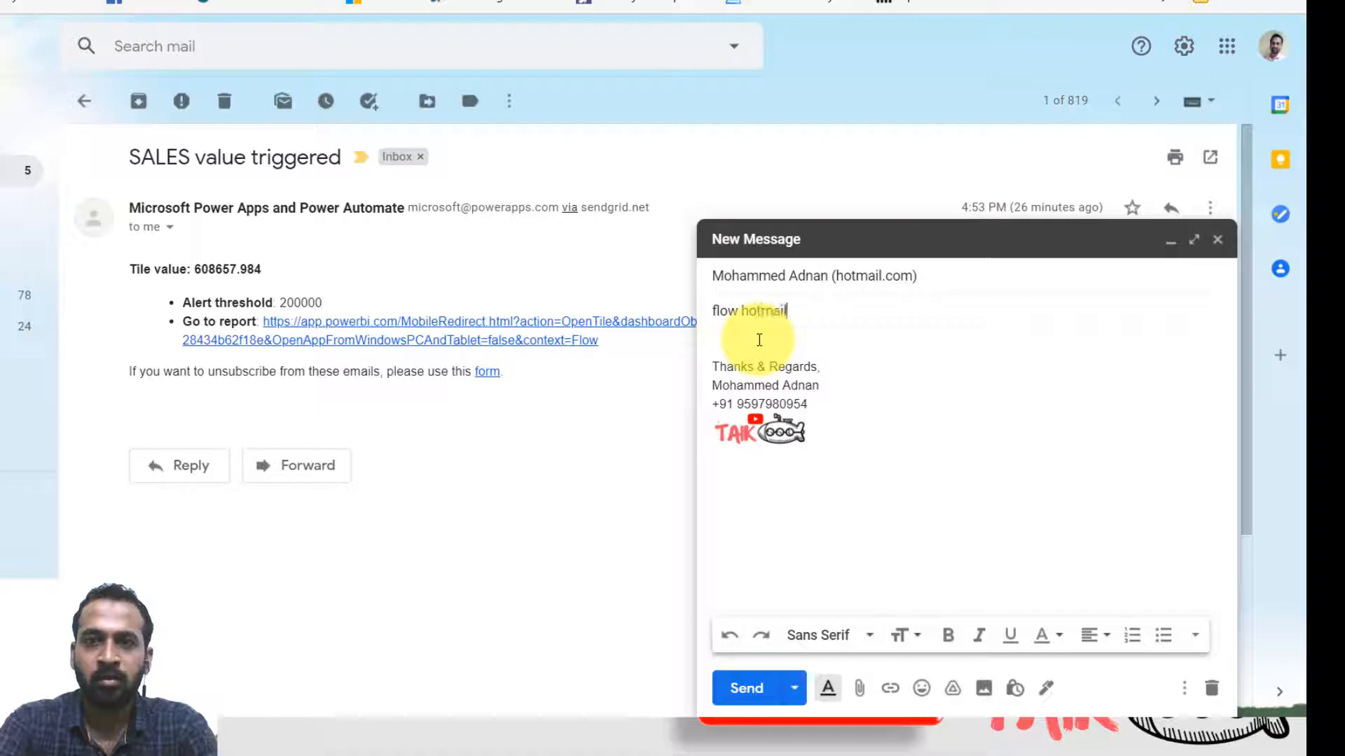
type("test1")
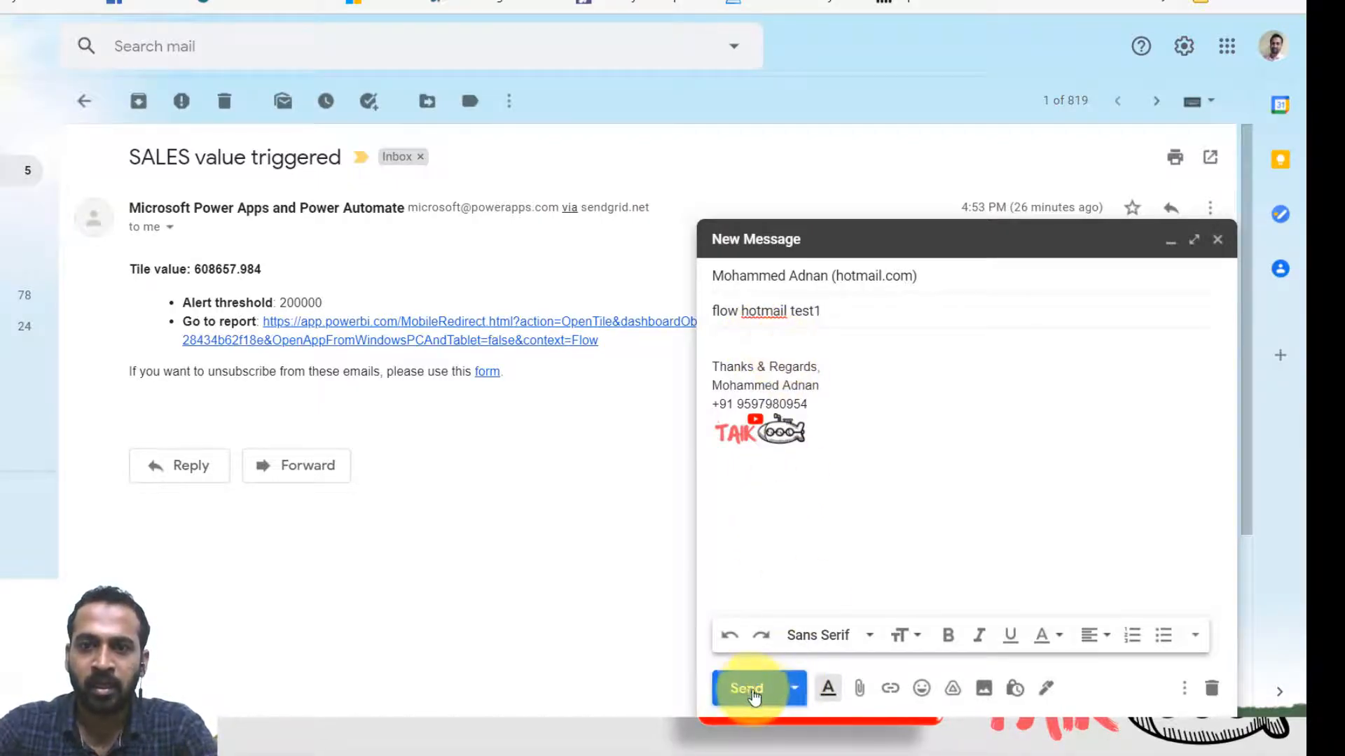
left_click(744, 689)
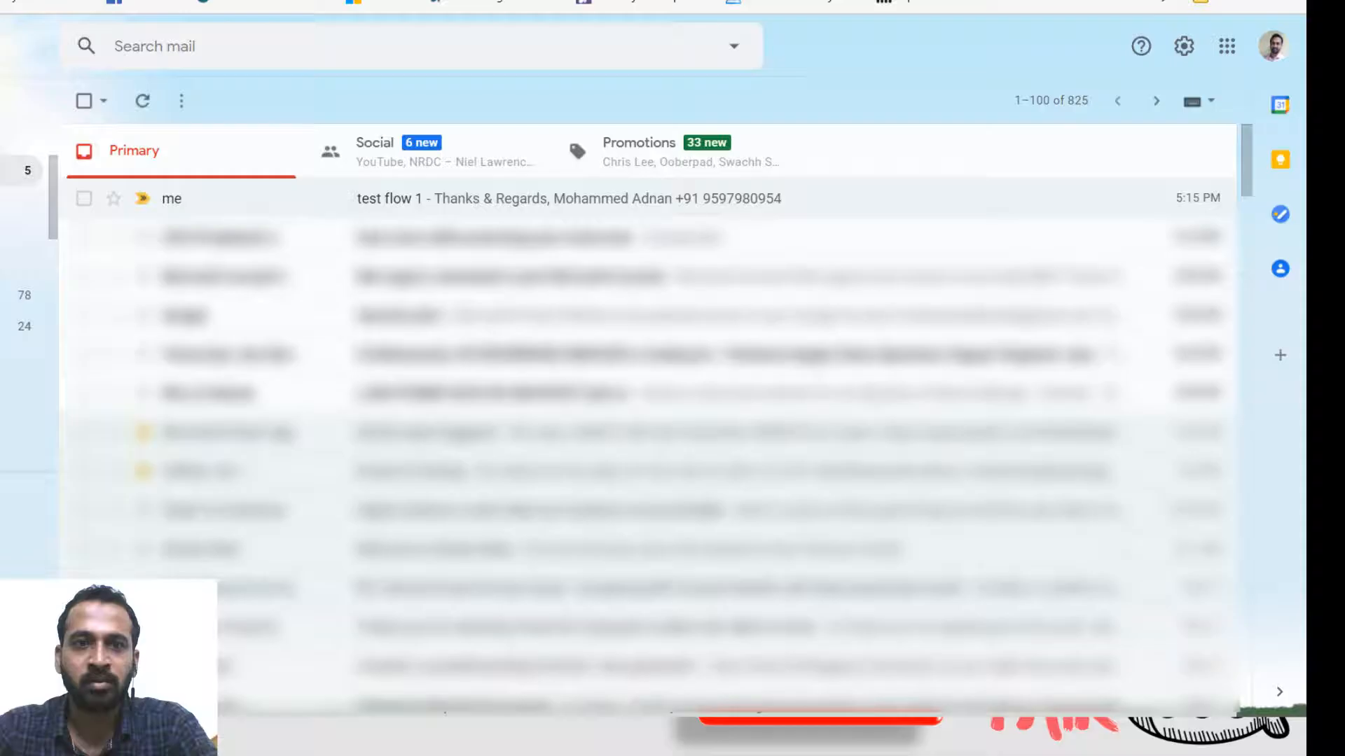
mouse_move(776, 45)
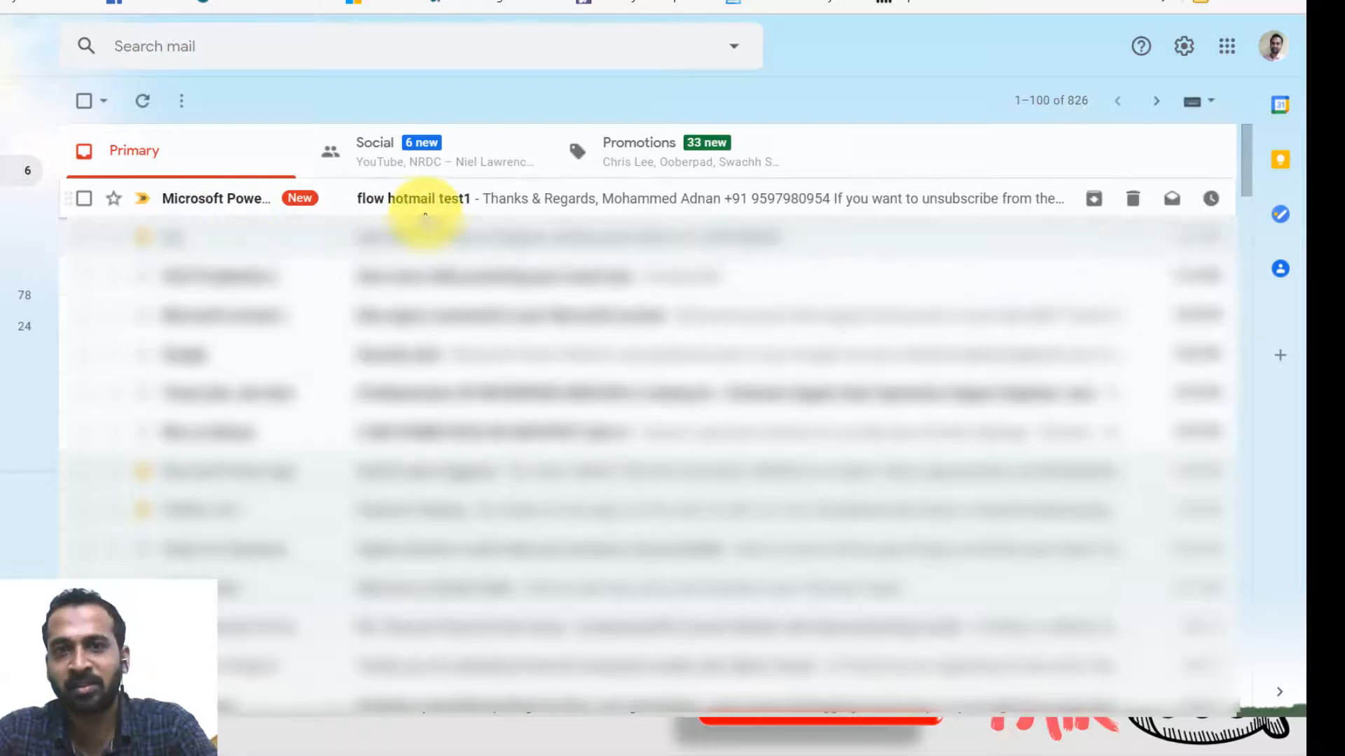
Open the forwarded 'flow hotmail test1' email and highlight its Power Automate sender and body text
left_click(413, 197)
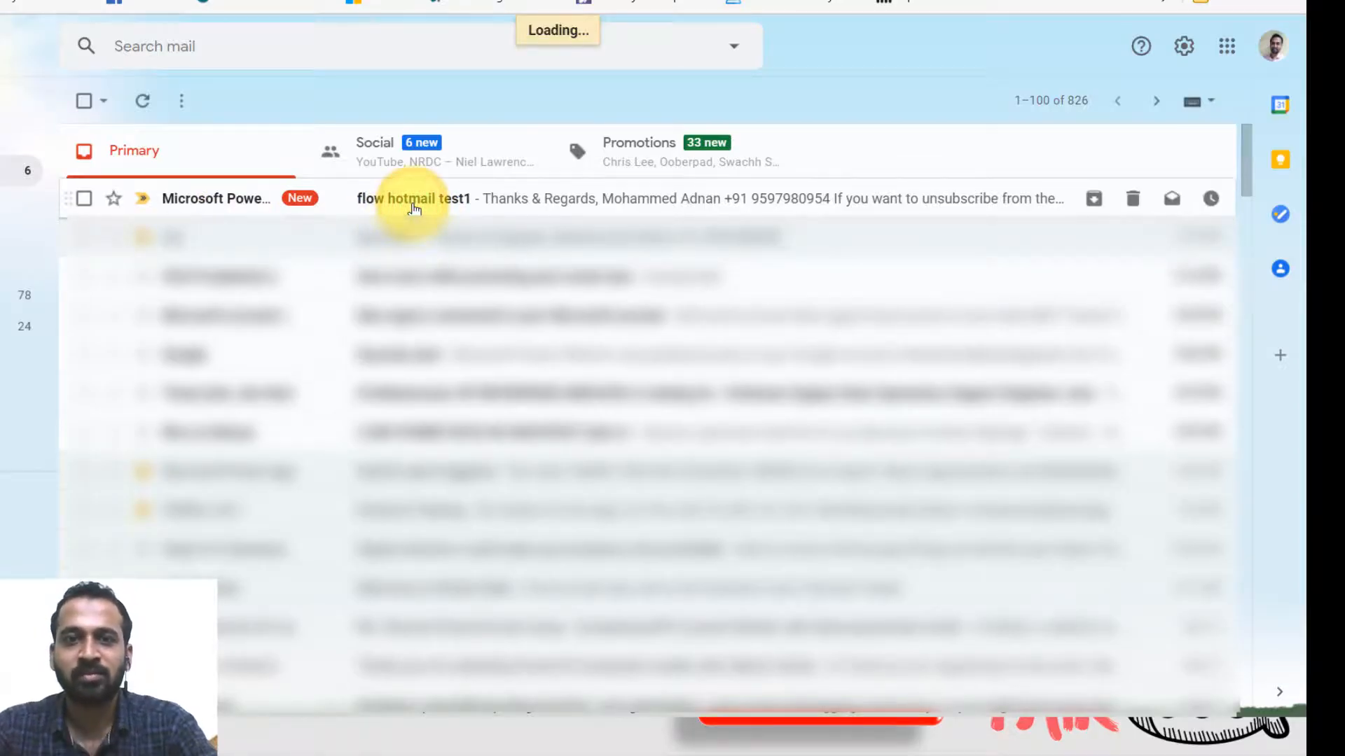
left_click(415, 197)
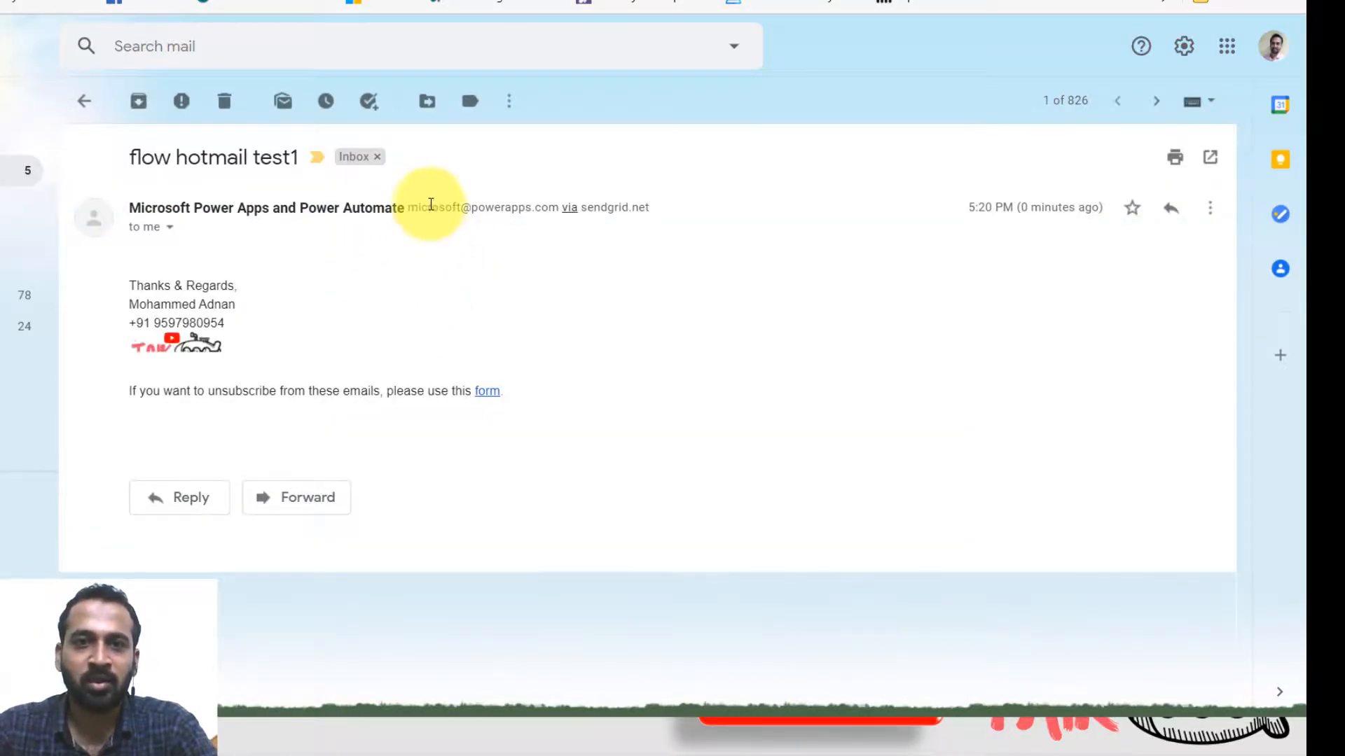
double_click(468, 207)
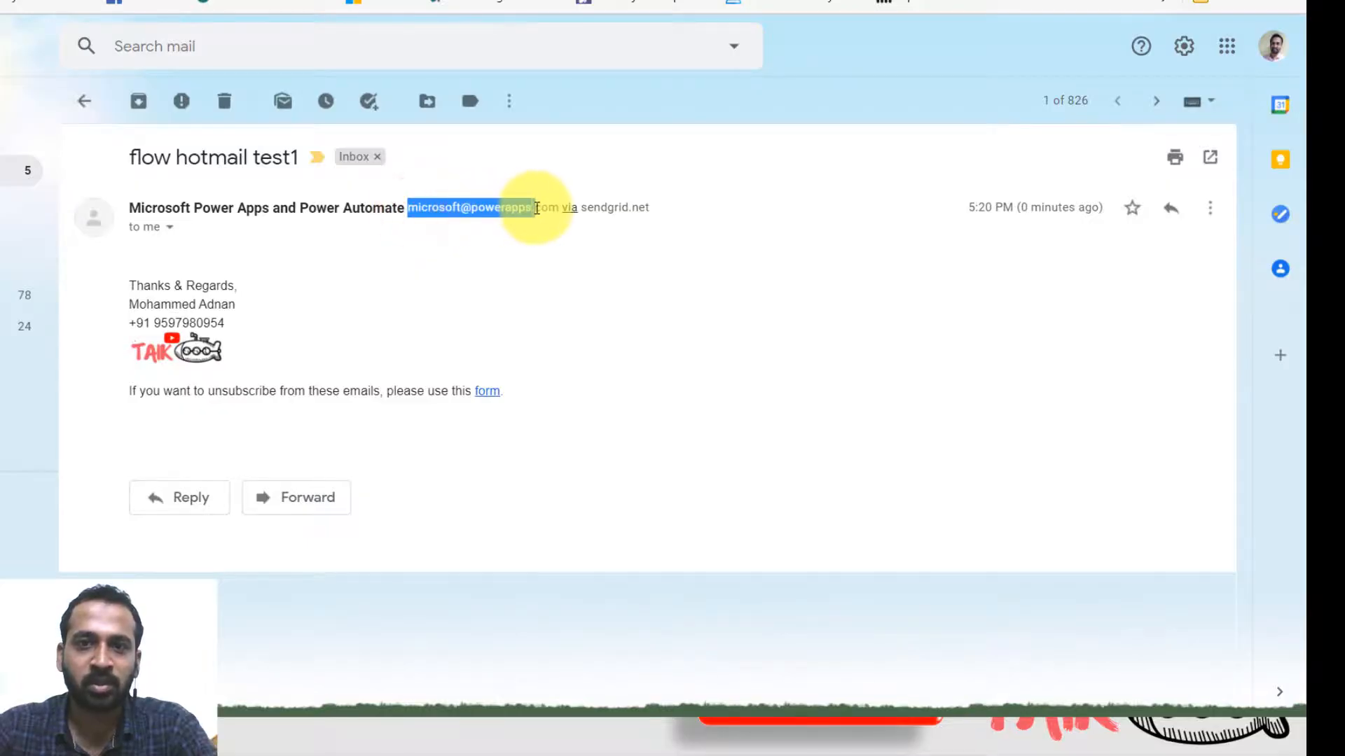
left_click(163, 227)
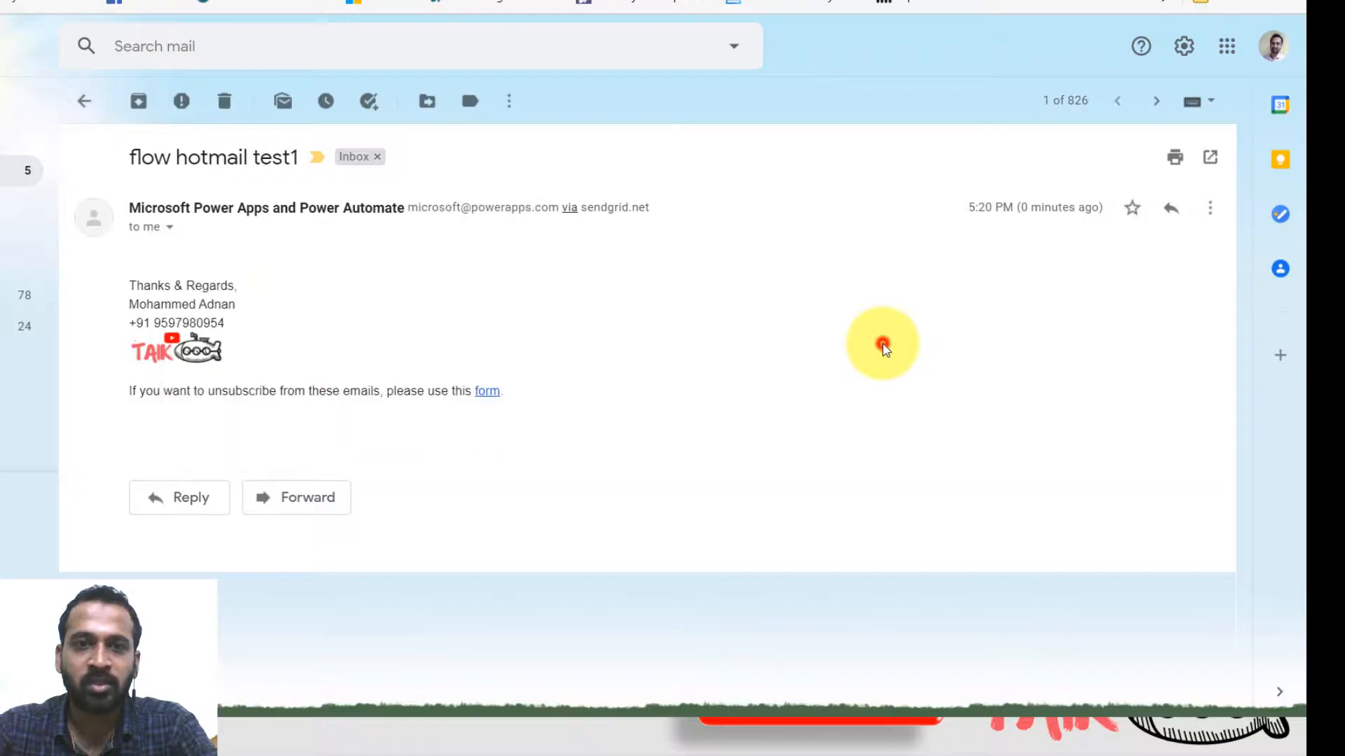
mouse_move(388, 300)
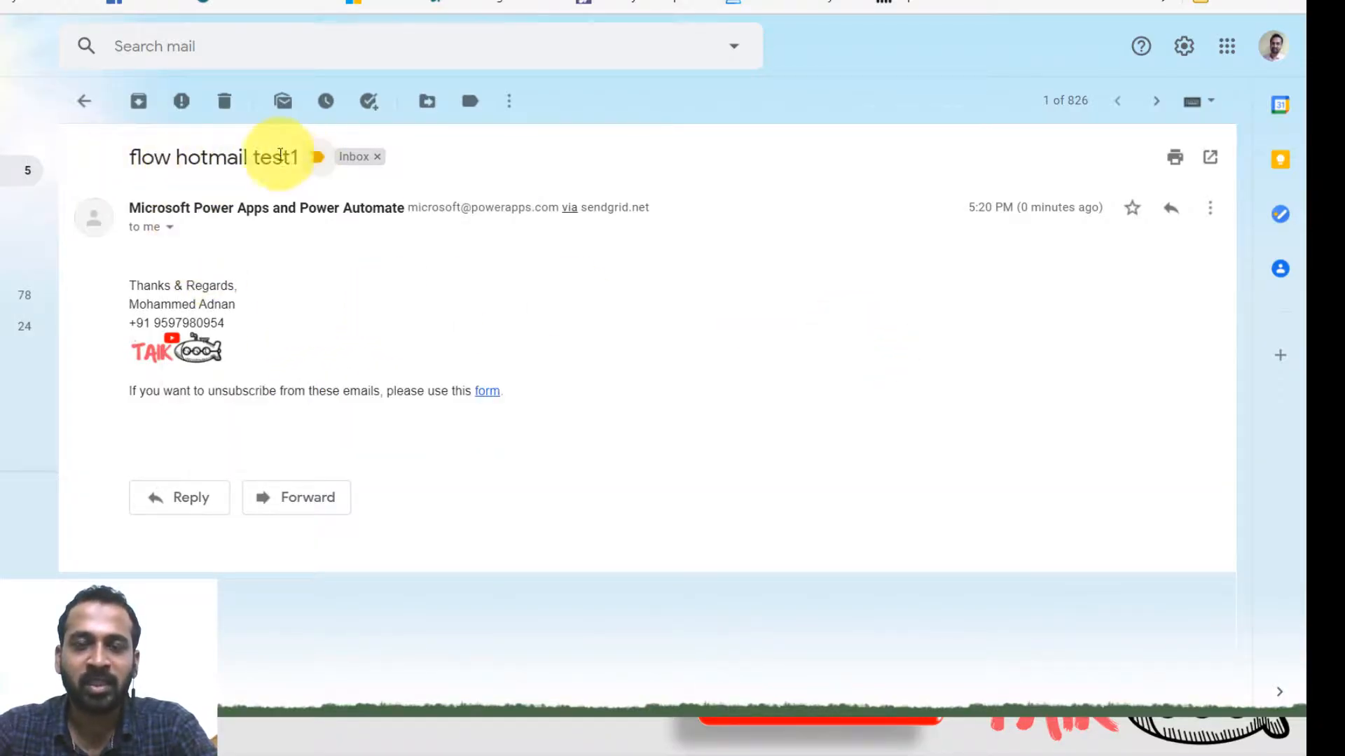
left_click_drag(130, 283, 222, 360)
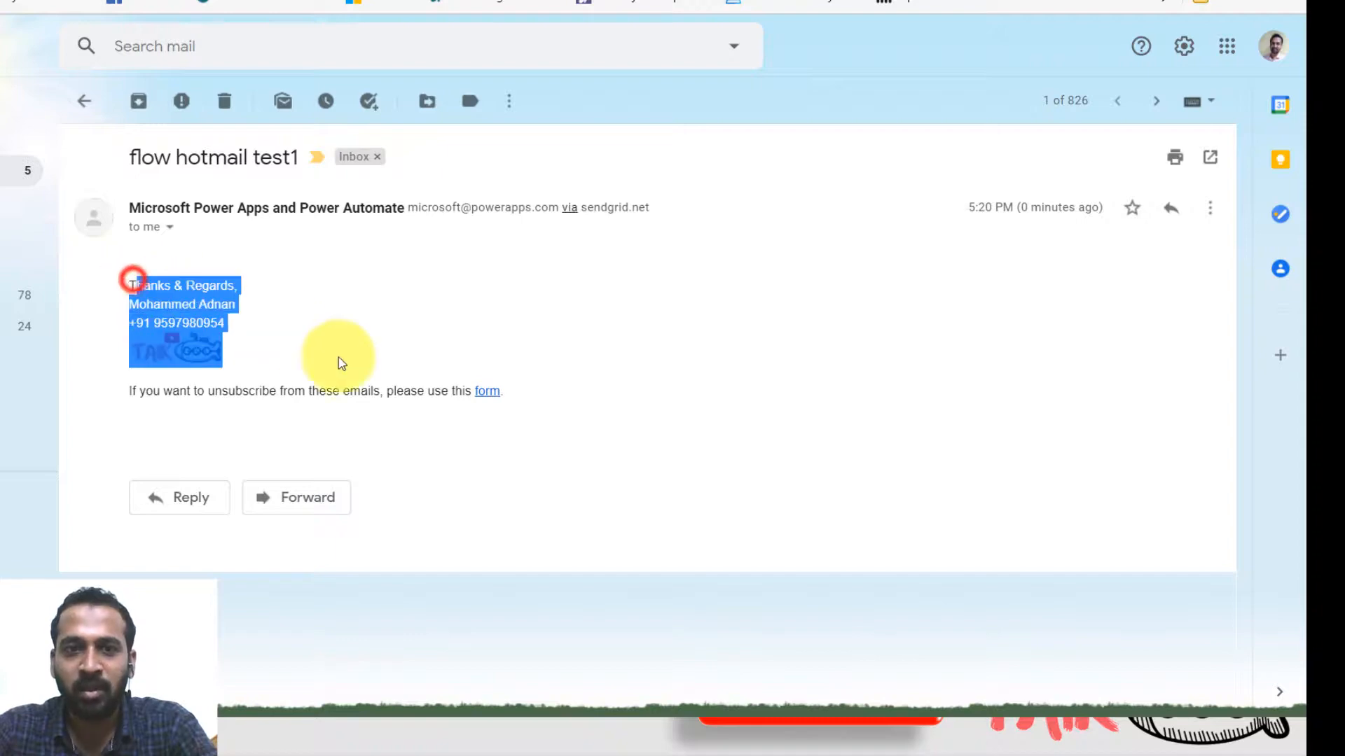